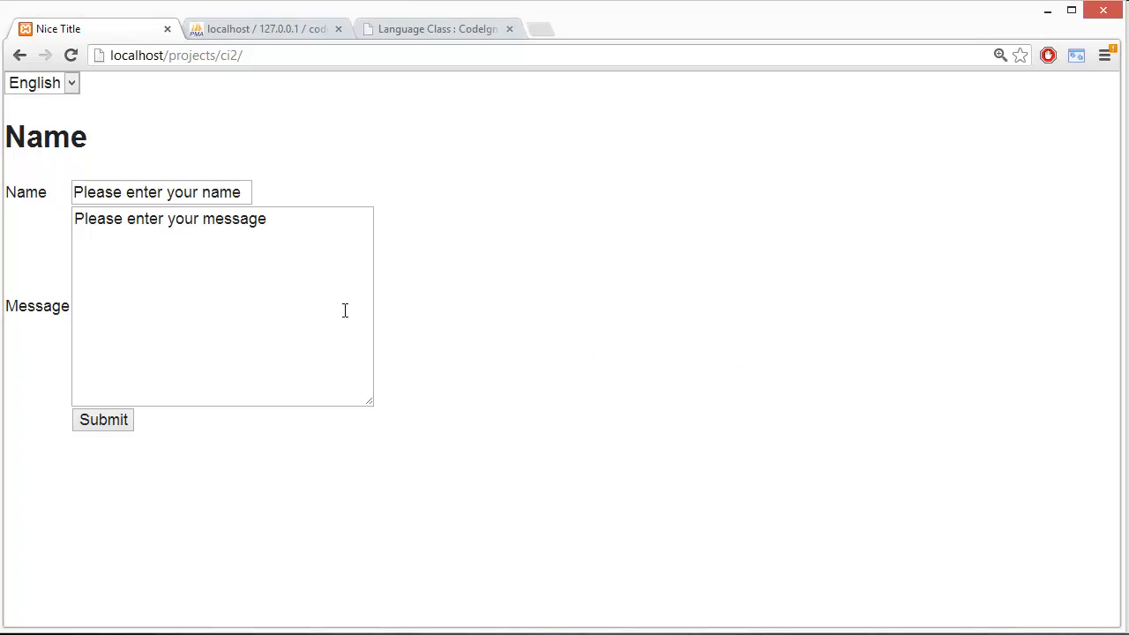
mouse_move(167, 88)
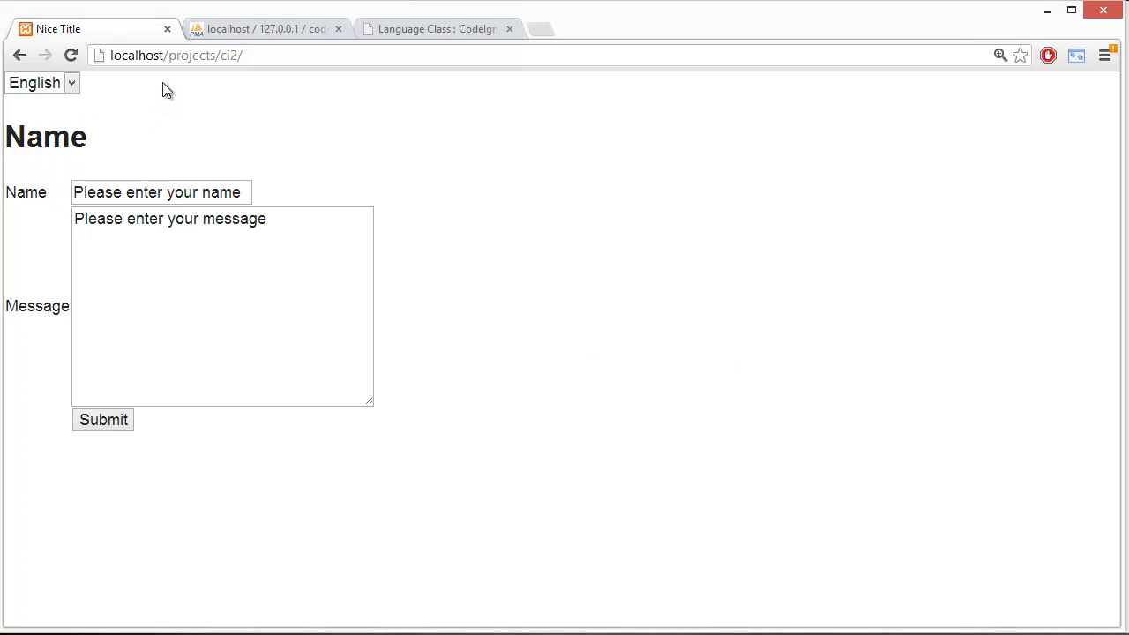
mouse_move(346, 263)
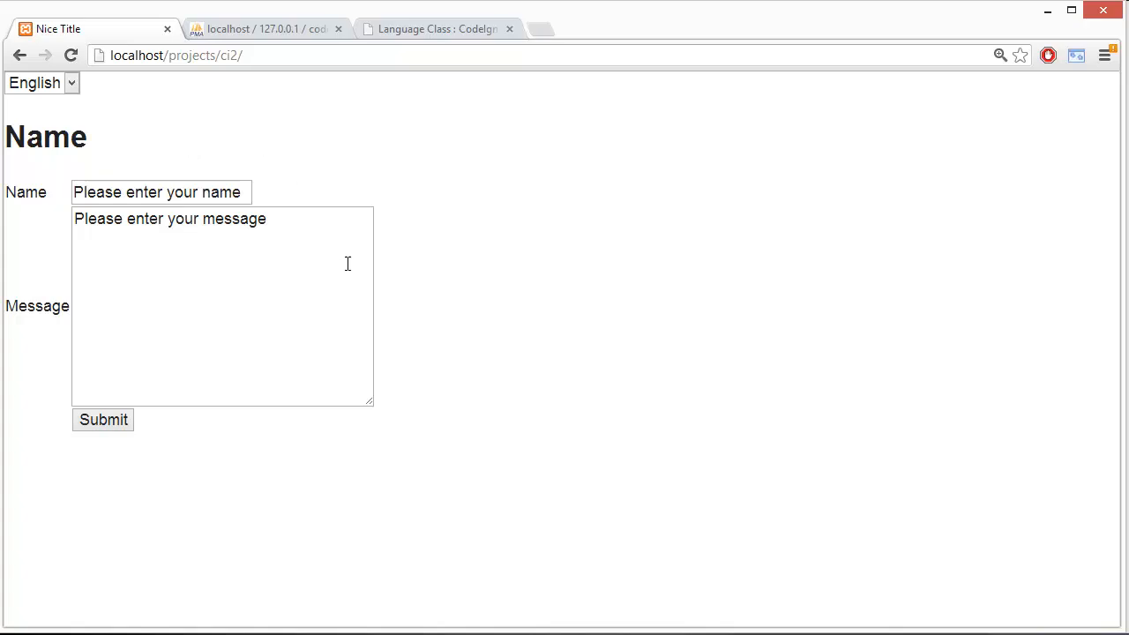
mouse_move(36, 63)
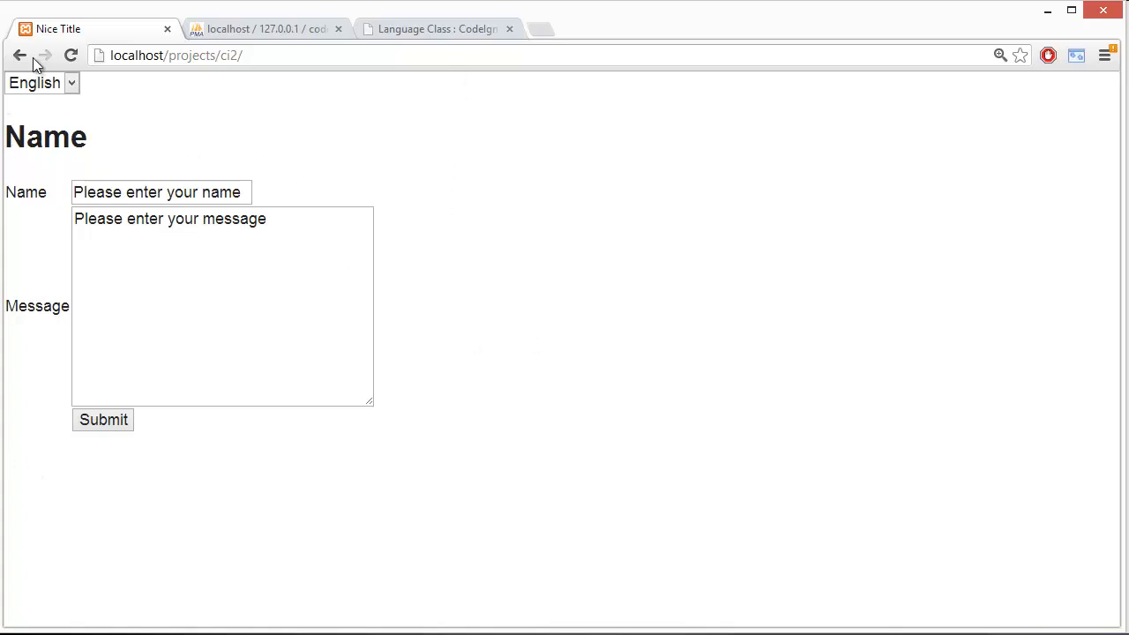
mouse_move(8, 121)
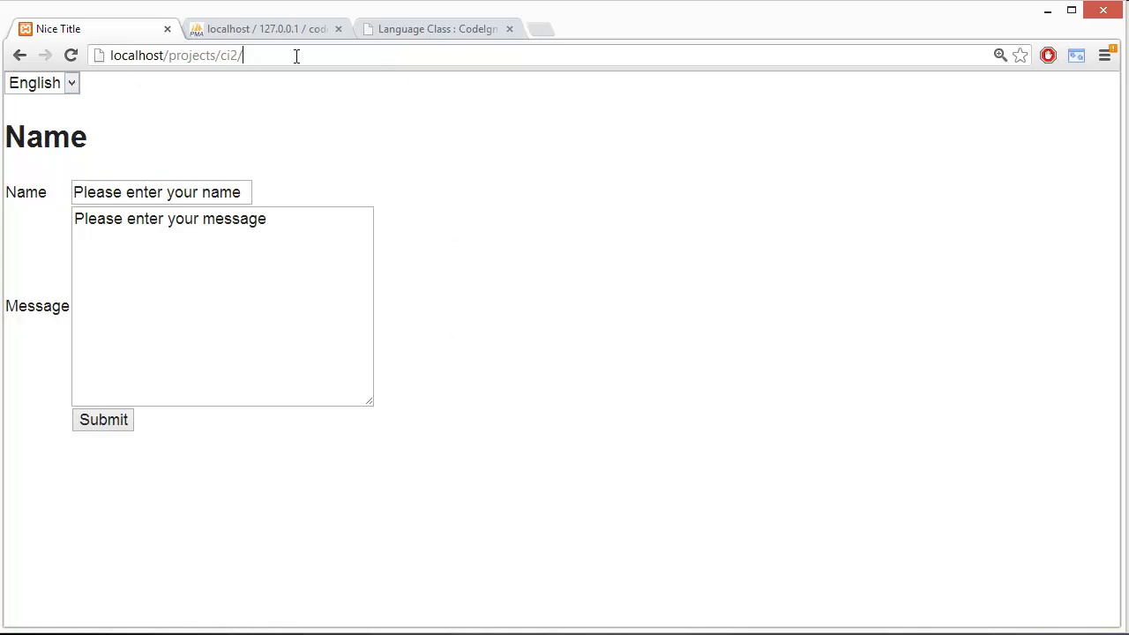
- Toggle the contact form language between French and English twice
left_click(40, 82)
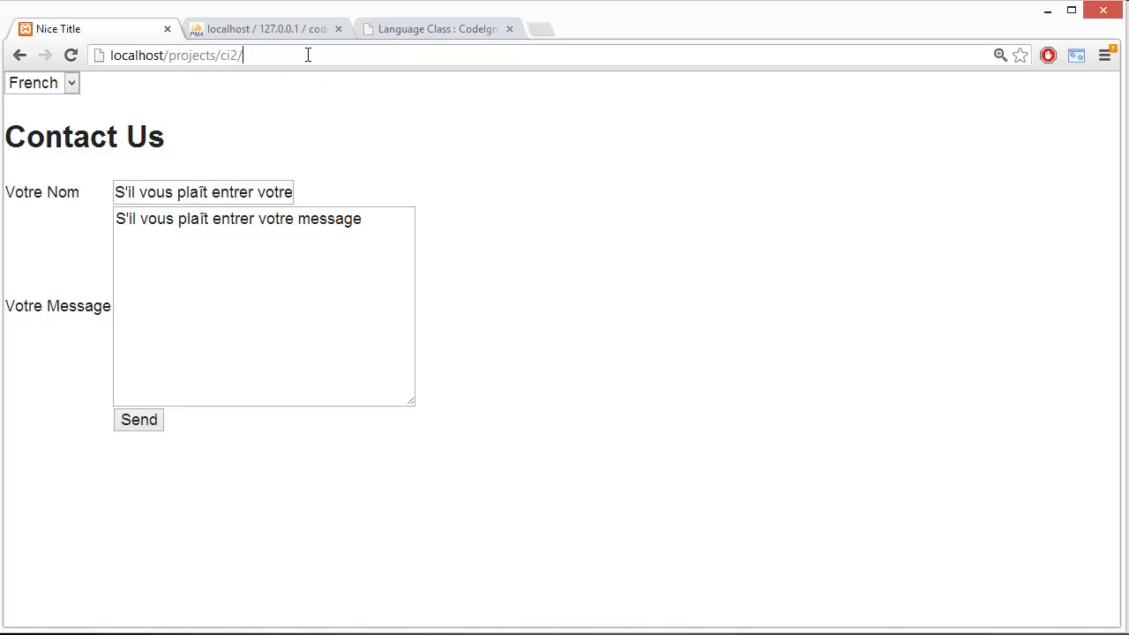
mouse_move(172, 106)
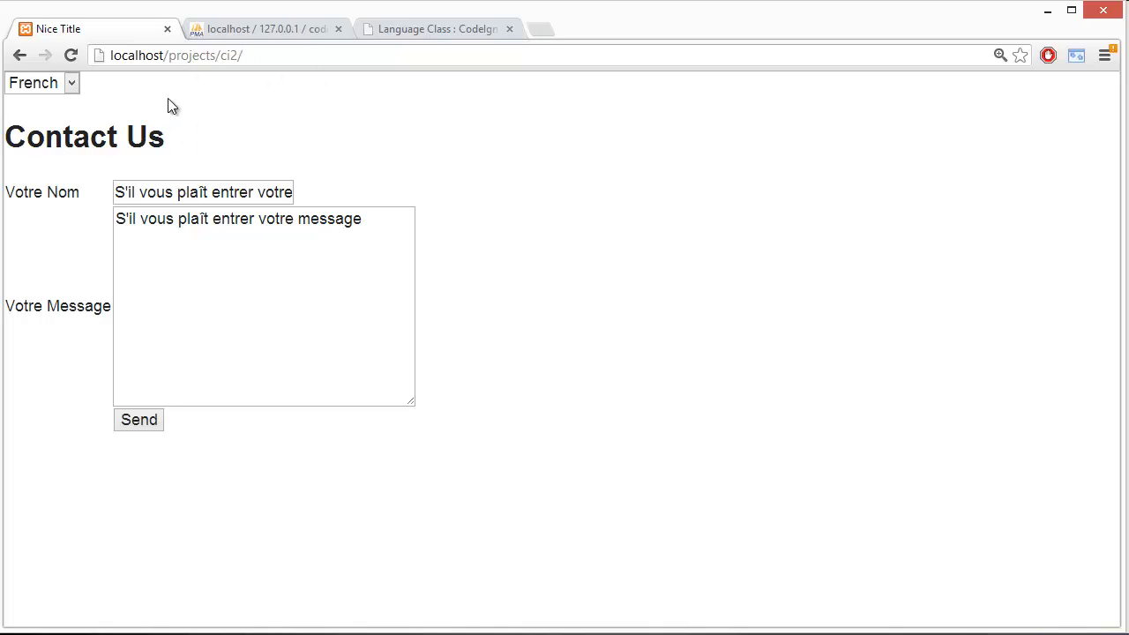
left_click(39, 82)
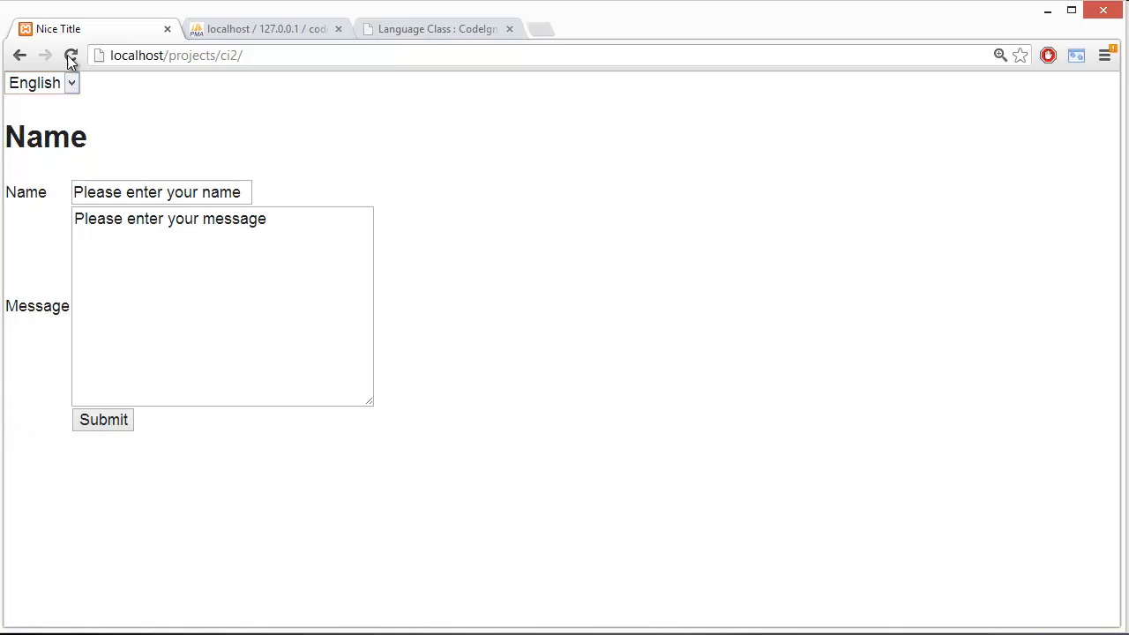
left_click(39, 82)
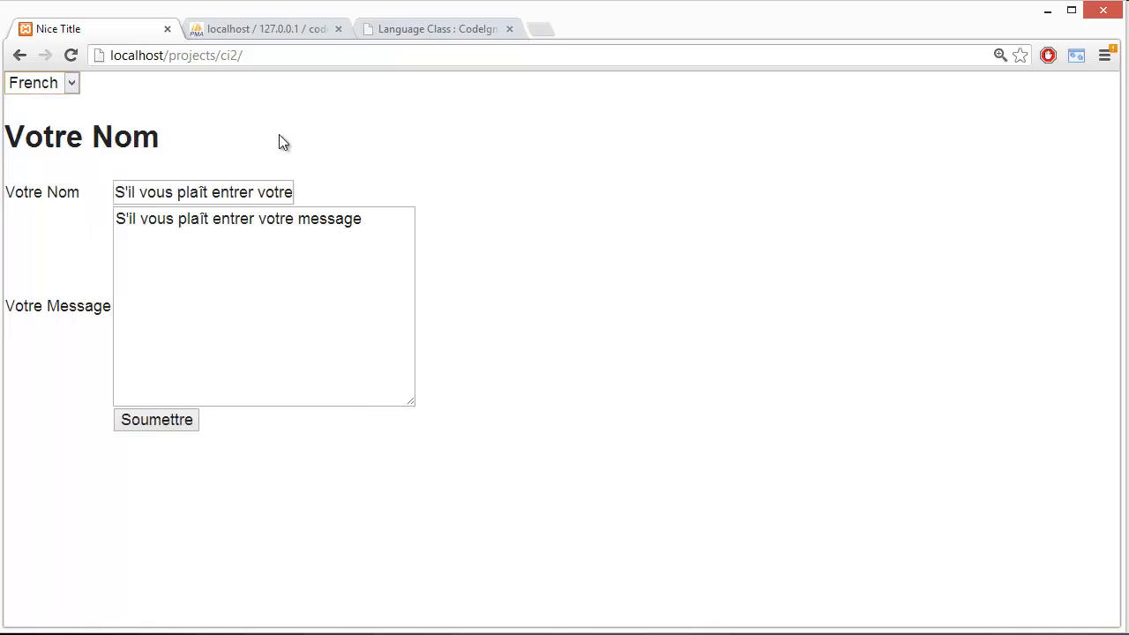
left_click(40, 82)
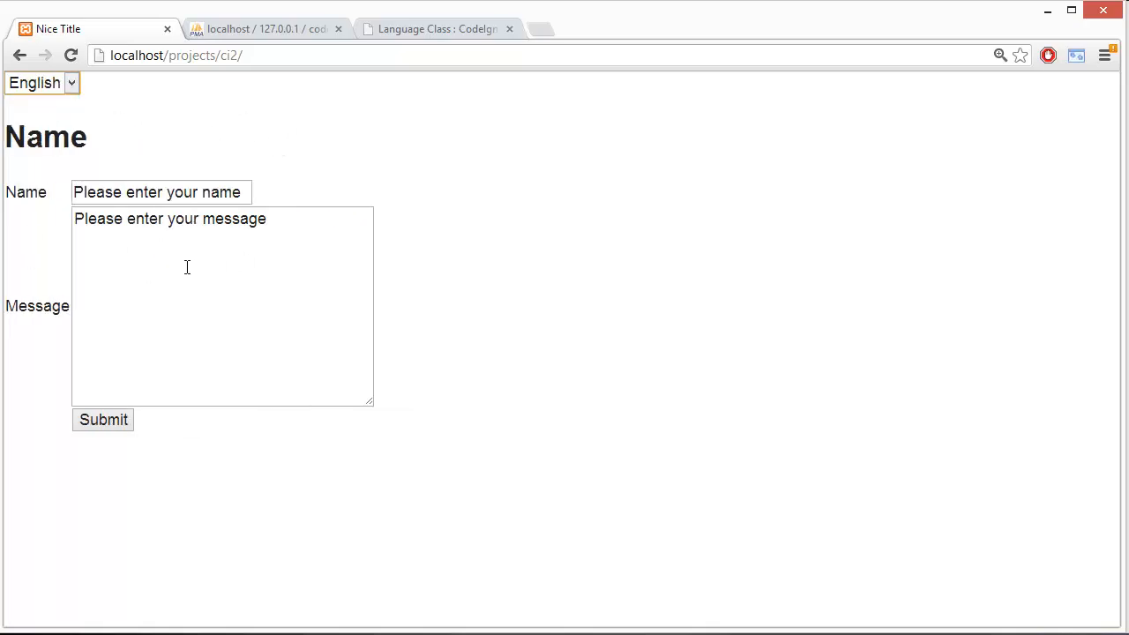
mouse_move(312, 340)
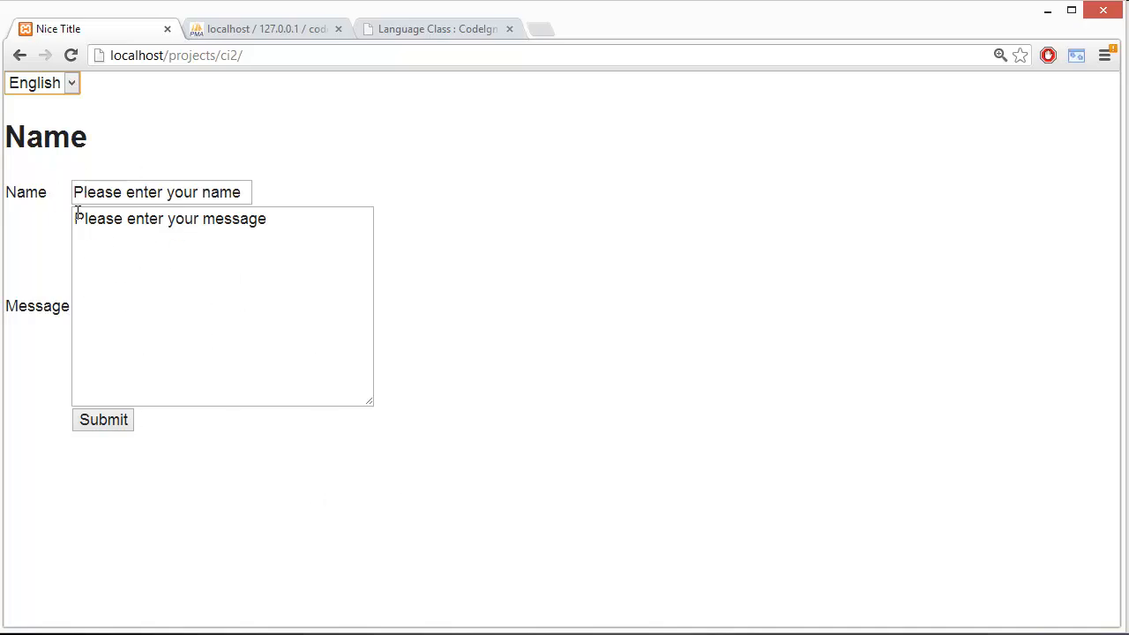
mouse_move(115, 454)
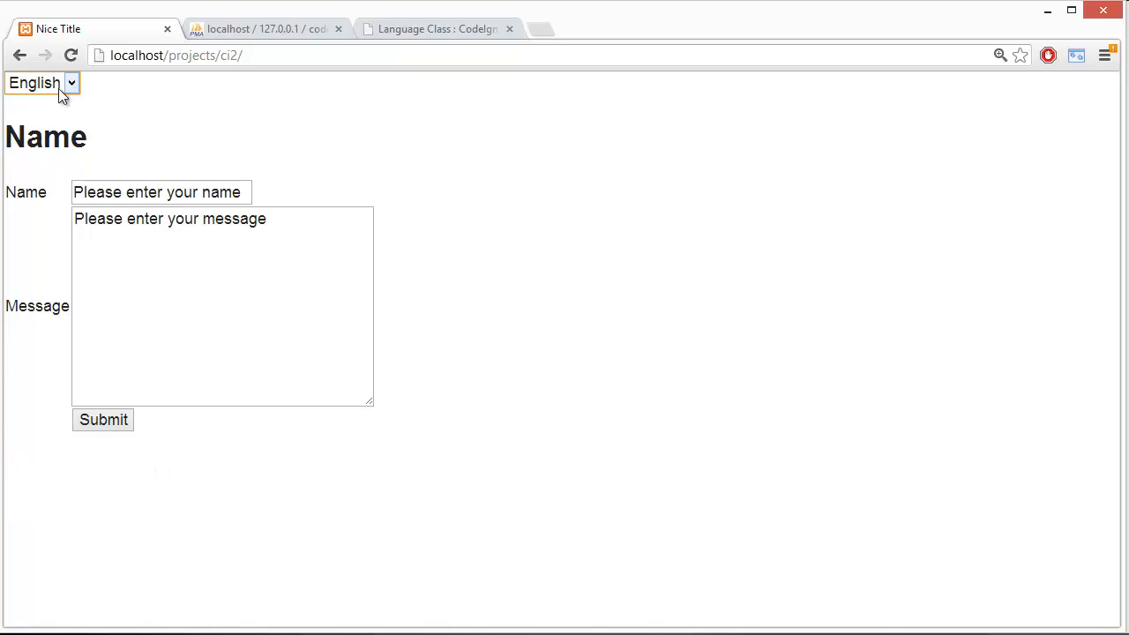
- Submit name 'jack' with the too-short message 'message', then extend it to 'message!!!!'
left_click(160, 192)
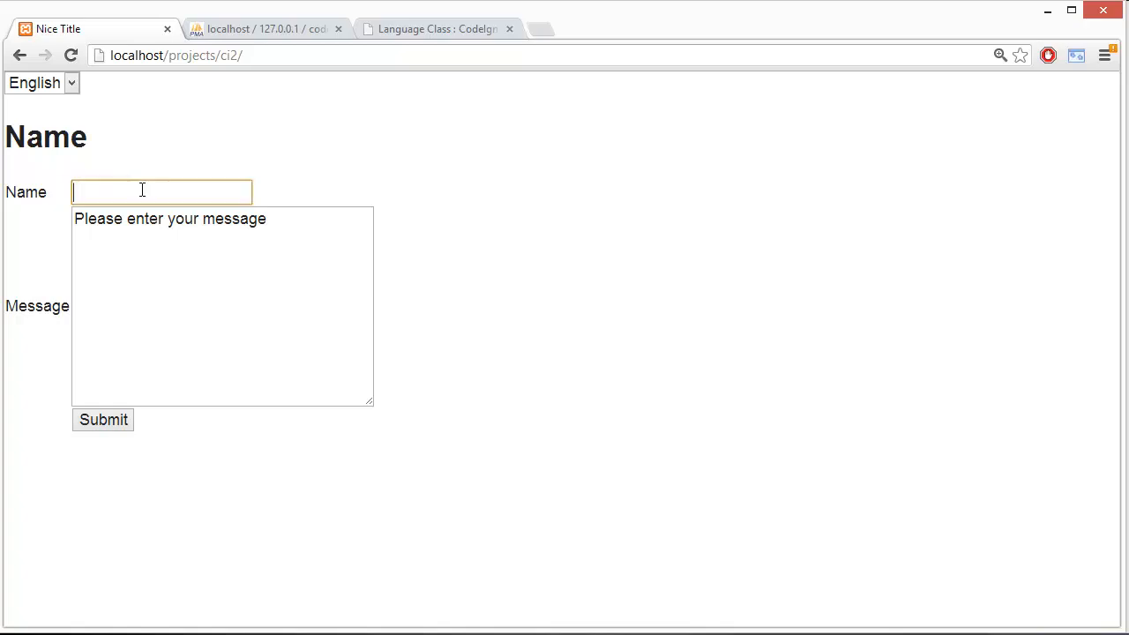
mouse_move(115, 250)
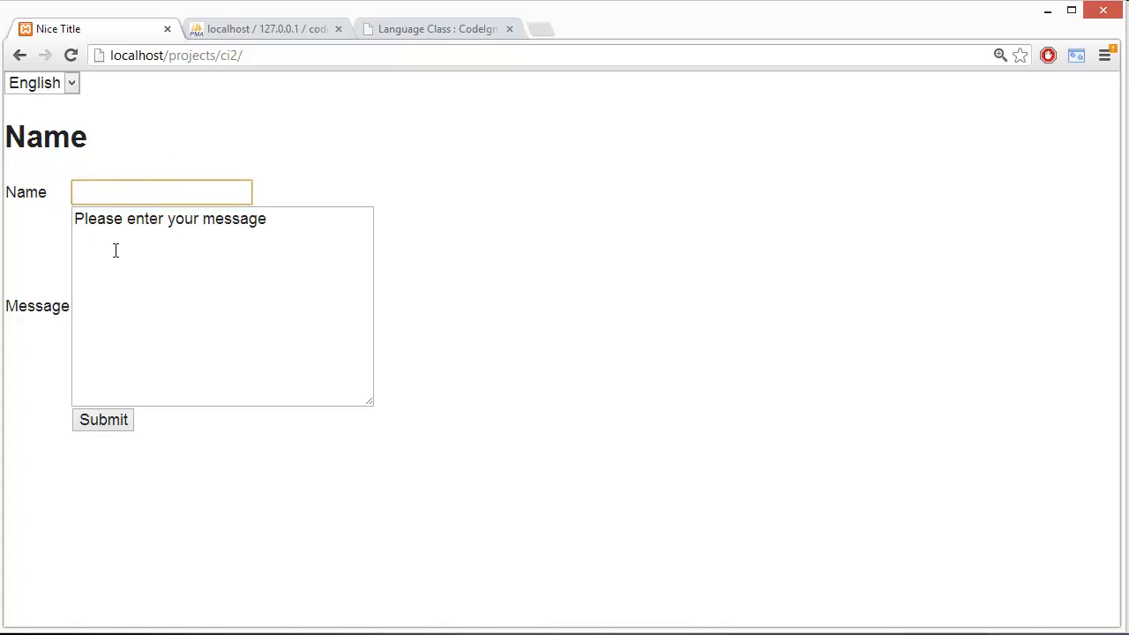
left_click(161, 193)
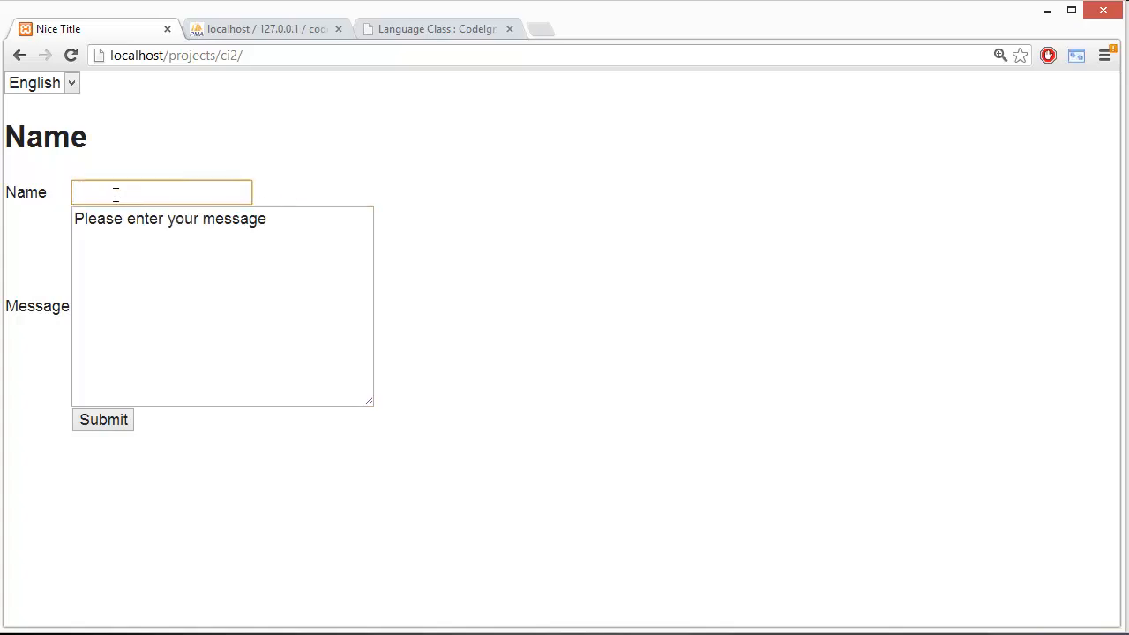
type("jack")
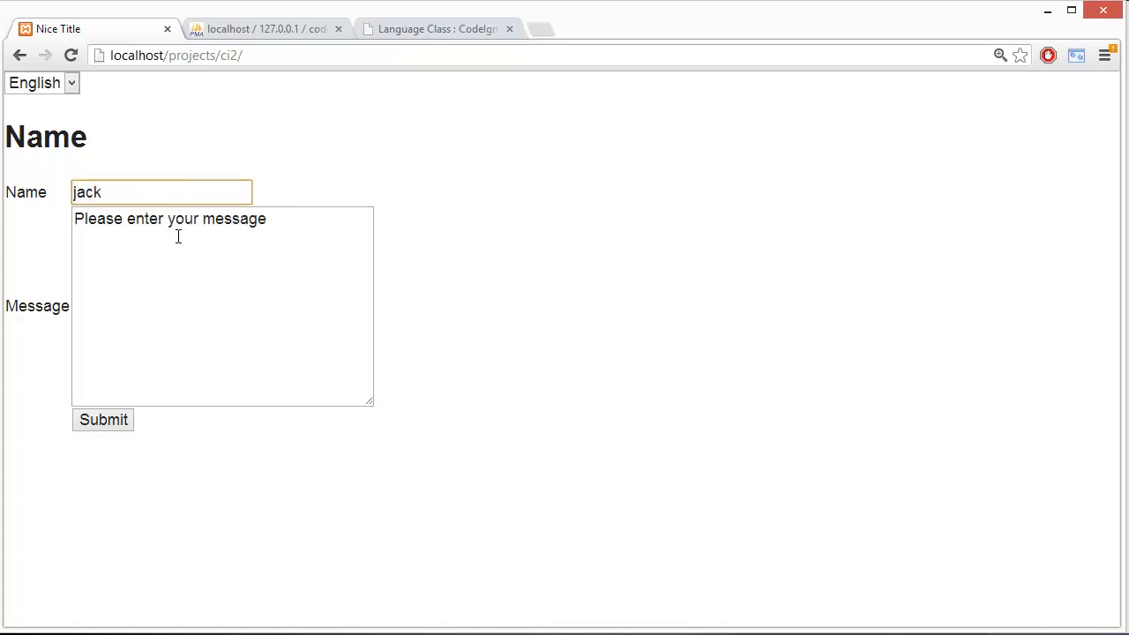
type("message")
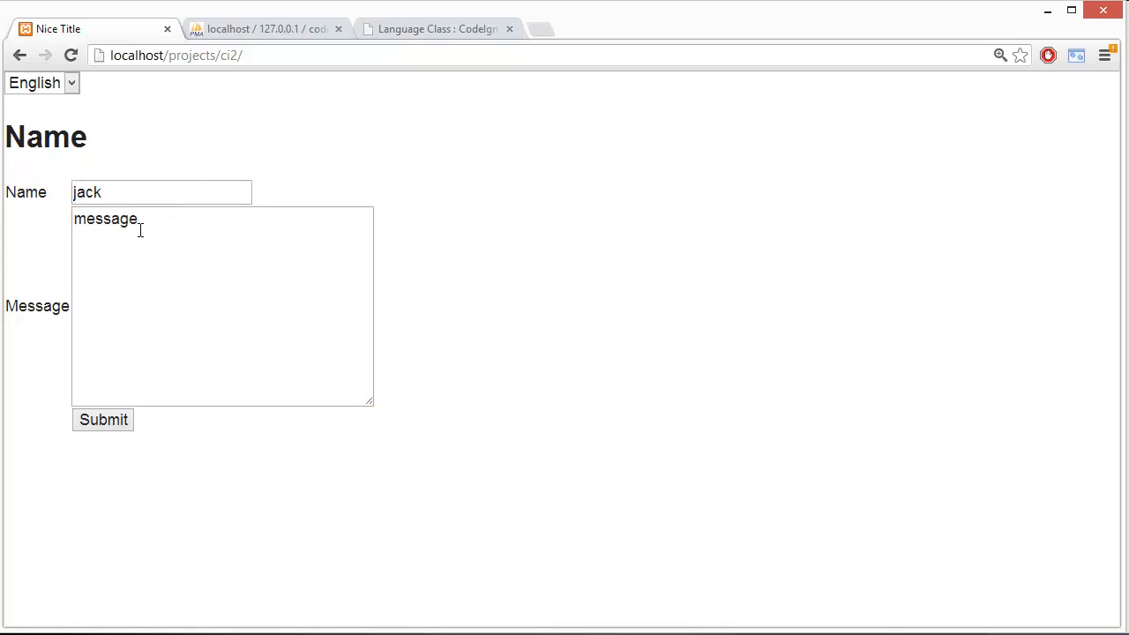
left_click(103, 419)
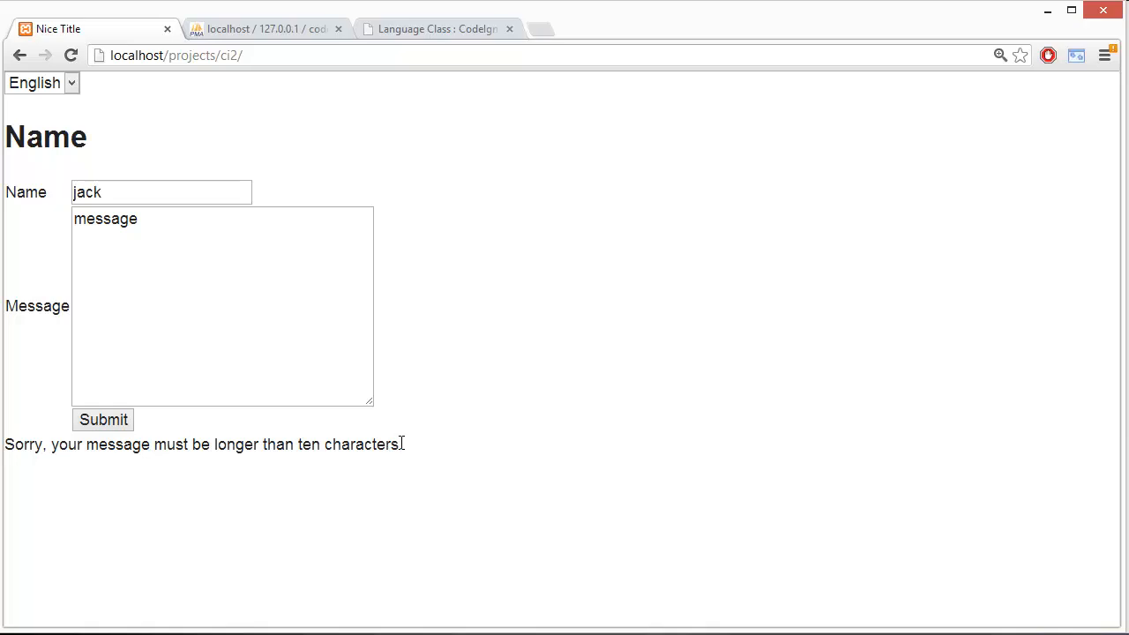
mouse_move(182, 273)
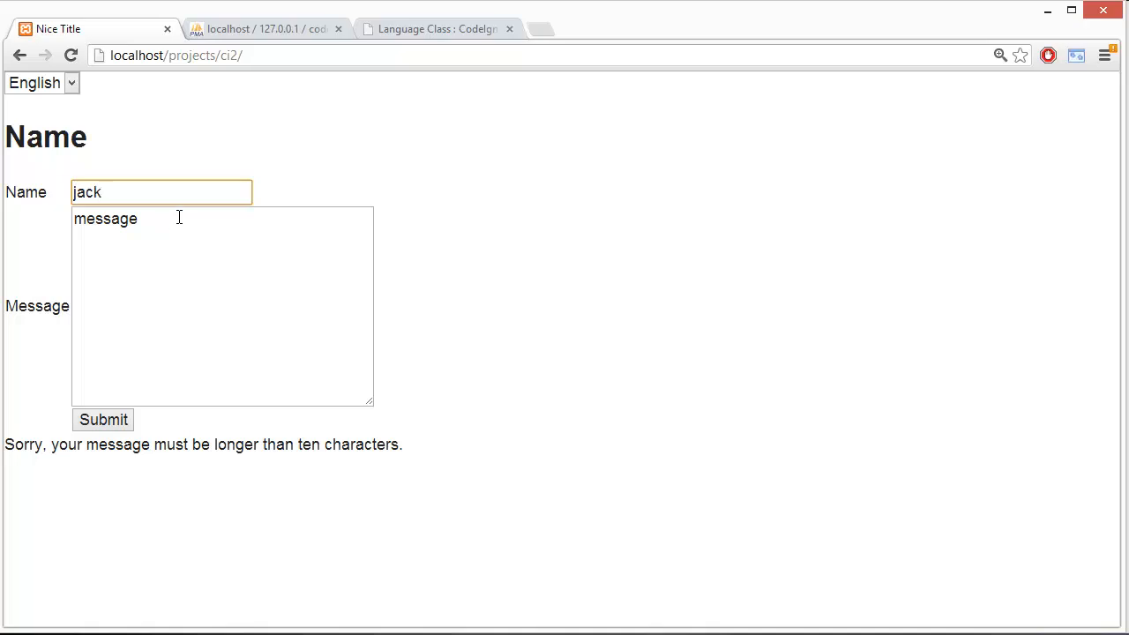
left_click(221, 220)
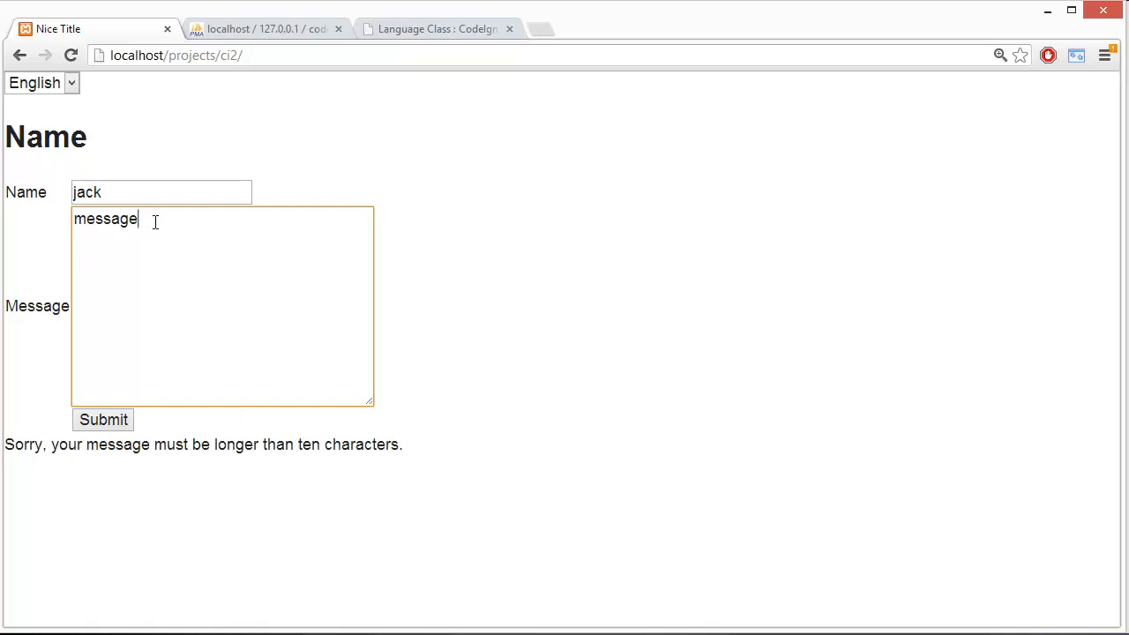
type("!!!!")
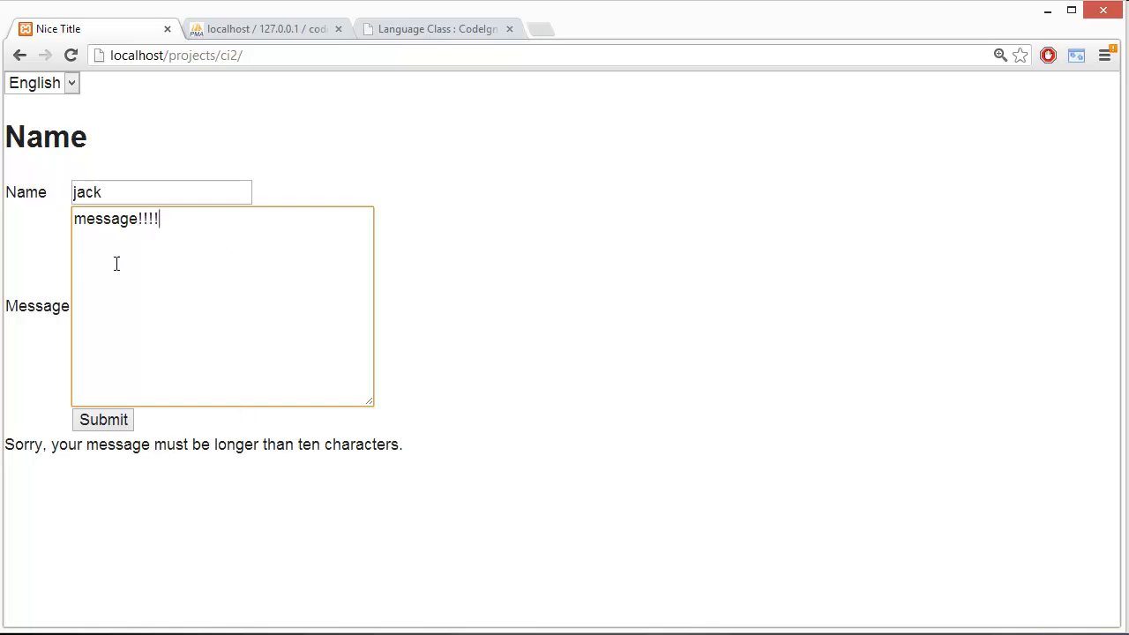
mouse_move(170, 268)
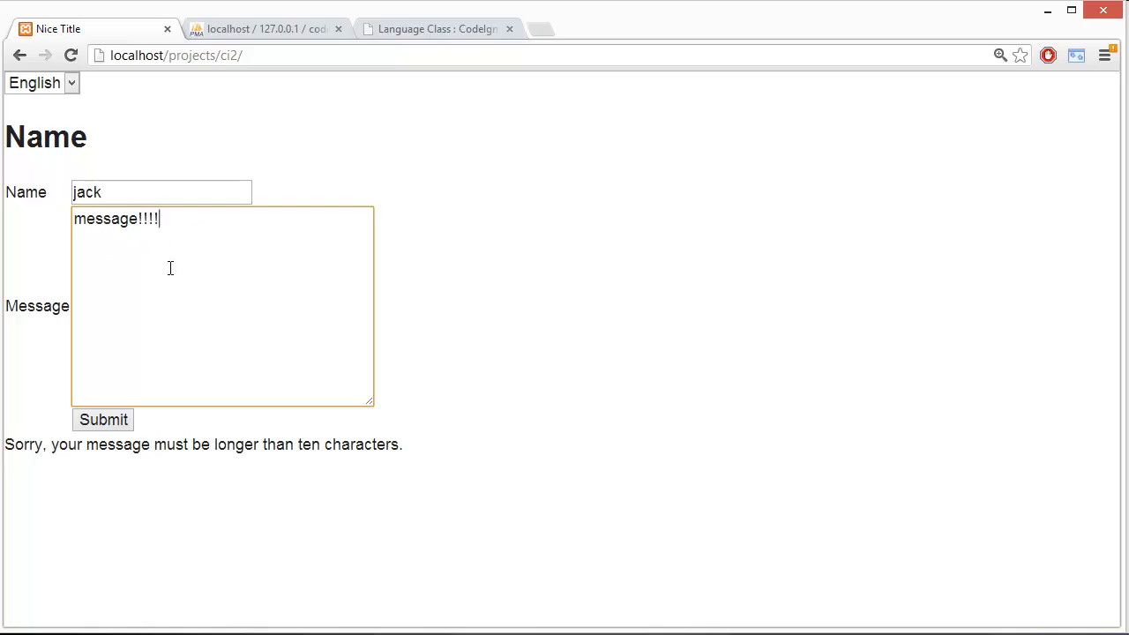
mouse_move(96, 253)
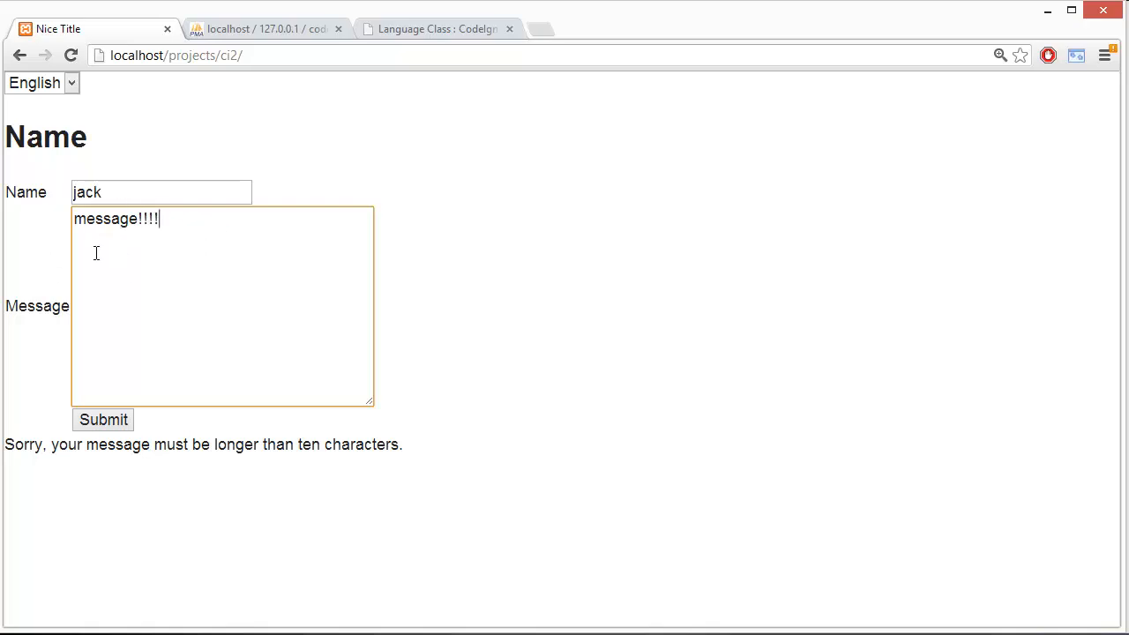
- Trigger the missing-name error, re-enter 'jack', and send the message to the thank-you page
left_click(161, 192)
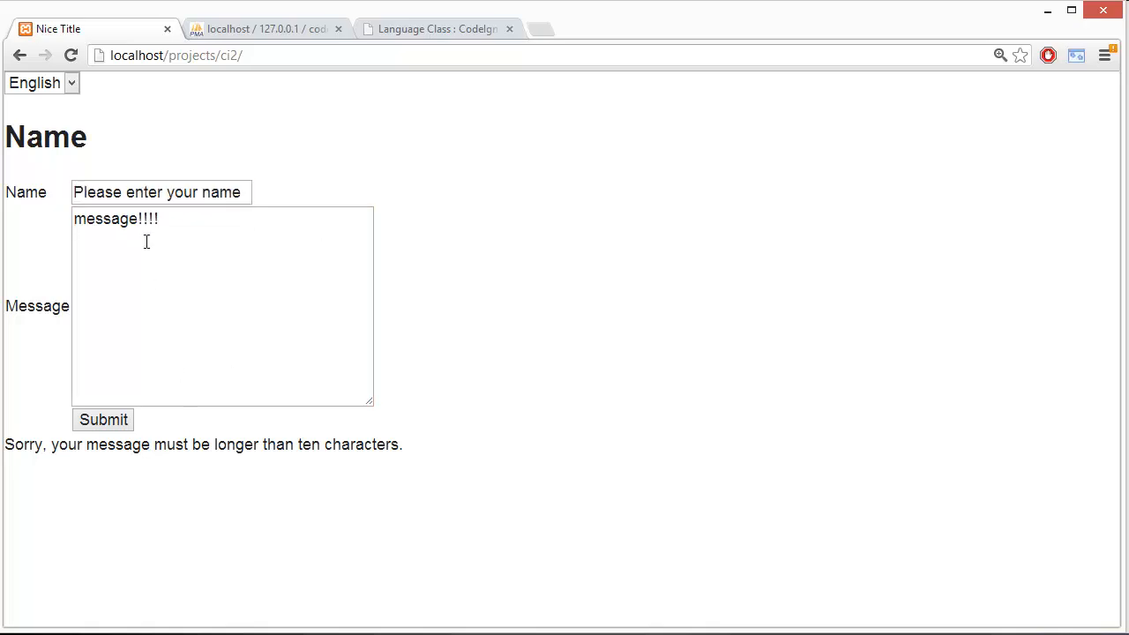
left_click(102, 419)
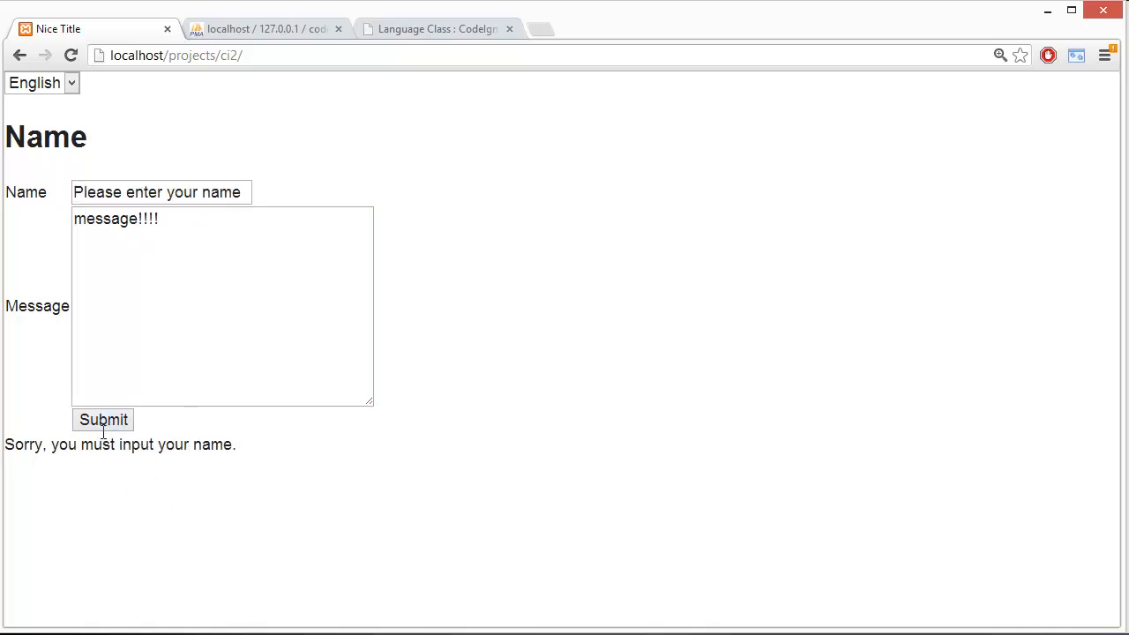
left_click(161, 191)
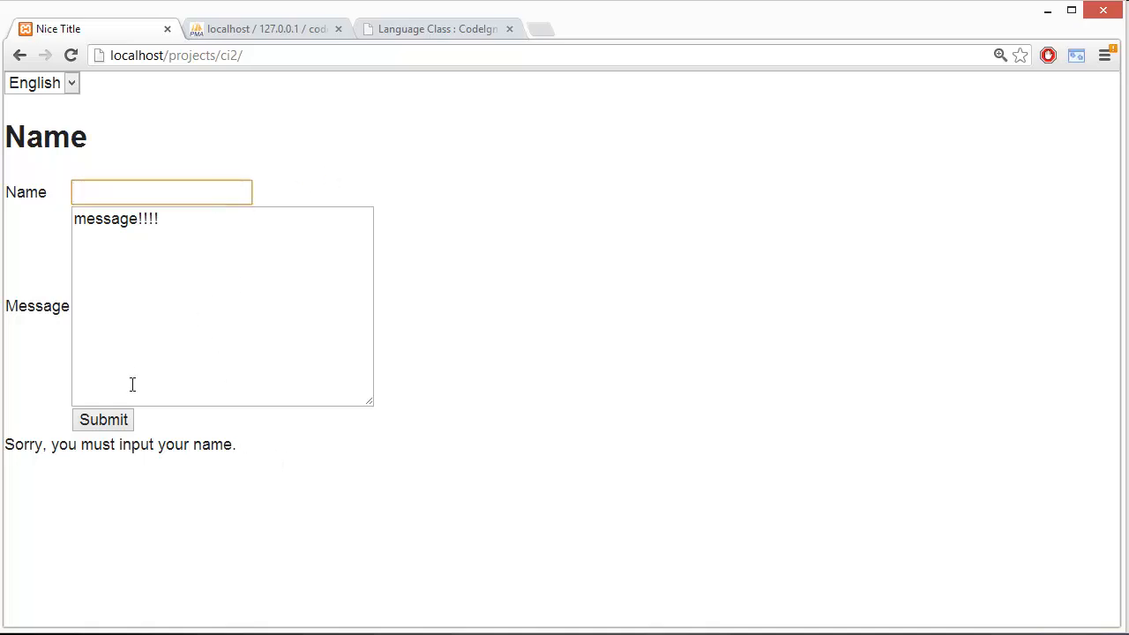
left_click(103, 418)
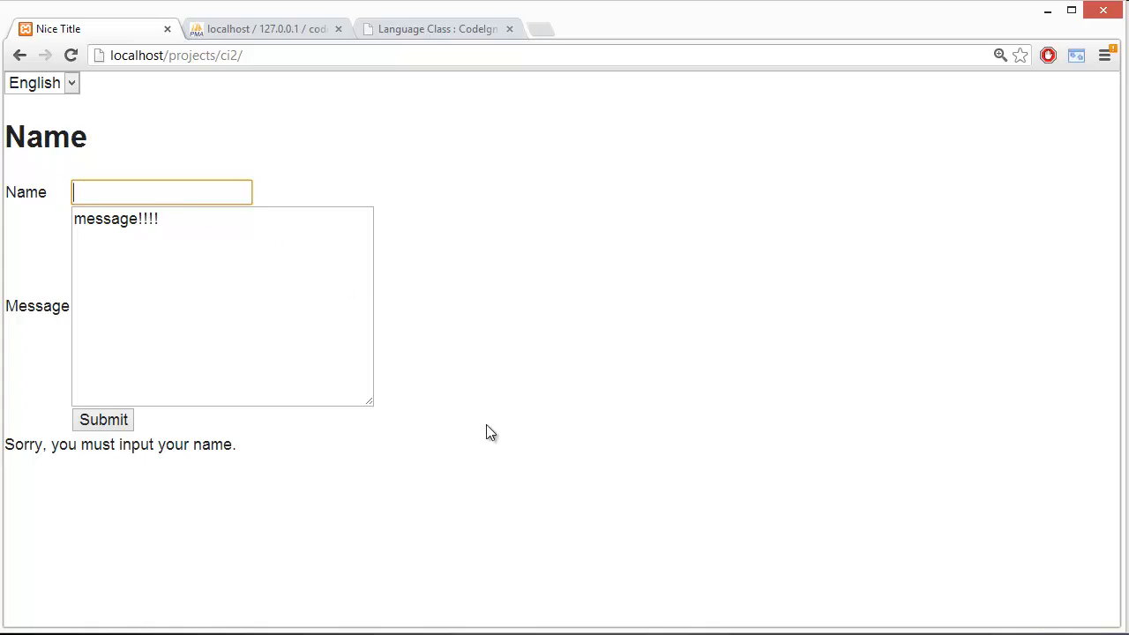
type("jack")
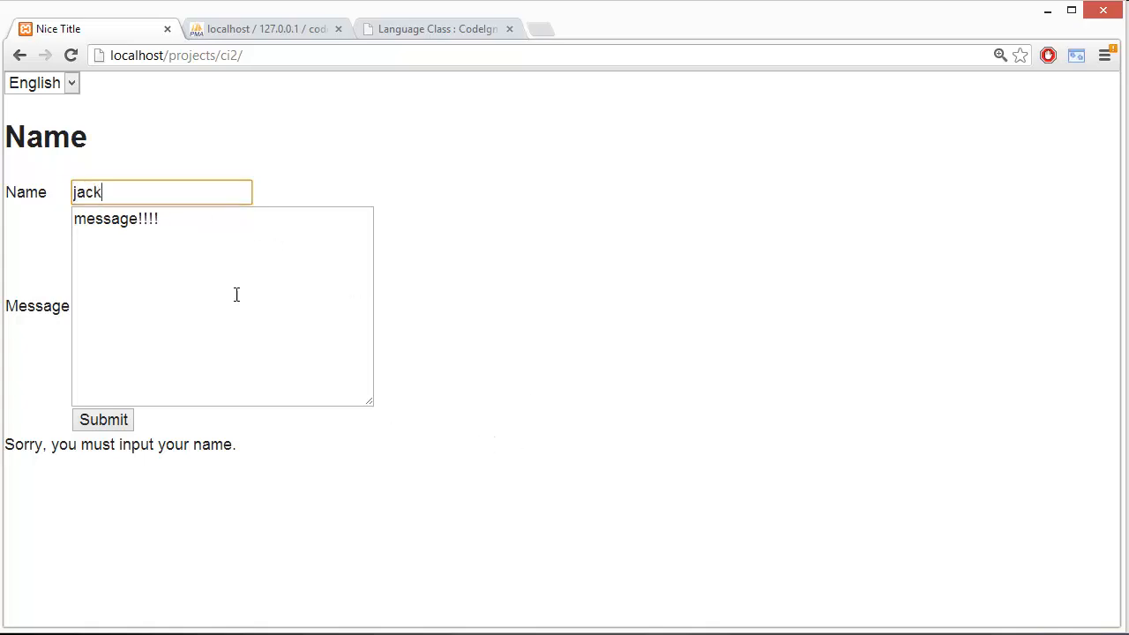
double_click(119, 219)
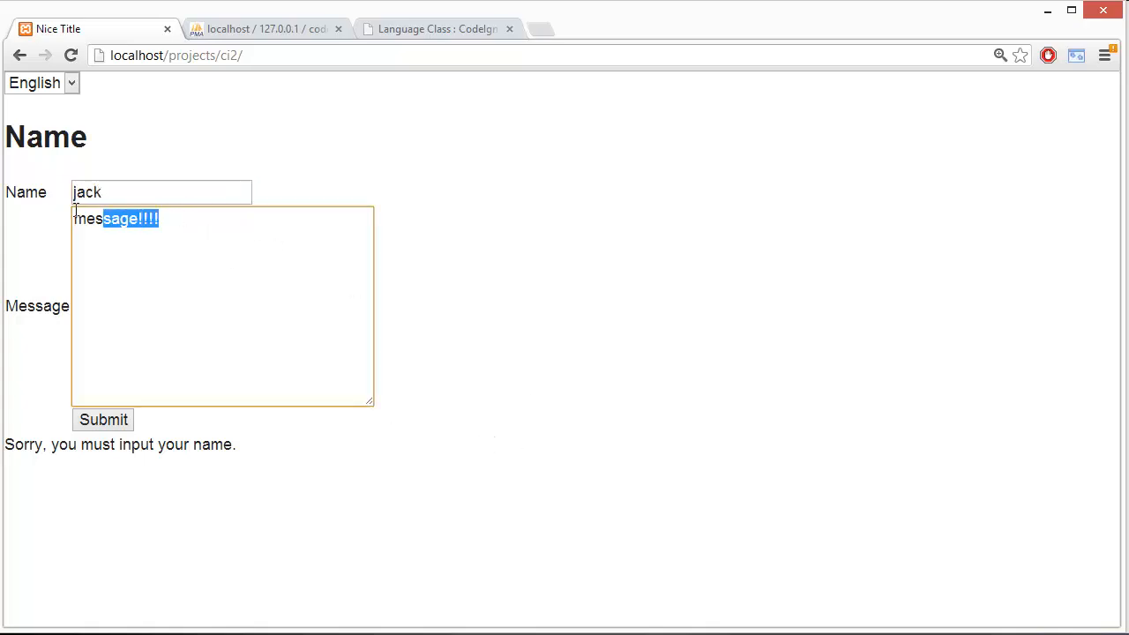
left_click(103, 419)
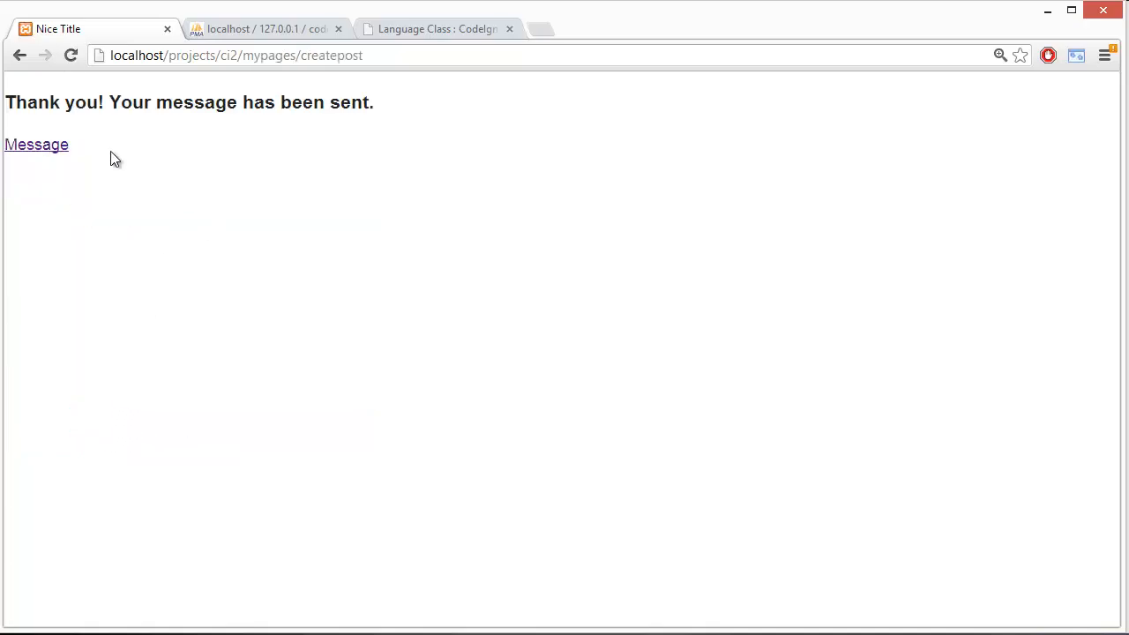
mouse_move(37, 144)
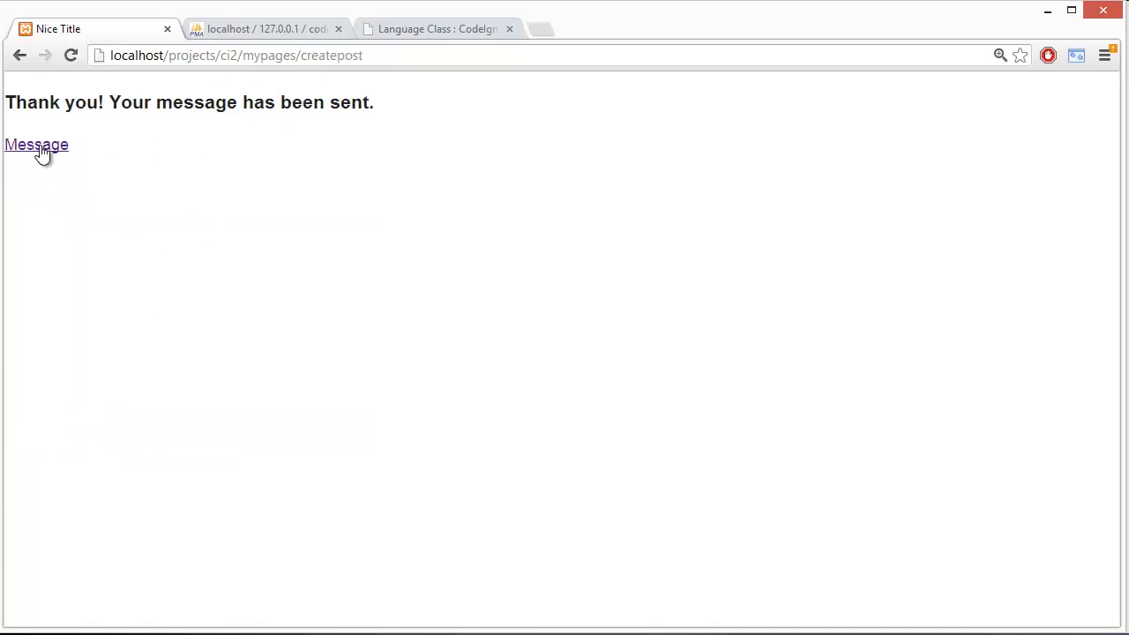
- Return to the contact form in French and enter name 'jacques' with message 'bonjour'
left_click(37, 145)
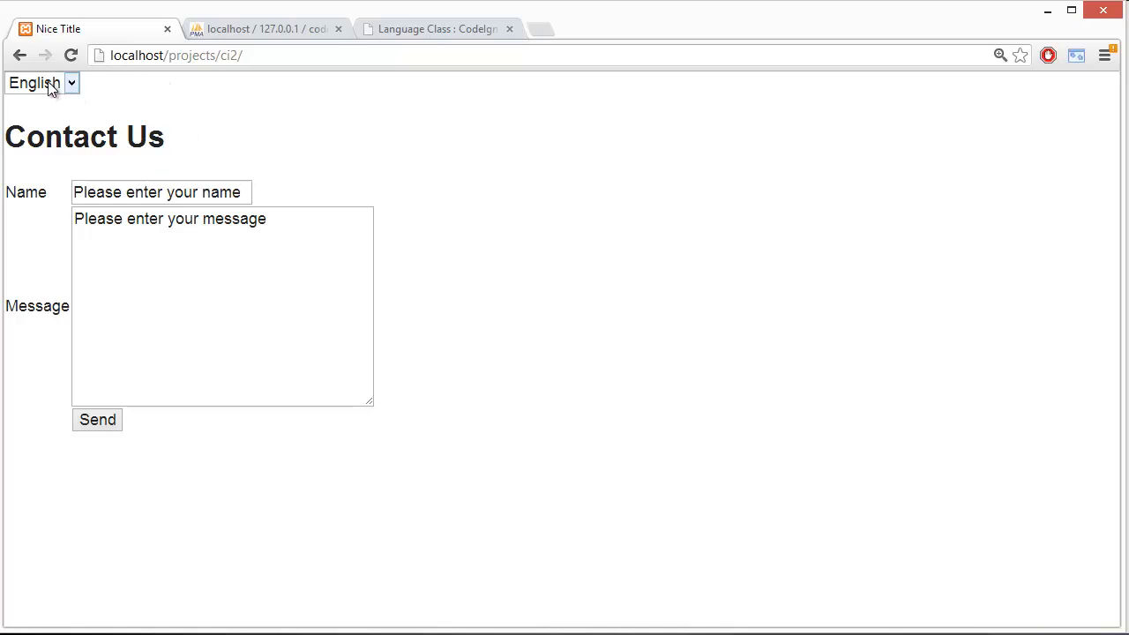
left_click(41, 82)
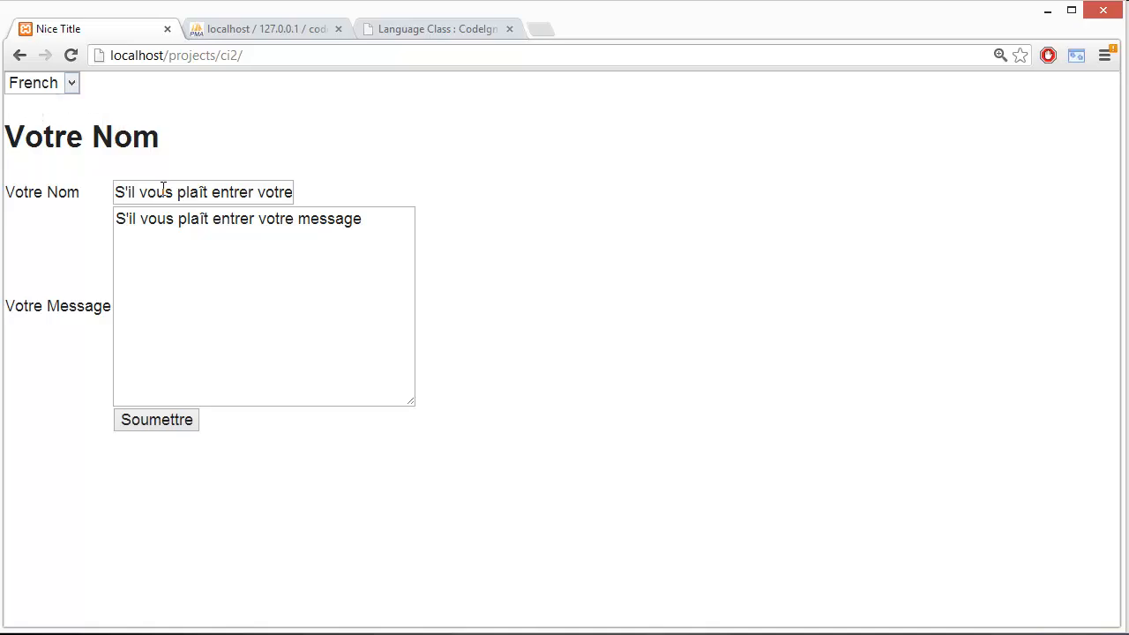
left_click(156, 419)
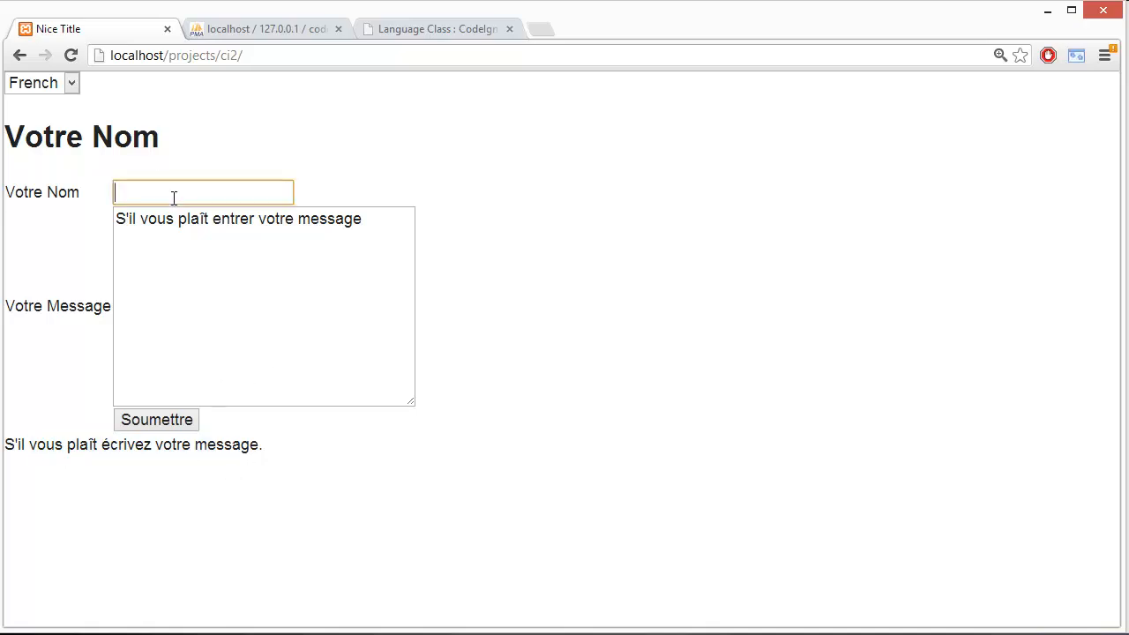
type("jacques")
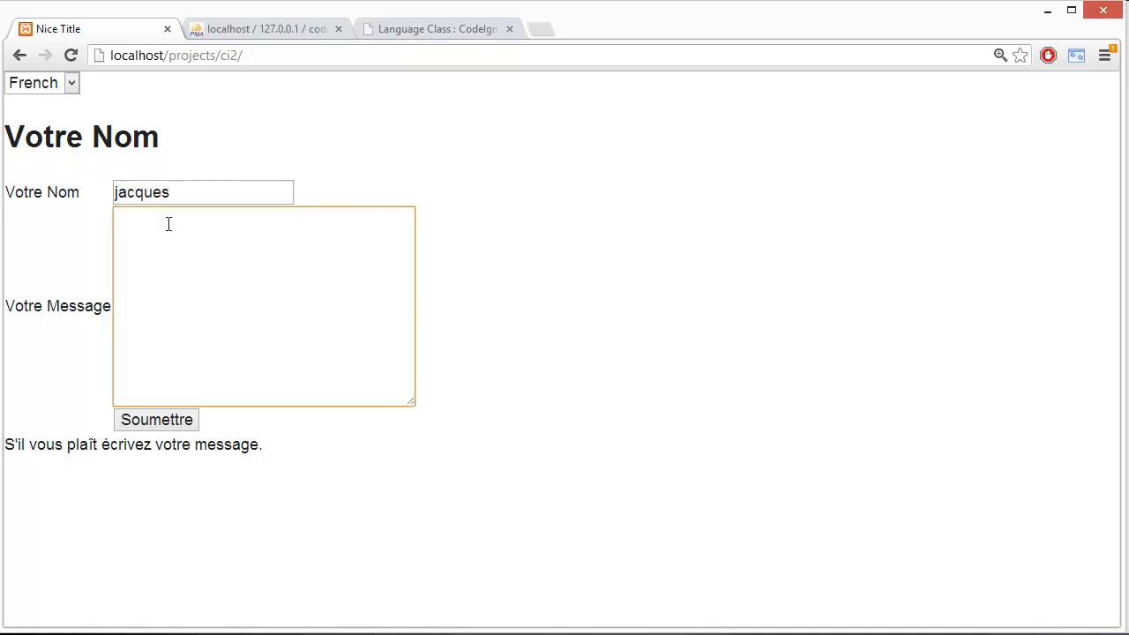
type("bonjour")
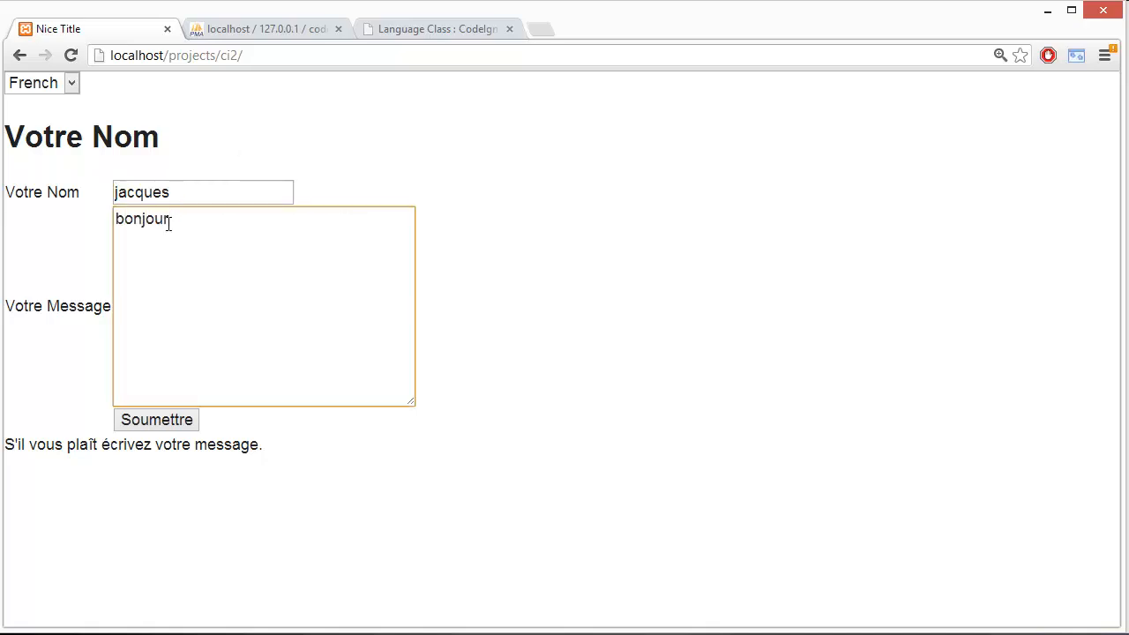
- Lengthen the message to 'bonjour!!!!', send it, then return to the French form
left_click(156, 418)
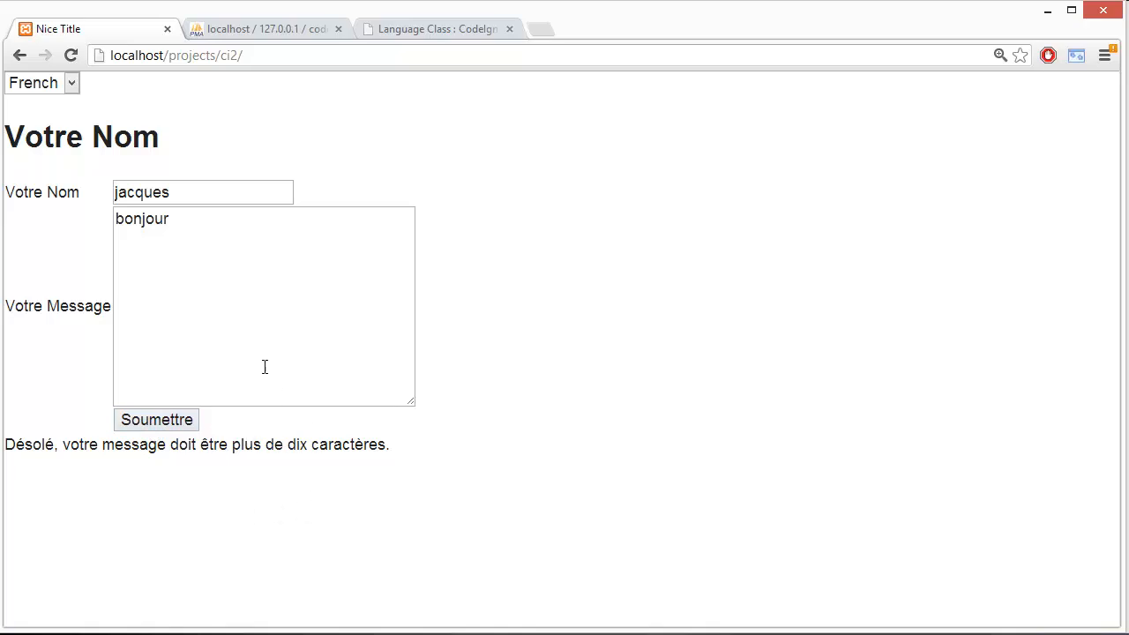
type("!")
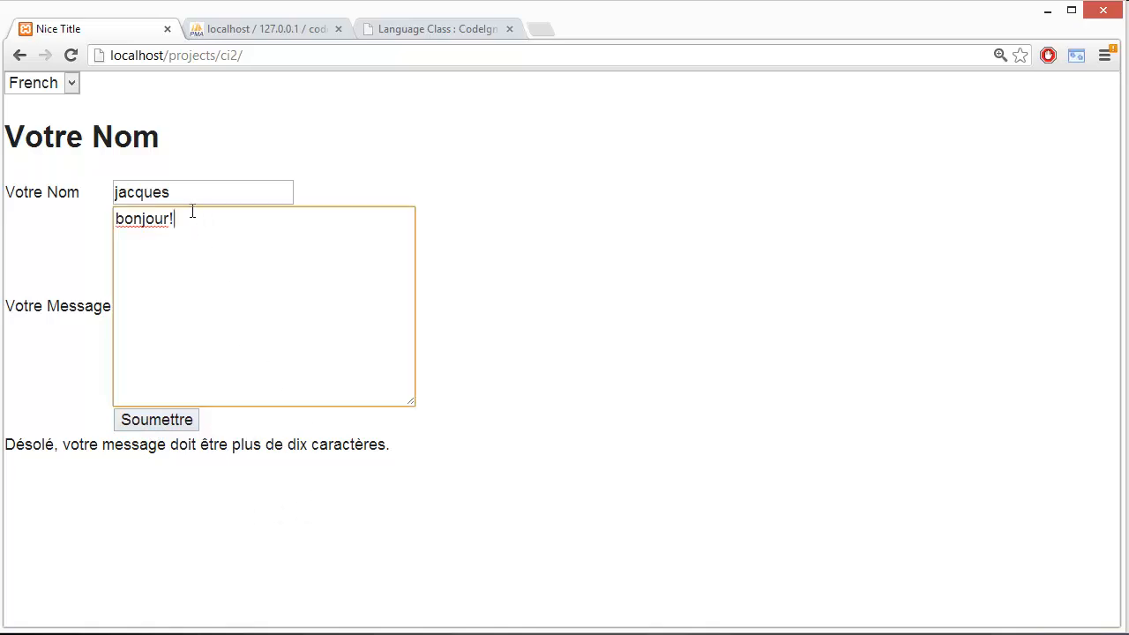
left_click(156, 419)
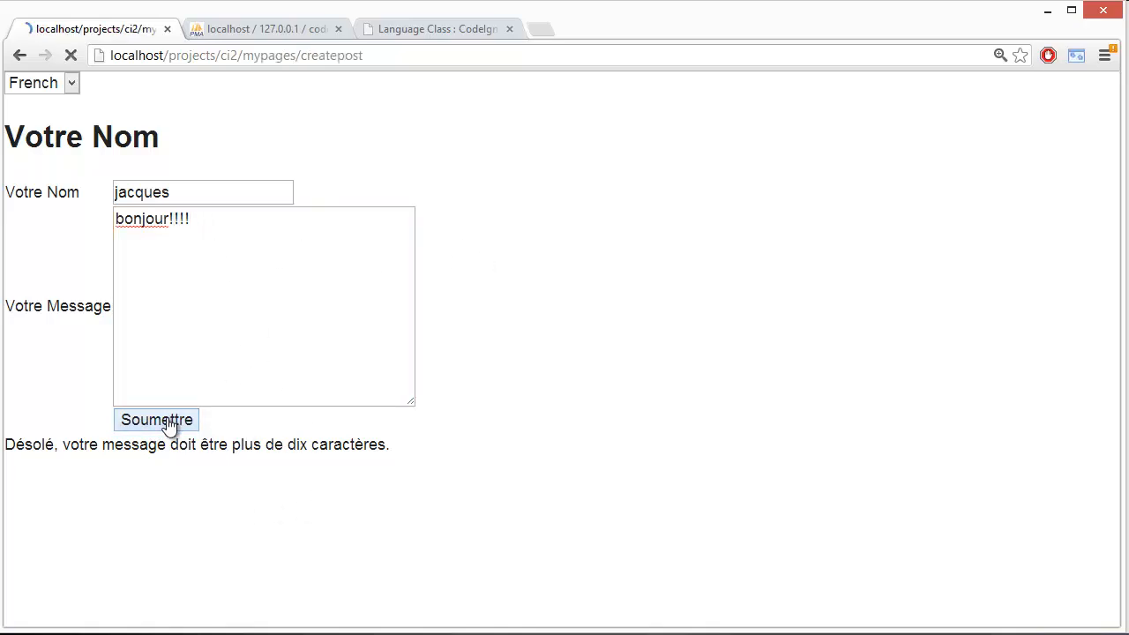
left_click(156, 419)
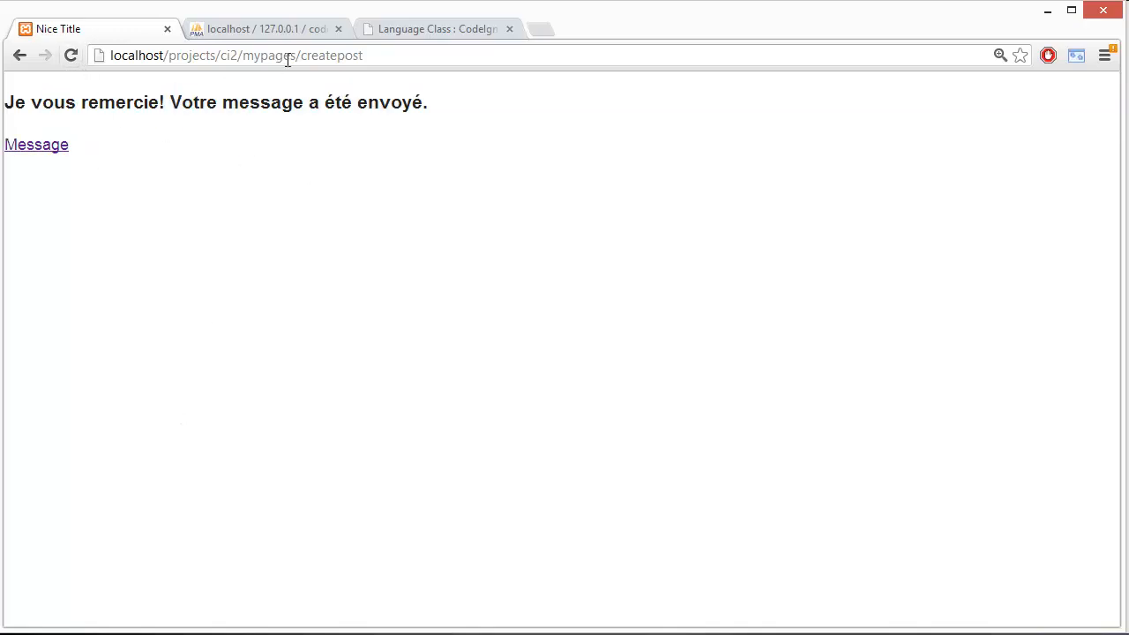
left_click(36, 144)
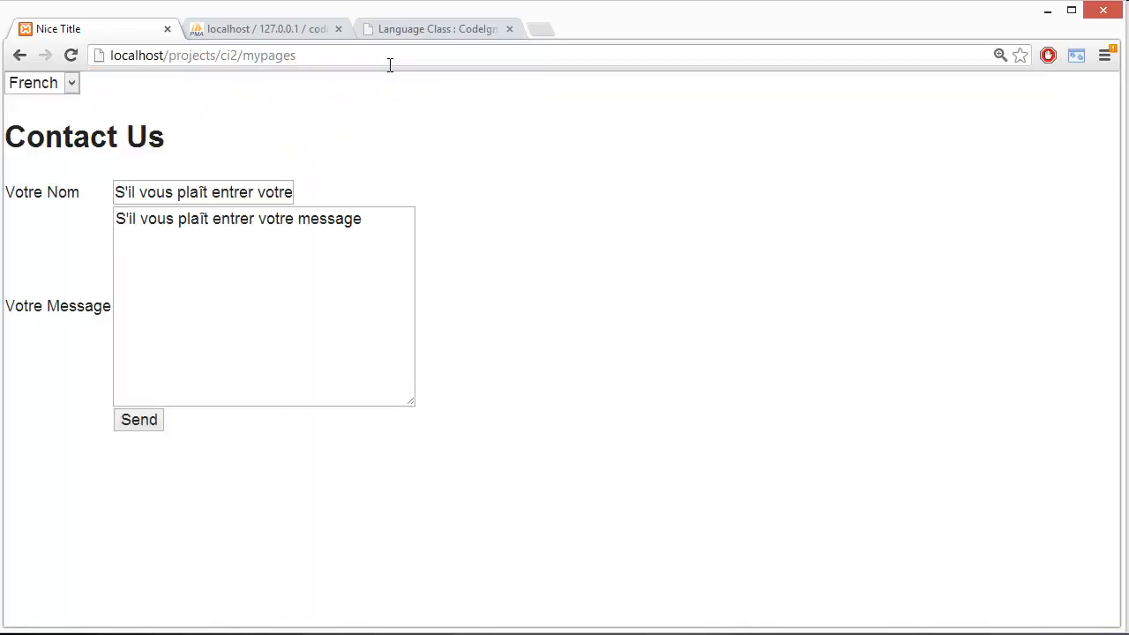
mouse_move(391, 73)
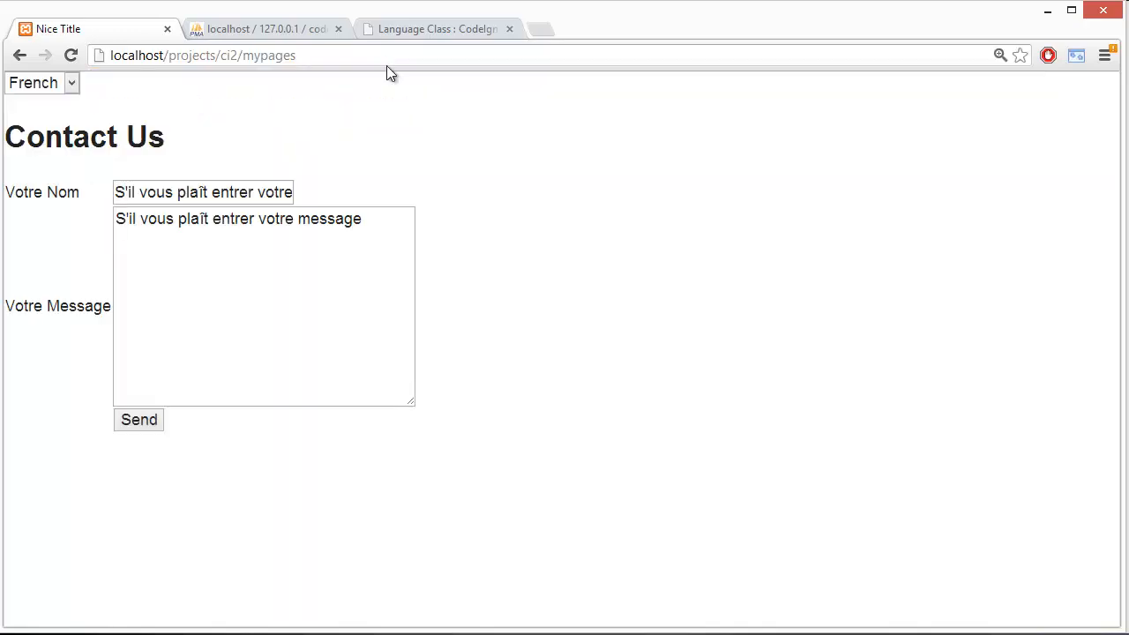
mouse_move(309, 295)
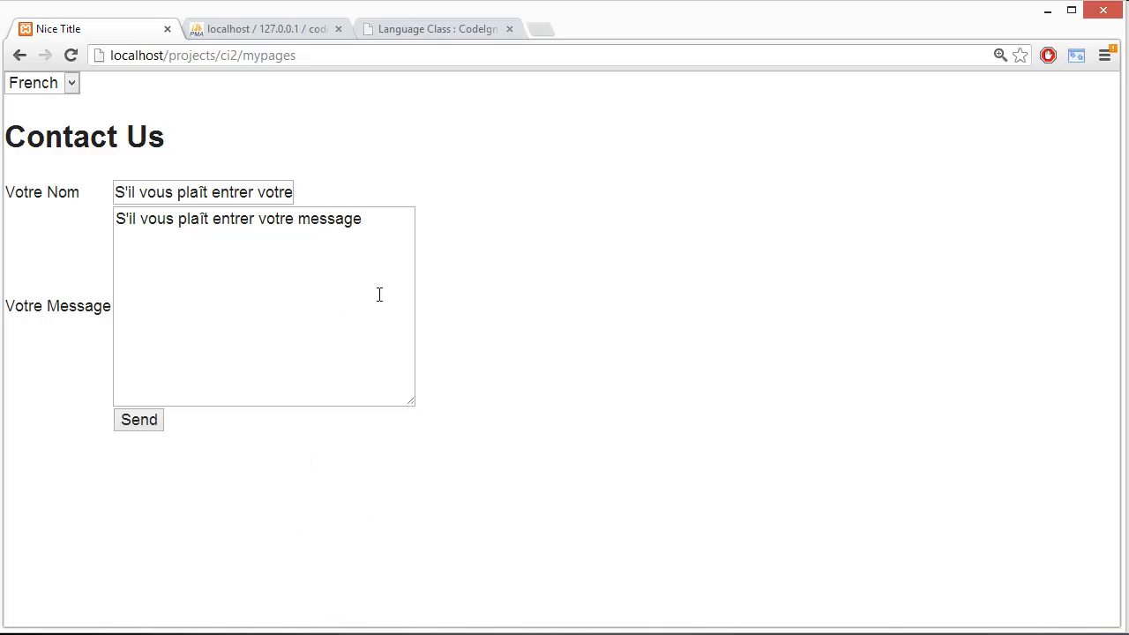
mouse_move(301, 508)
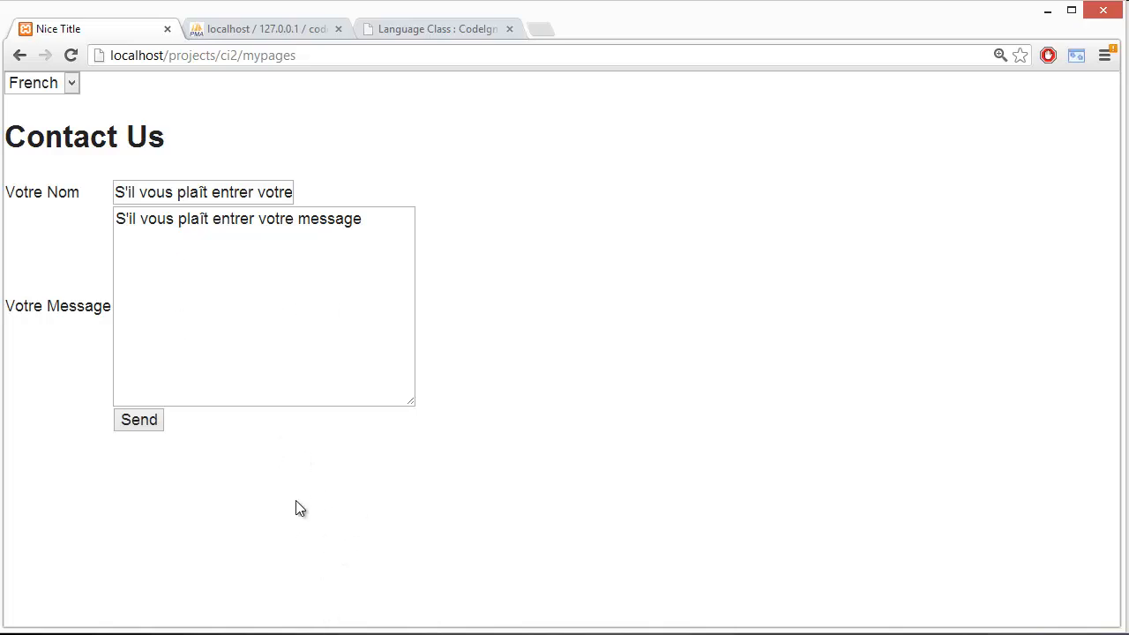
mouse_move(300, 507)
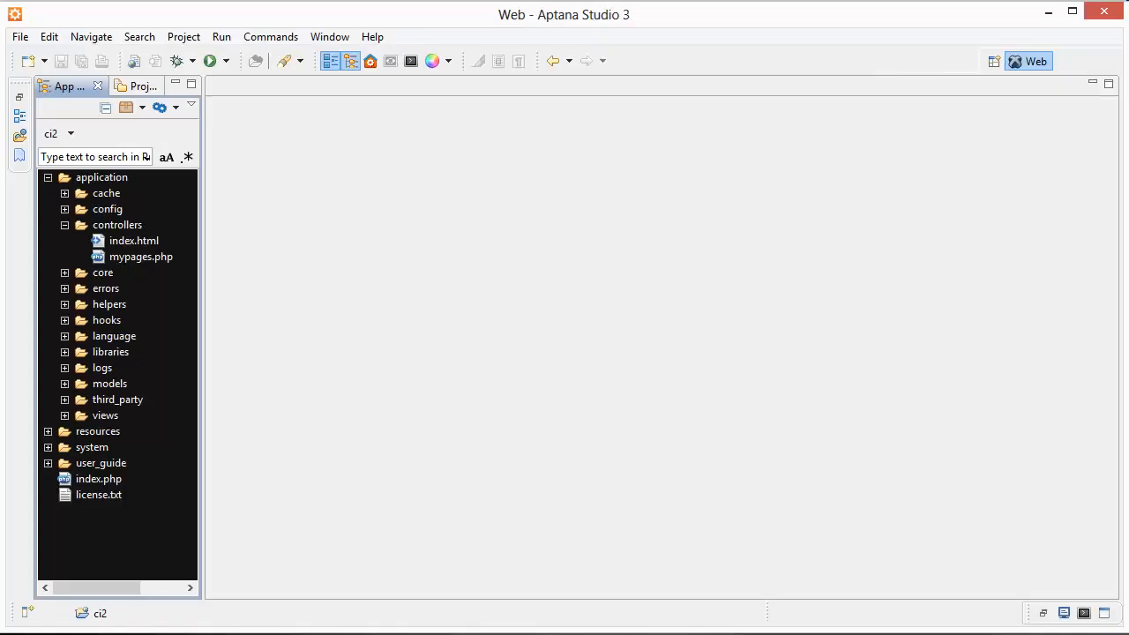
- Open application/config/autoload.php from the App Explorer config folder
left_click(47, 176)
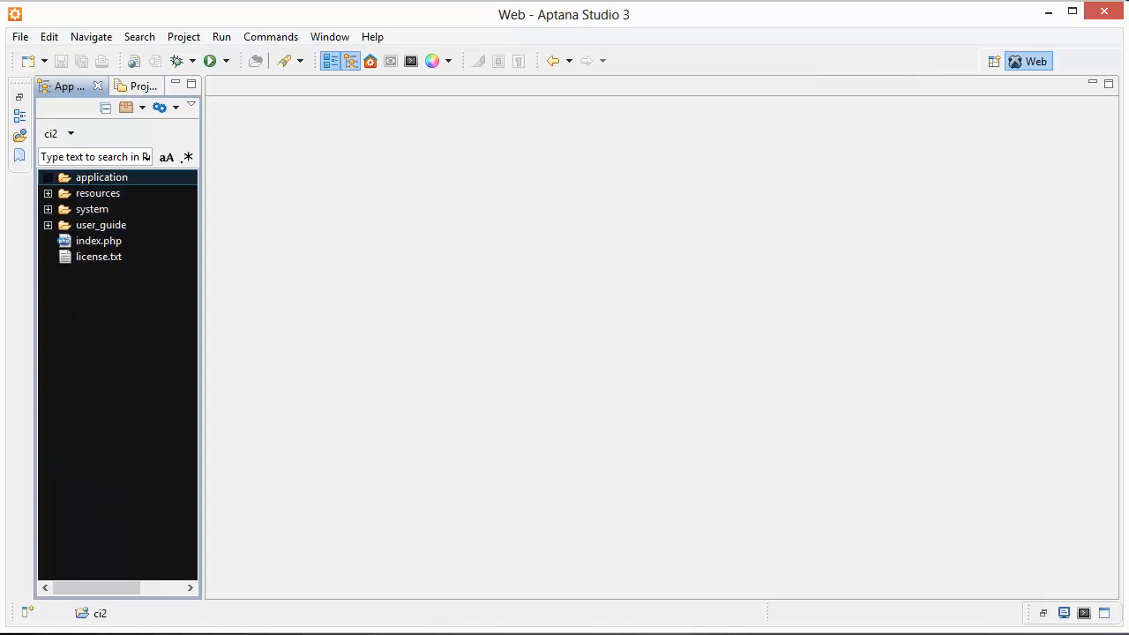
left_click(47, 176)
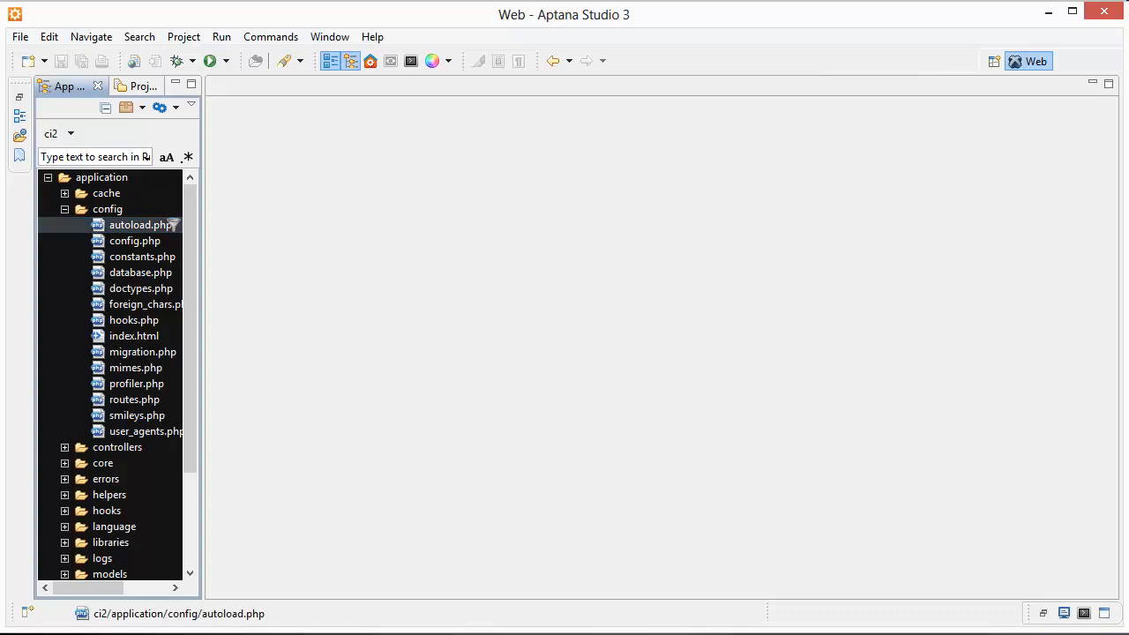
double_click(139, 223)
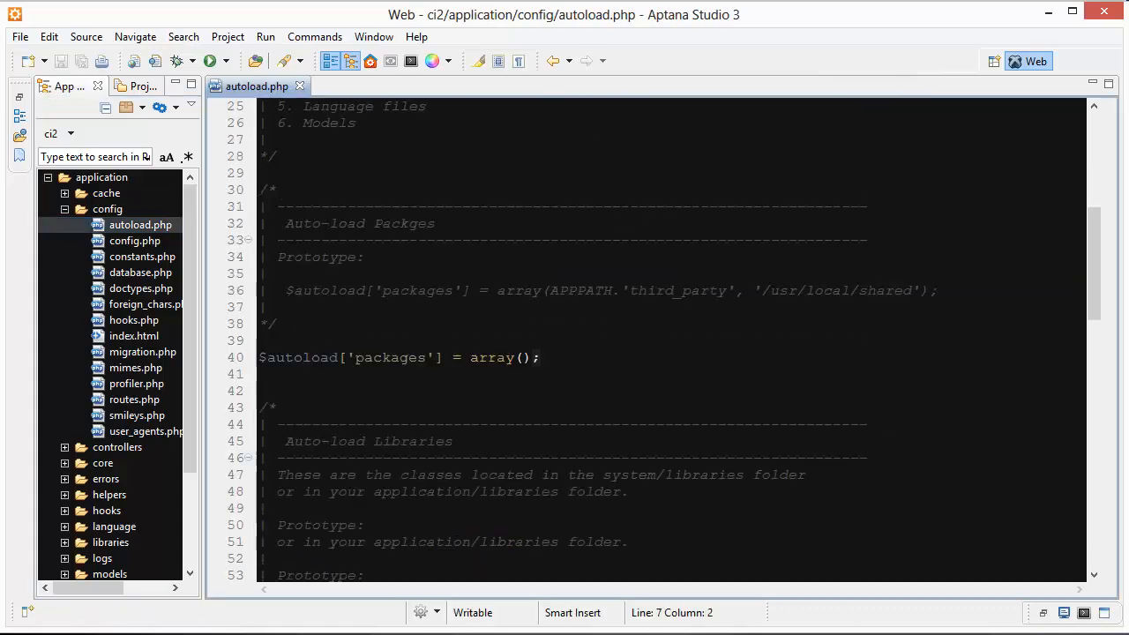
scroll("down", 3)
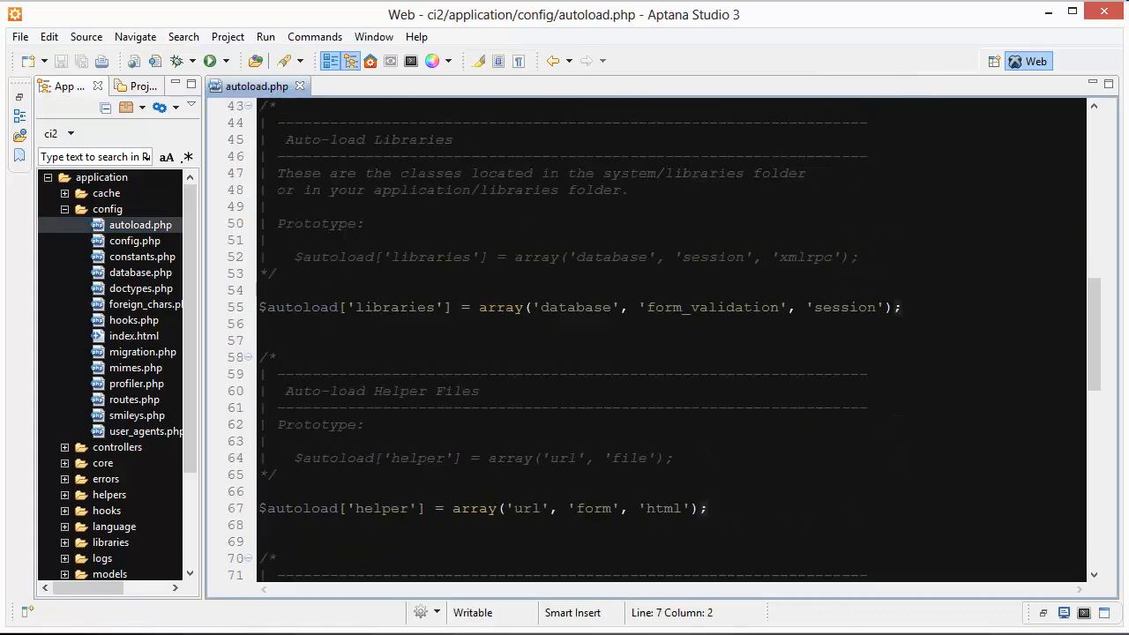
- Highlight the form_validation and session libraries and the url and form helpers
double_click(713, 307)
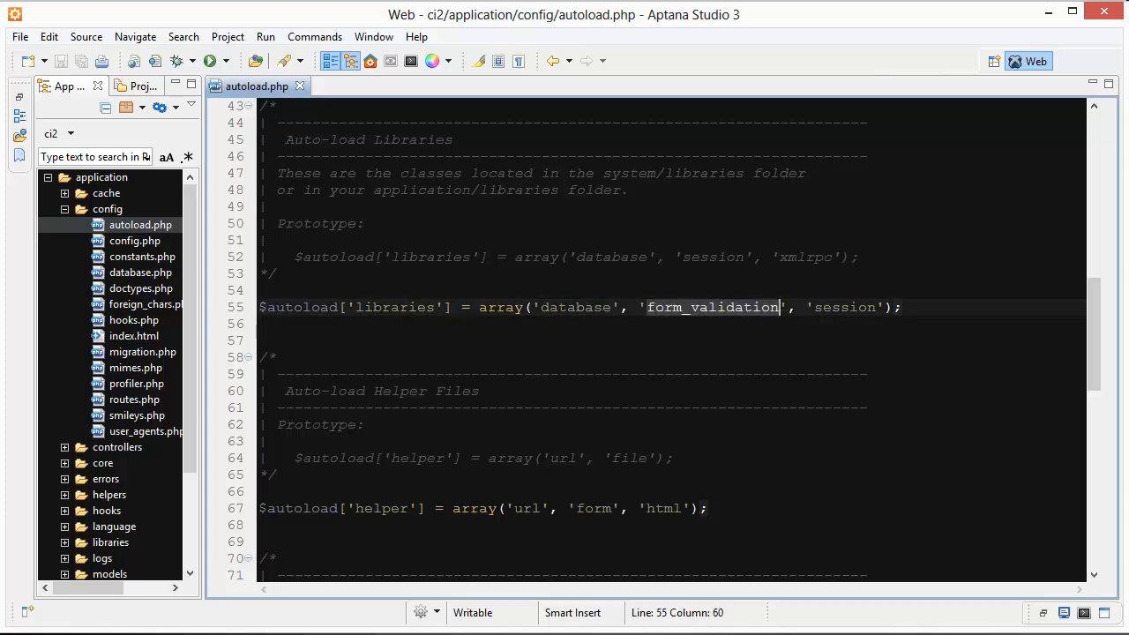
double_click(845, 307)
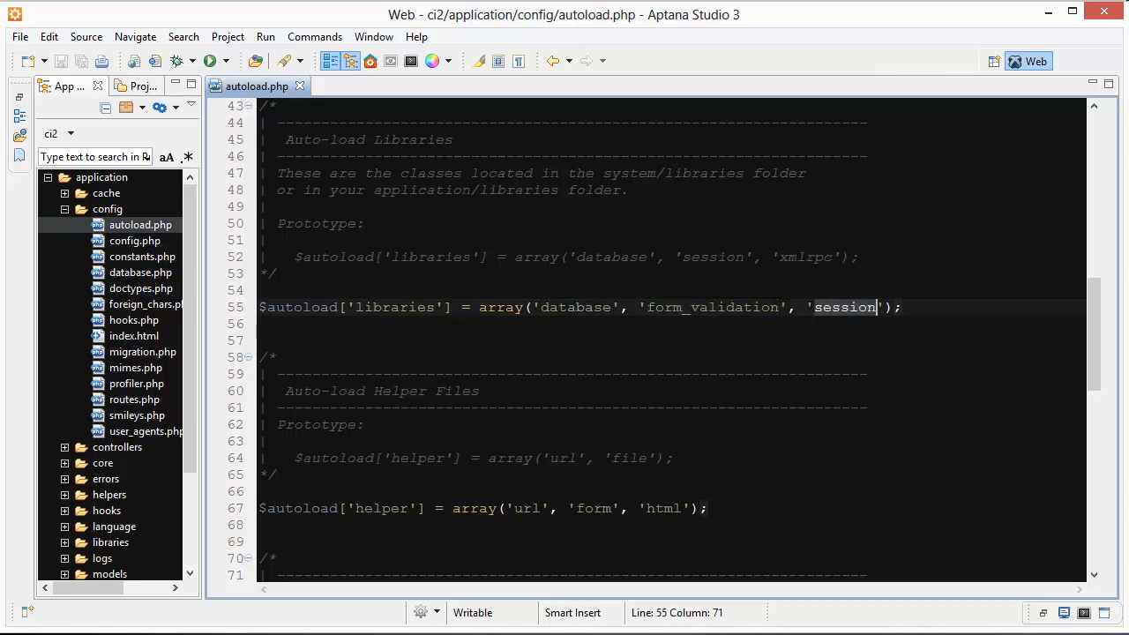
scroll("down", 3)
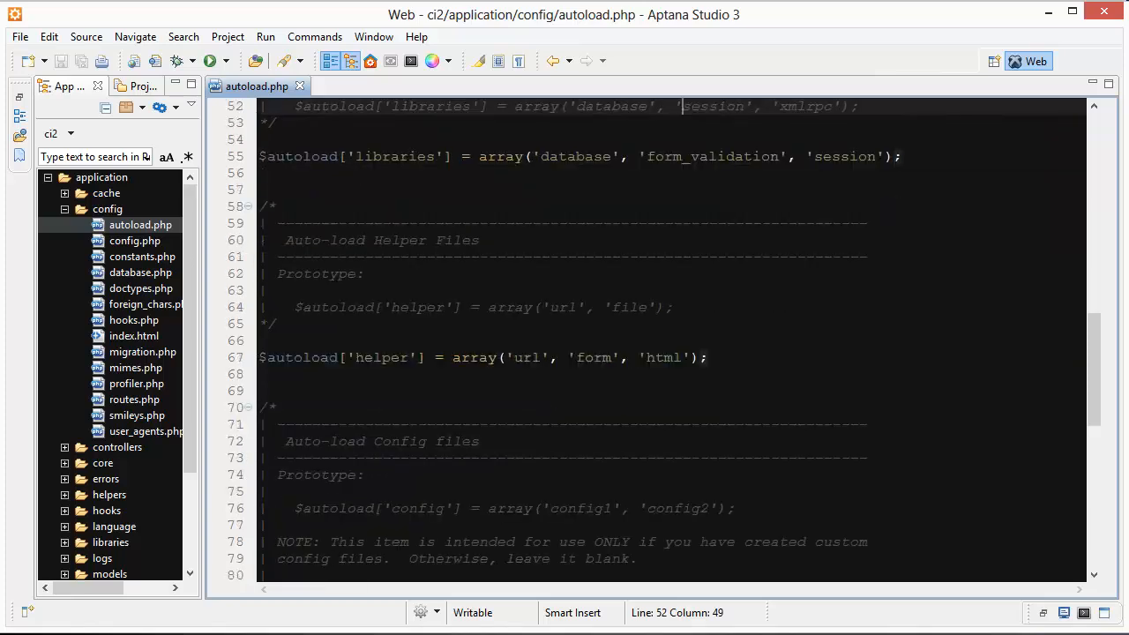
double_click(527, 357)
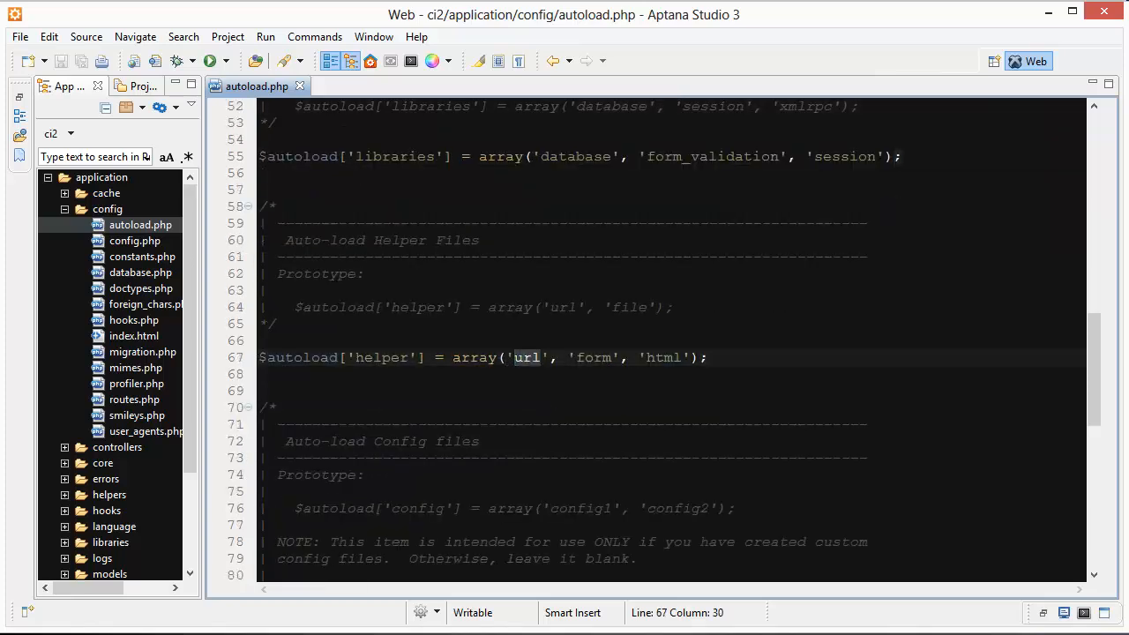
double_click(663, 357)
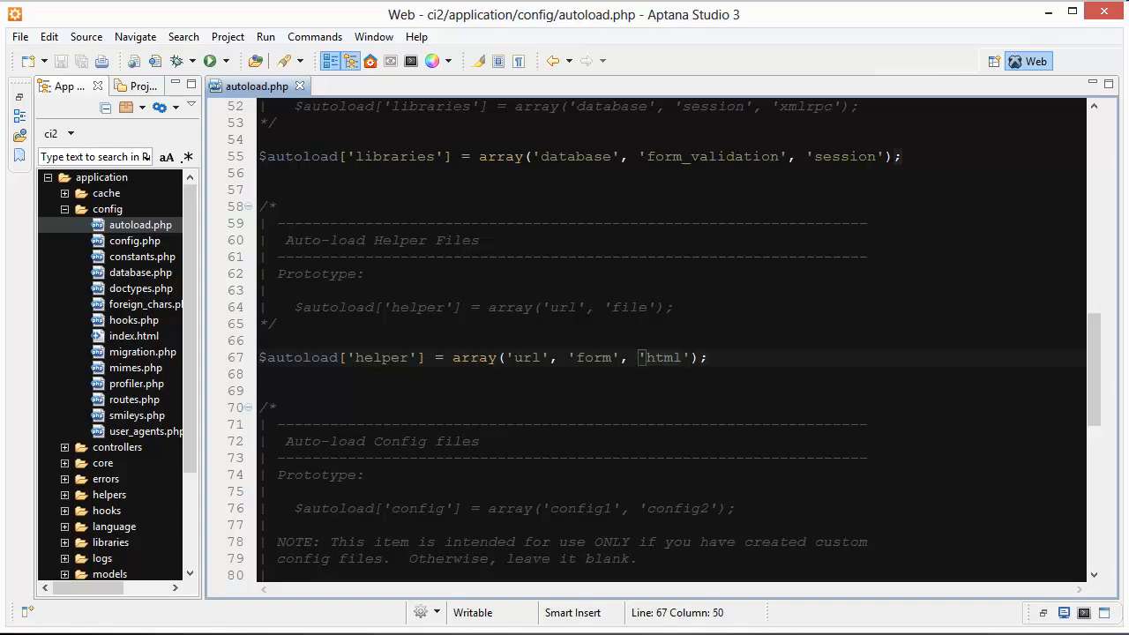
left_click(639, 357)
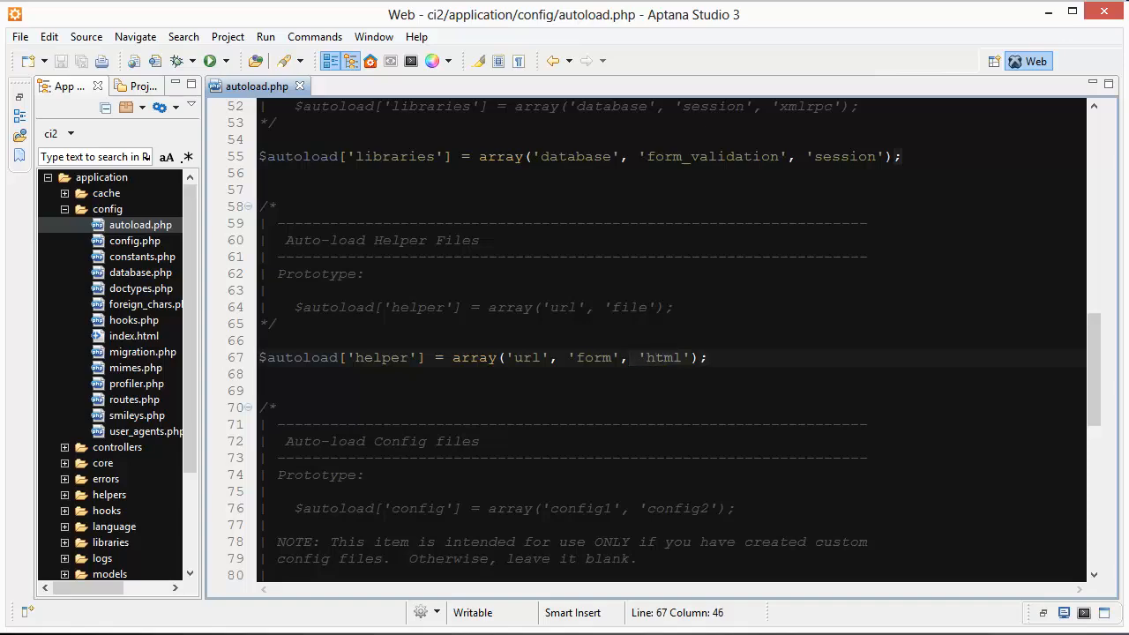
scroll("down", 3)
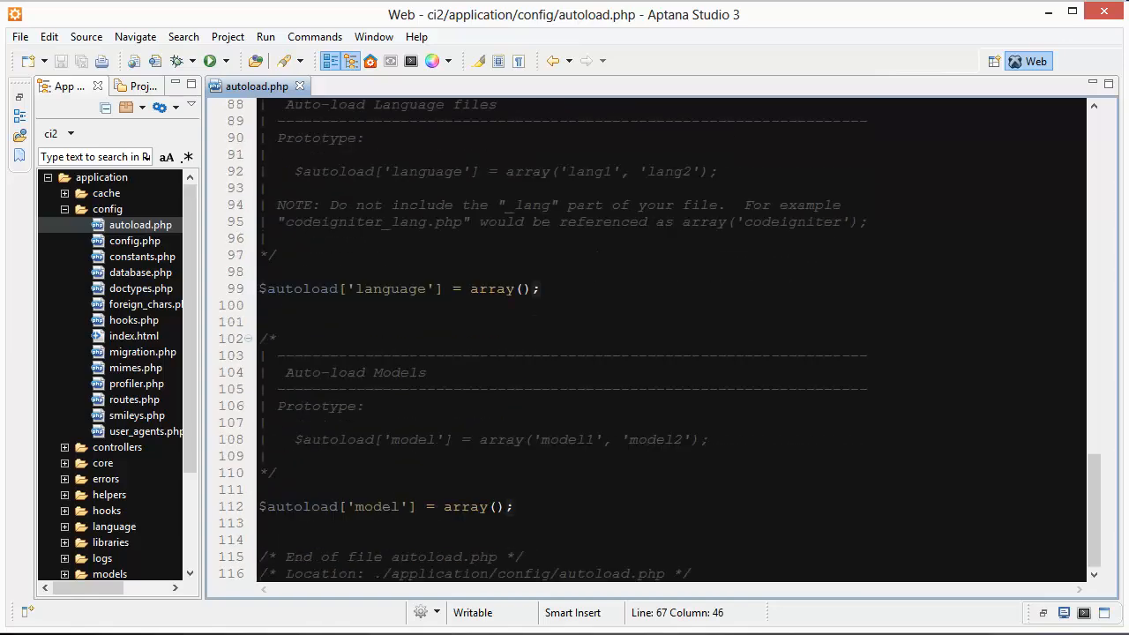
scroll("up", 3)
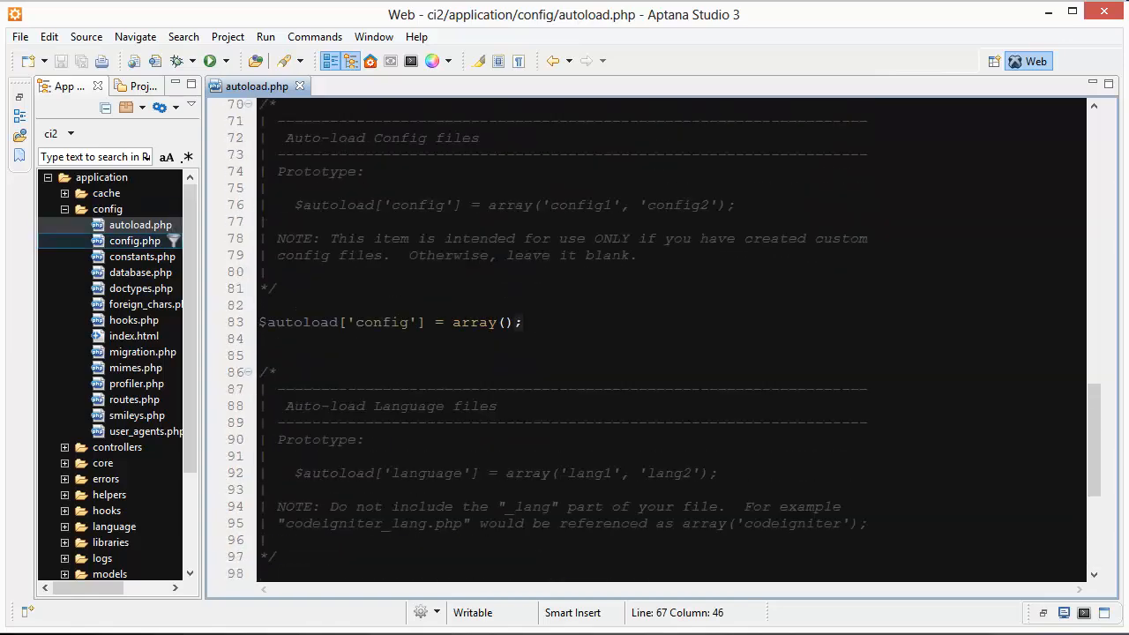
- Open config.php and point out its empty base_url and index_page values
double_click(135, 240)
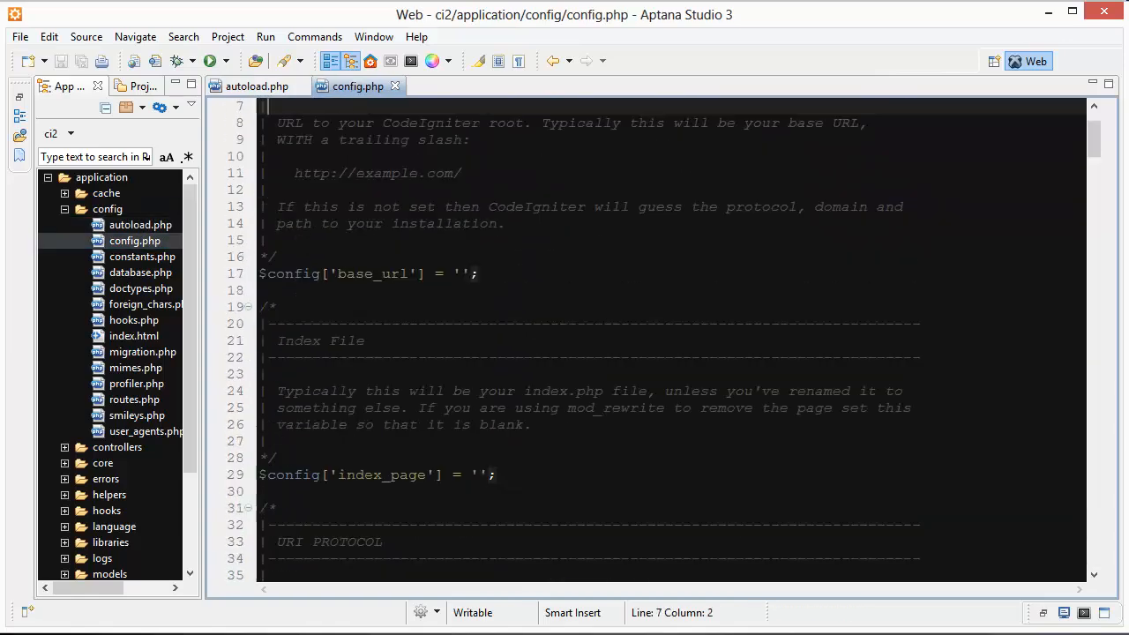
scroll("up", 3)
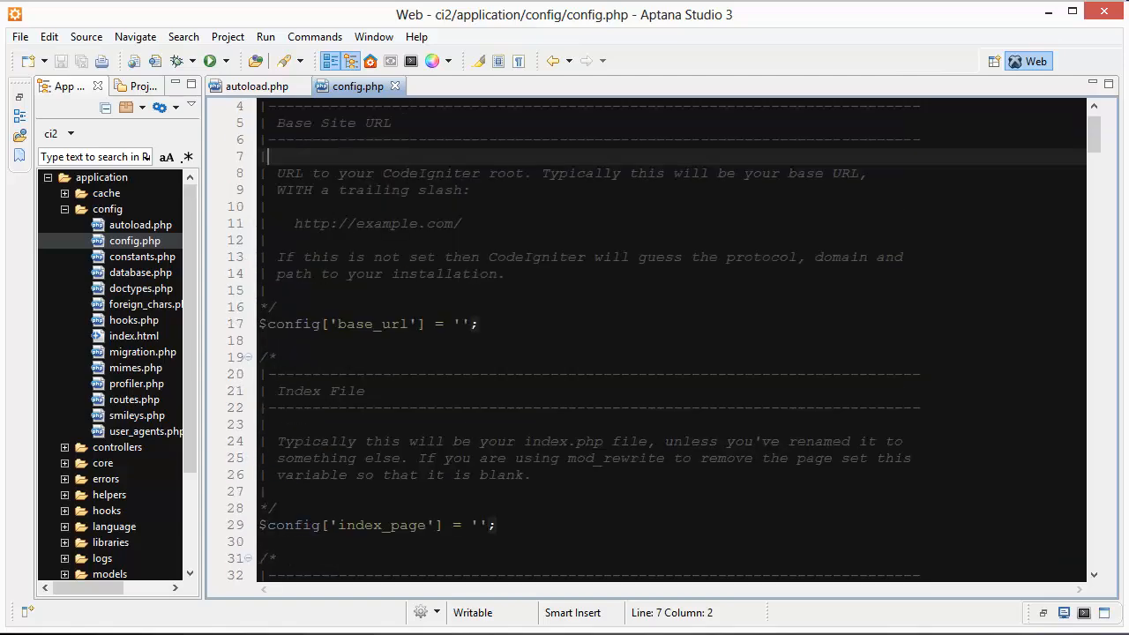
left_click(462, 323)
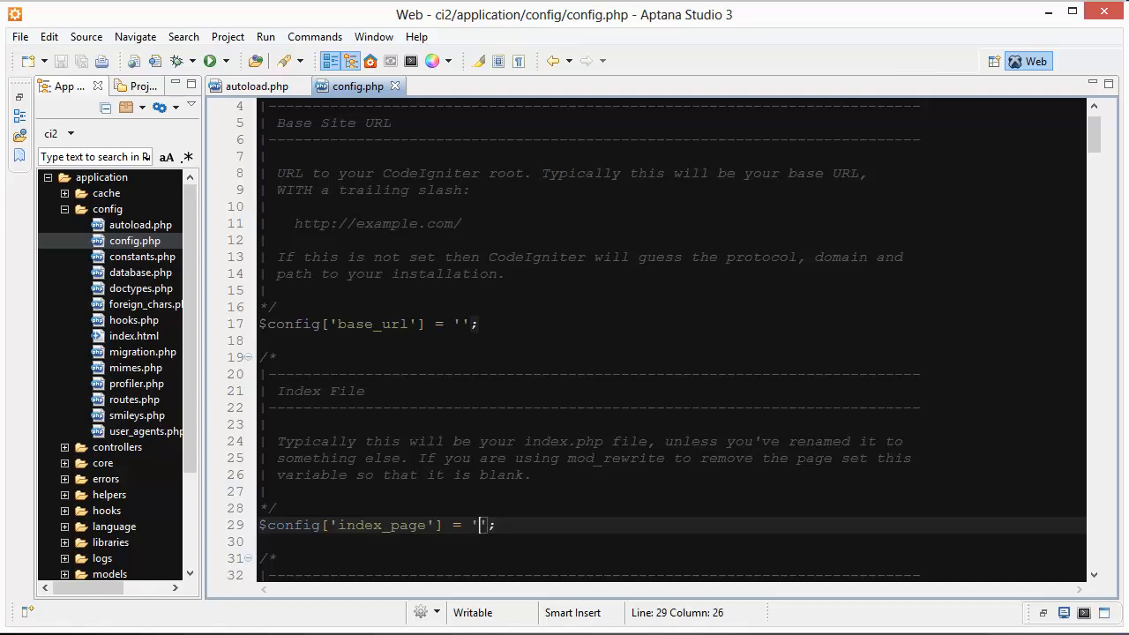
left_click(463, 323)
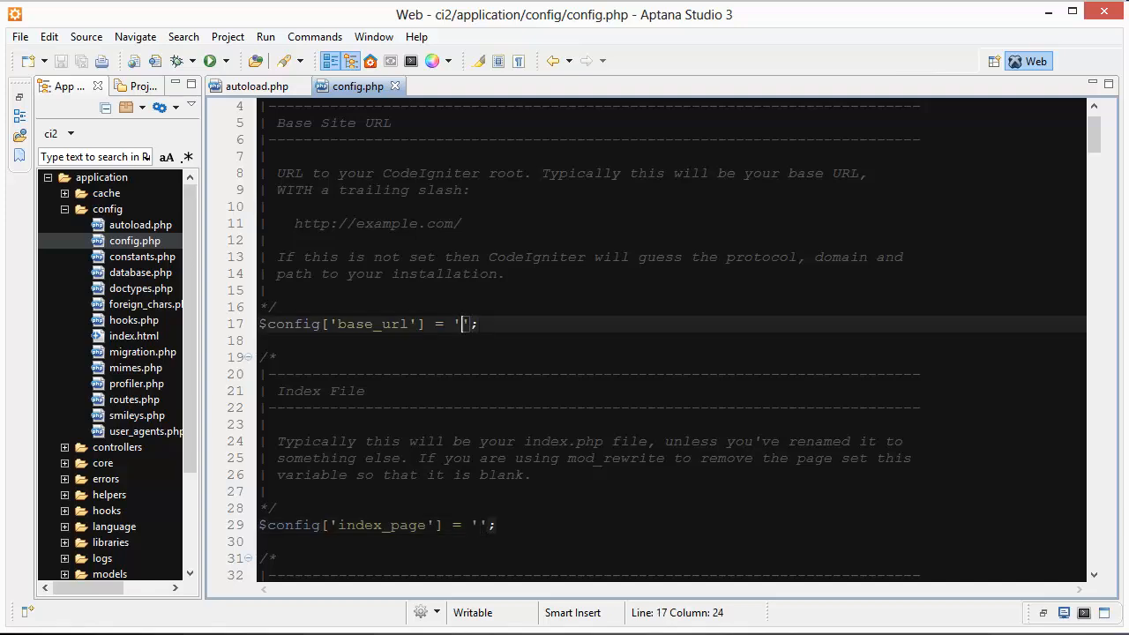
type("'")
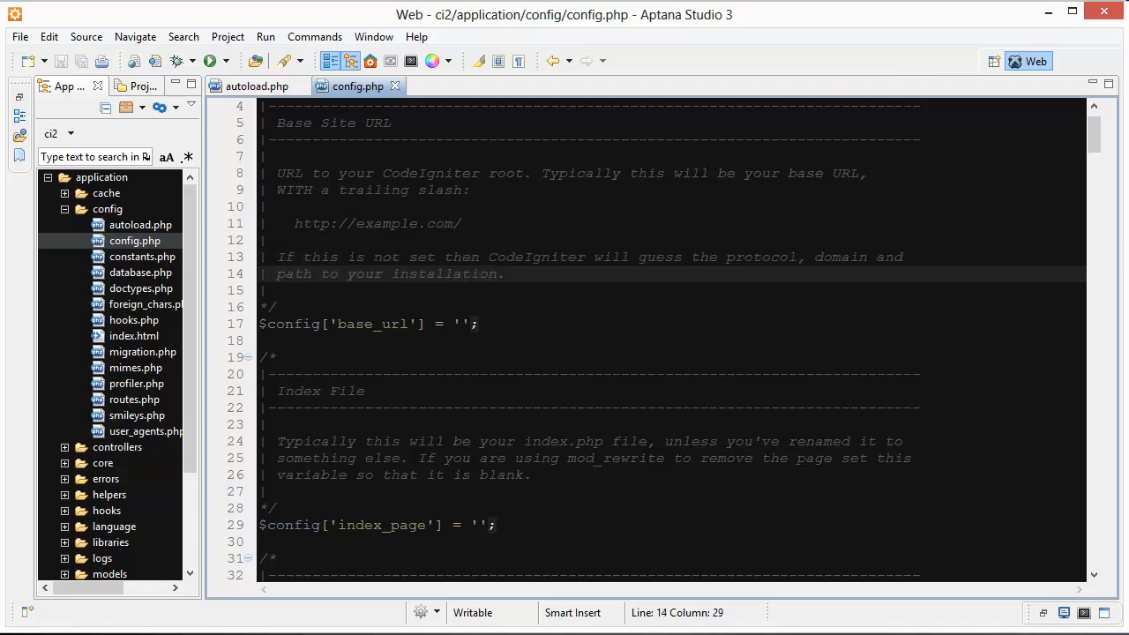
left_click(464, 323)
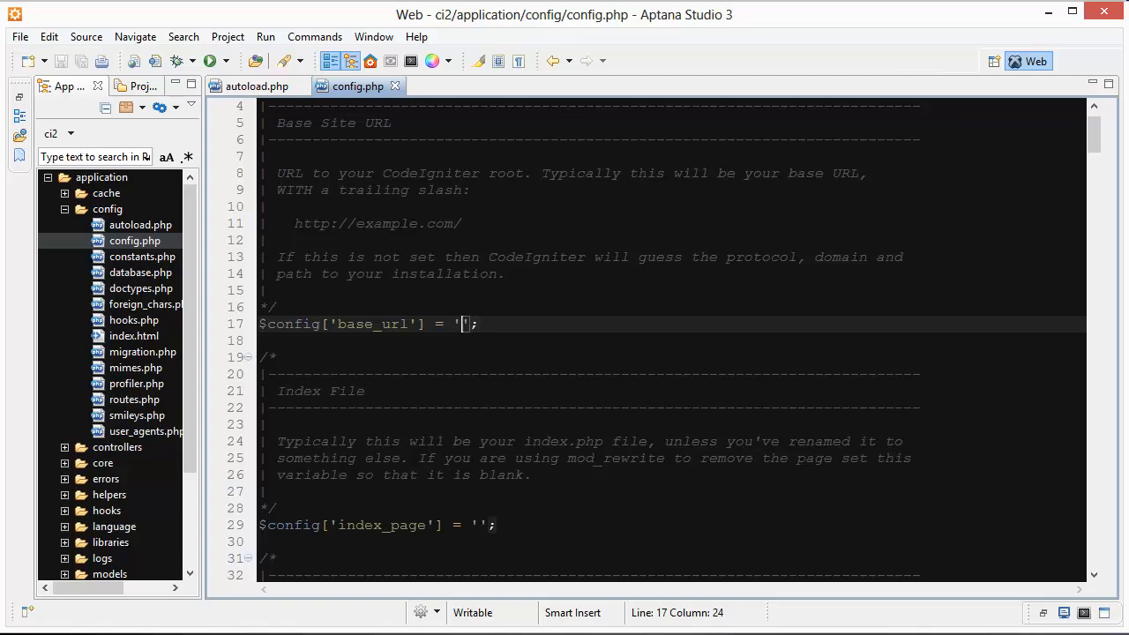
scroll("down", 3)
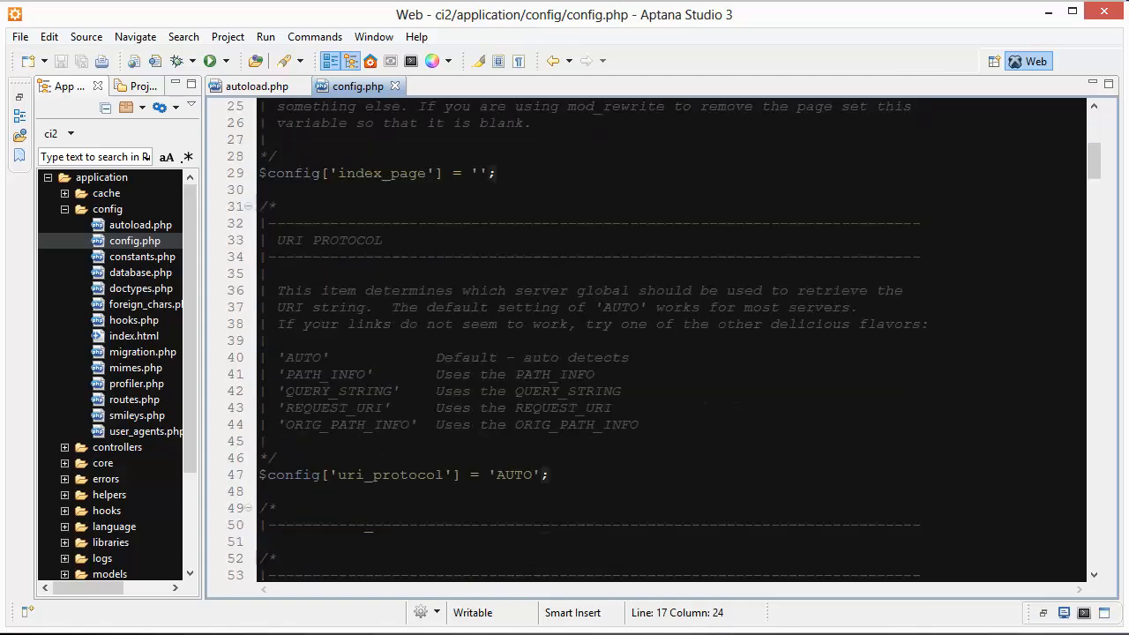
scroll("down", 3)
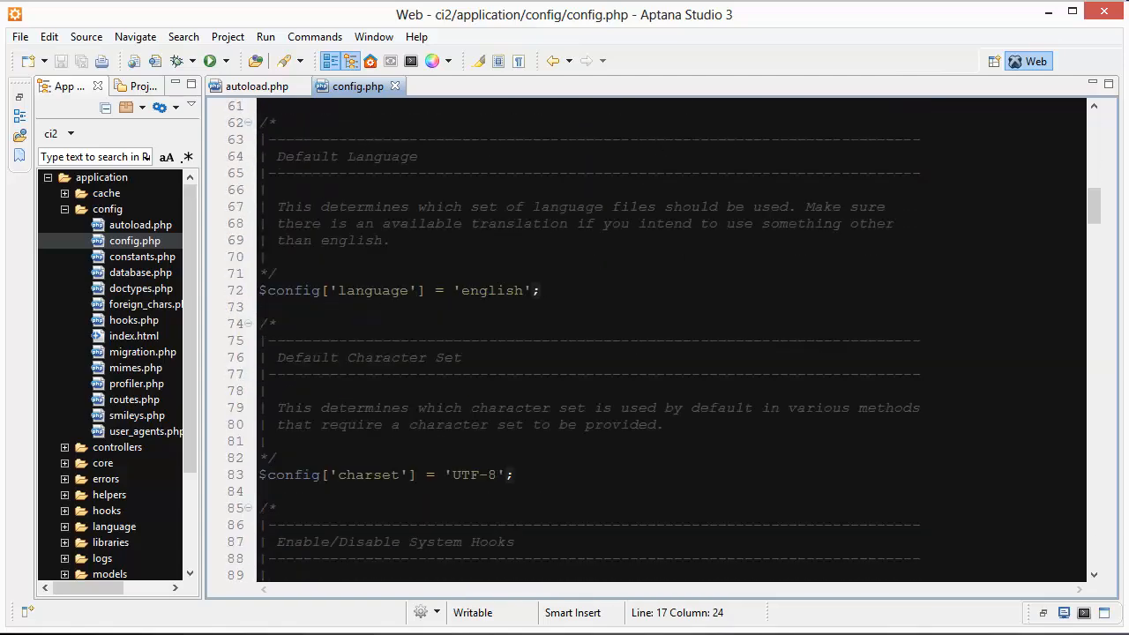
scroll("down", 3)
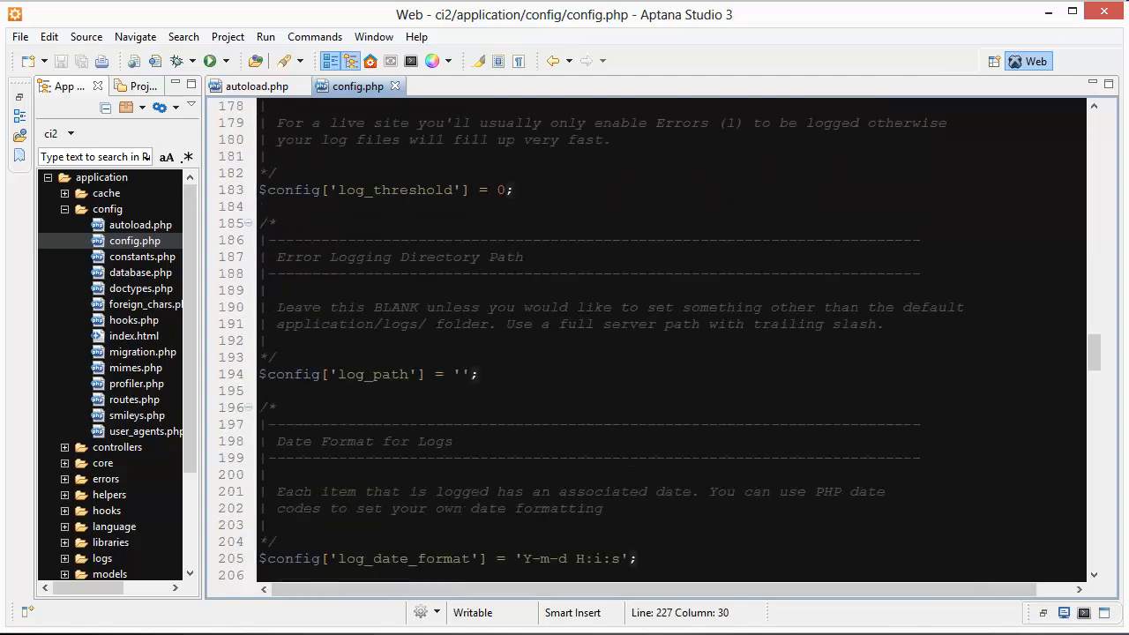
scroll("down", 3)
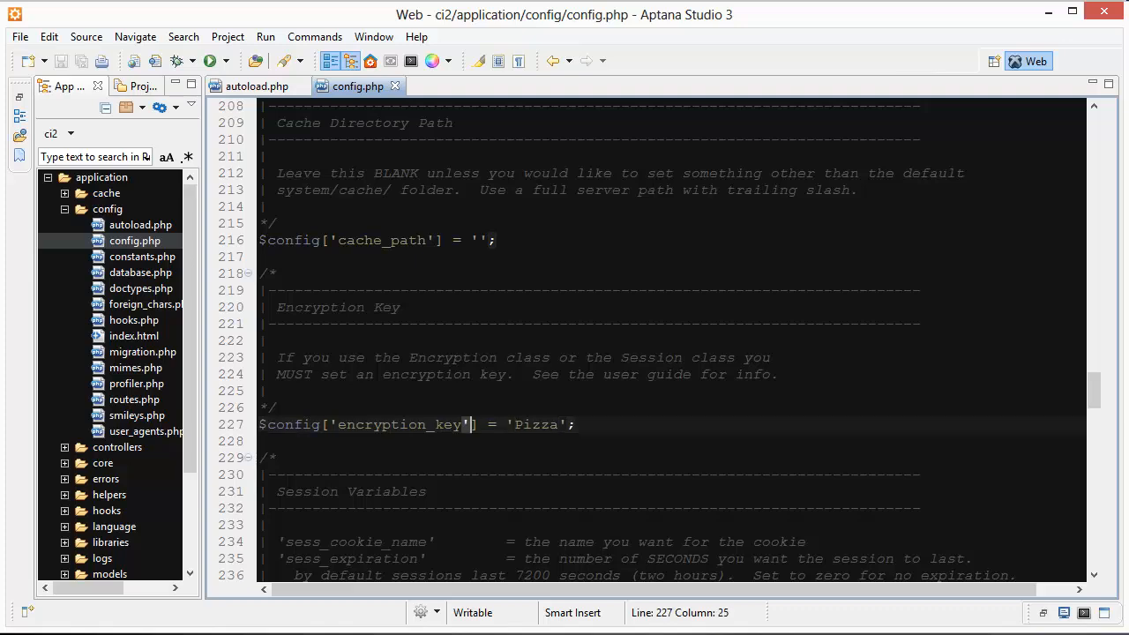
scroll("down", 3)
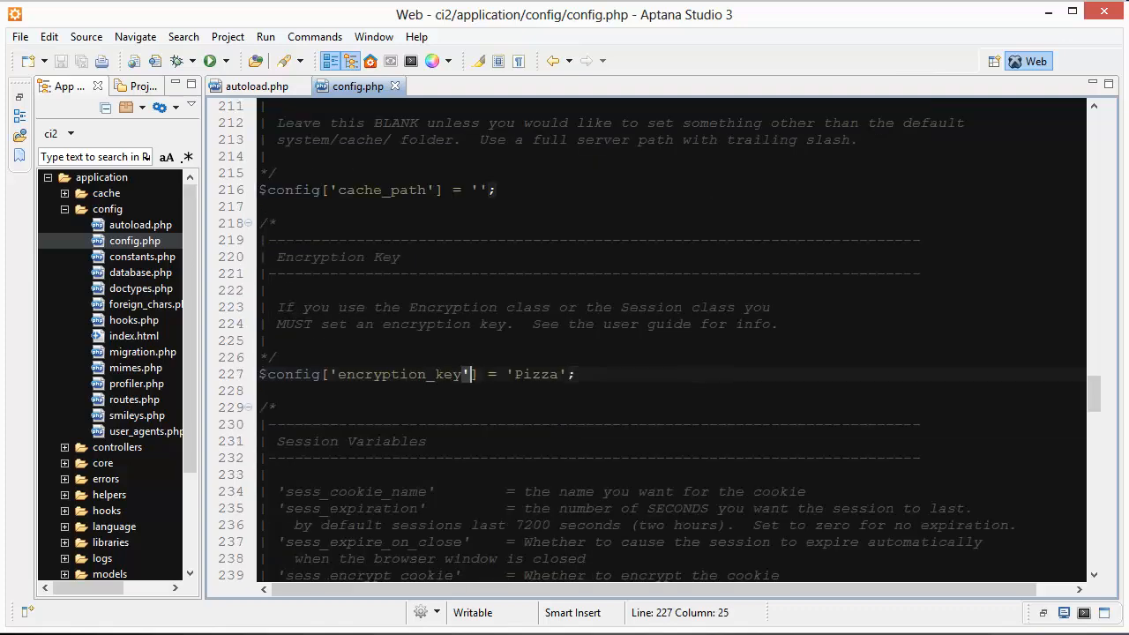
double_click(535, 374)
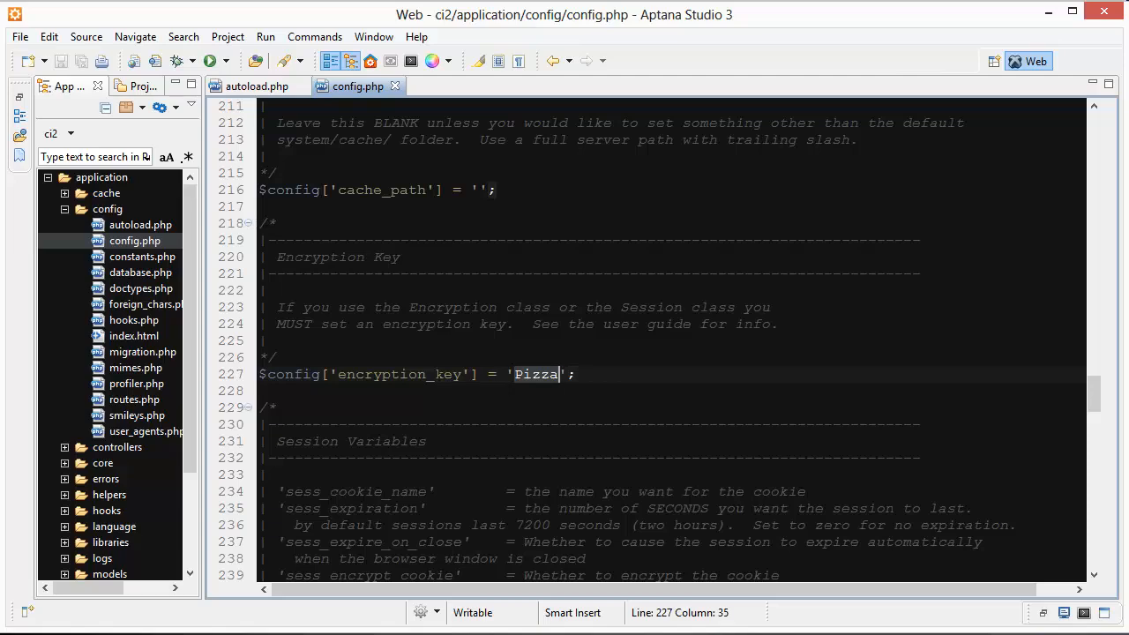
scroll("down", 3)
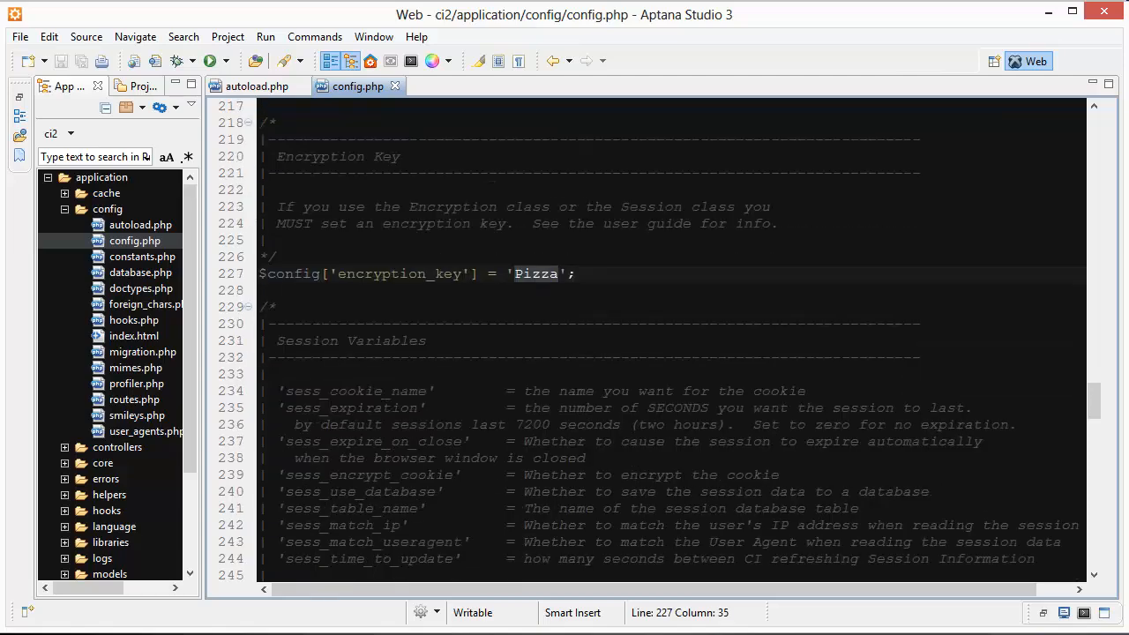
scroll("down", 3)
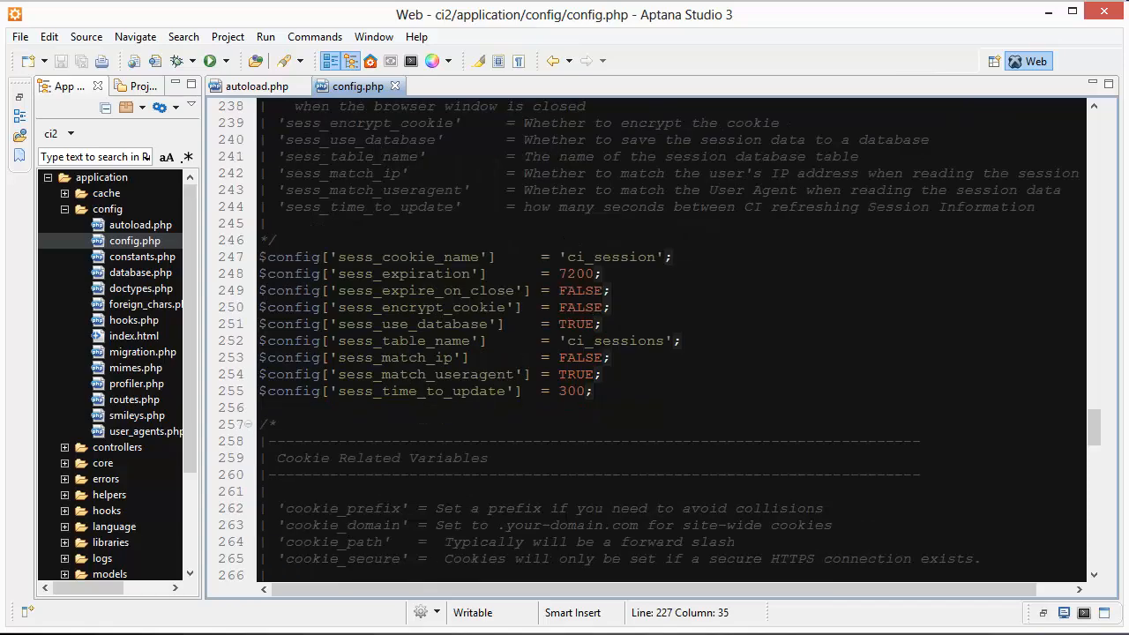
double_click(614, 341)
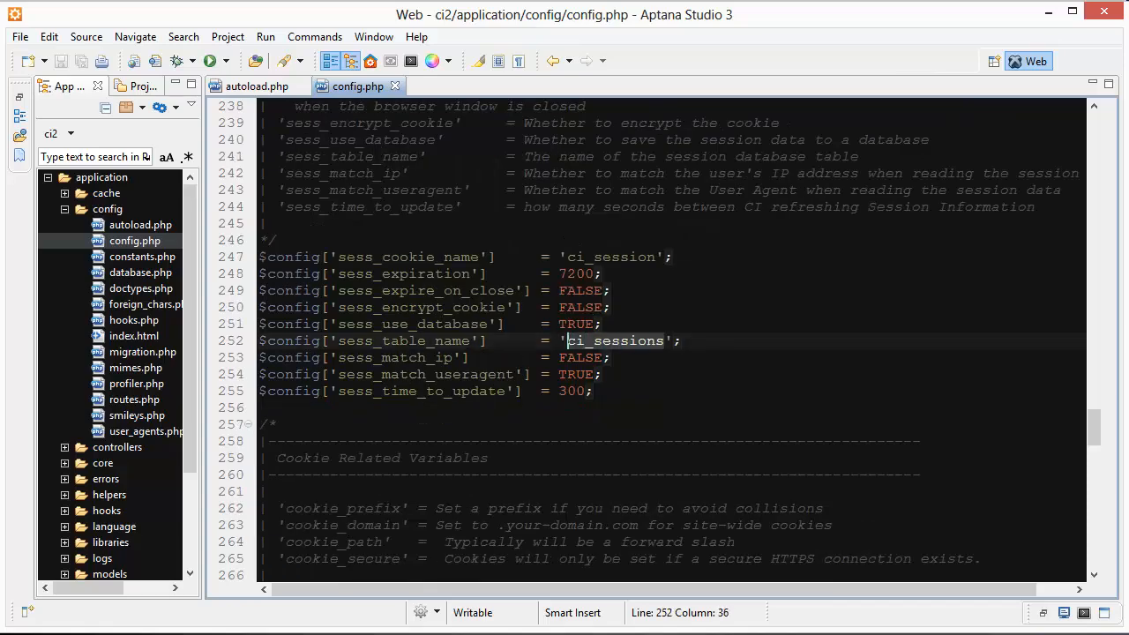
scroll("down", 3)
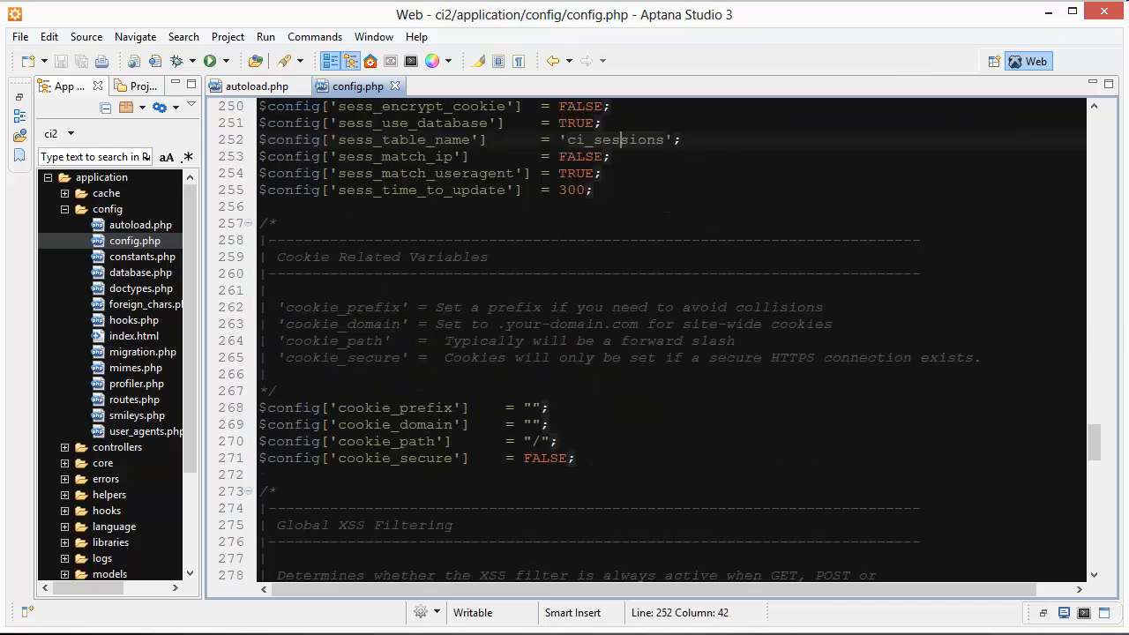
scroll("down", 3)
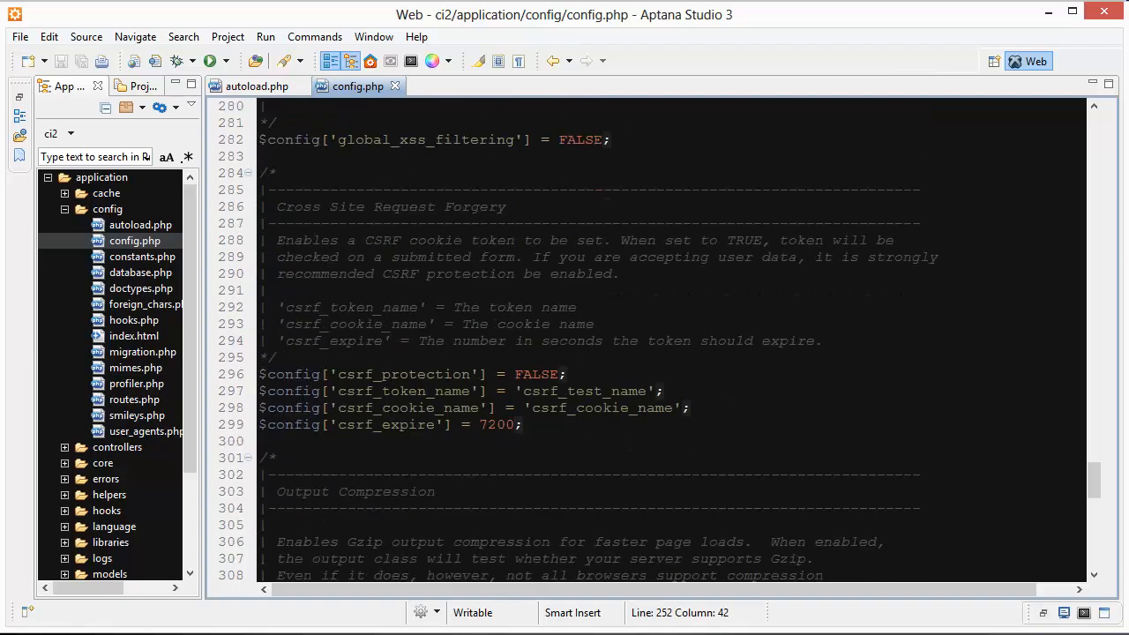
scroll("down", 3)
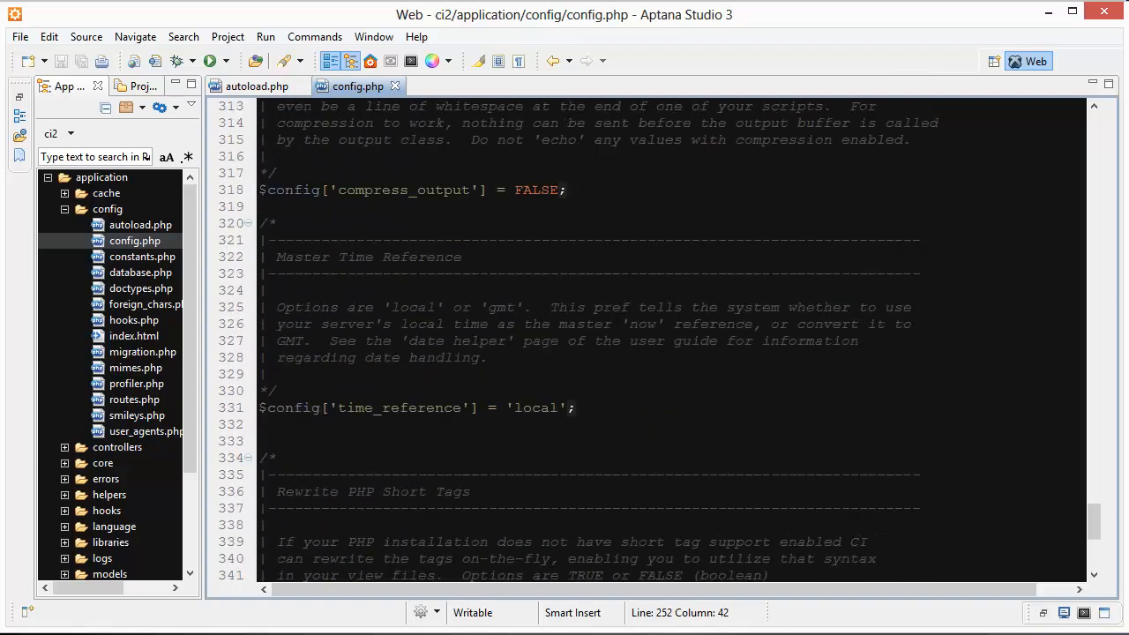
scroll("down", 3)
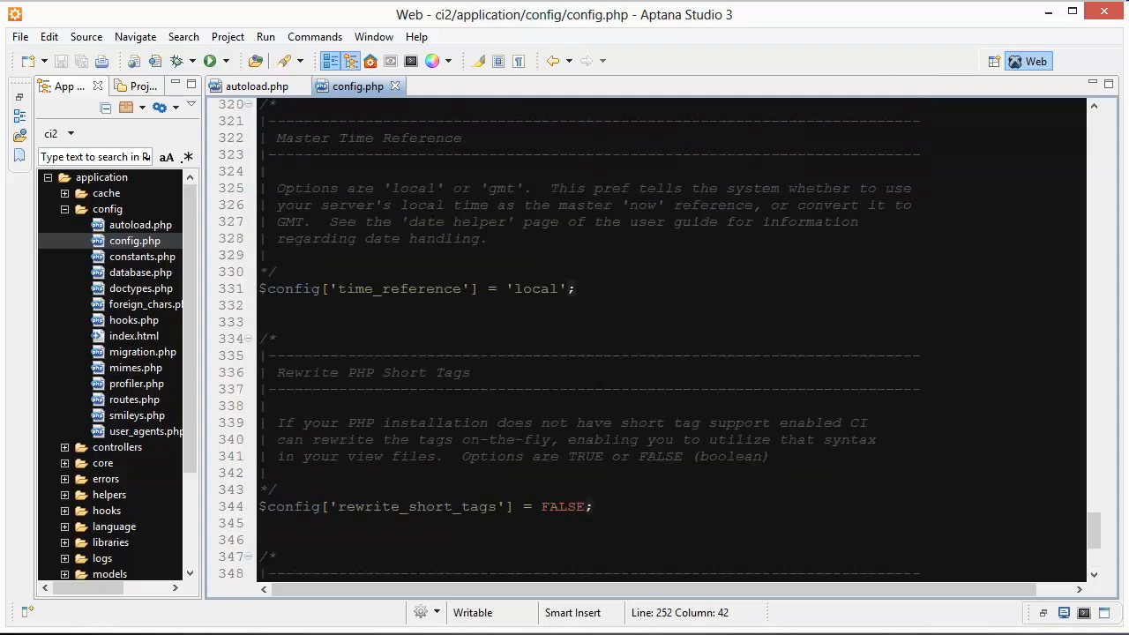
scroll("up", 3)
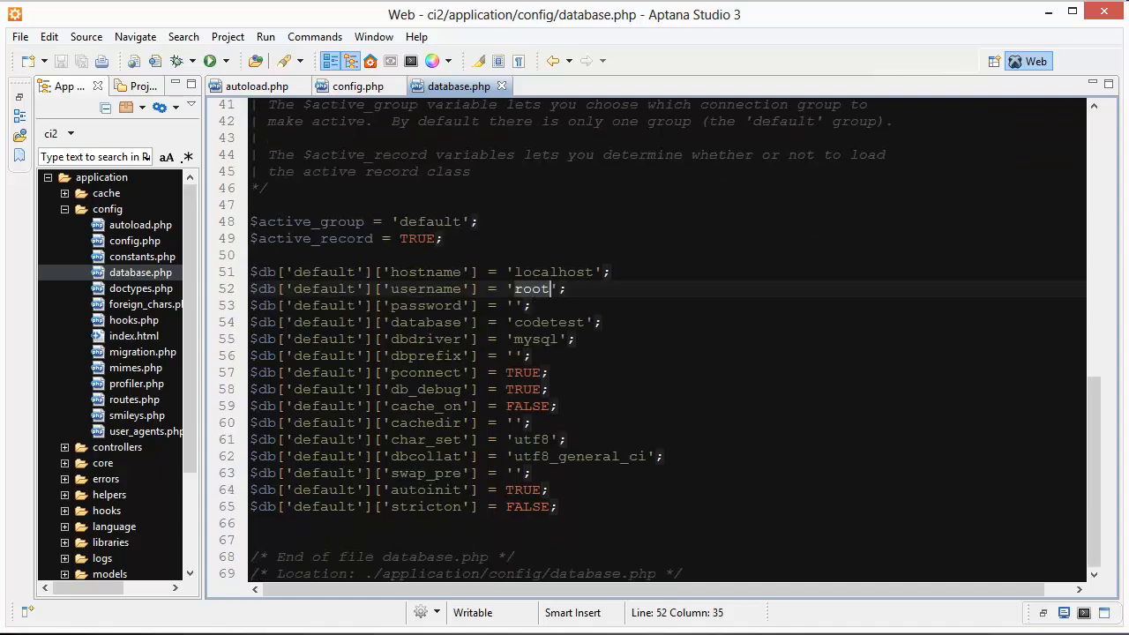
- Point out the root username and empty password in database.php
left_click(518, 305)
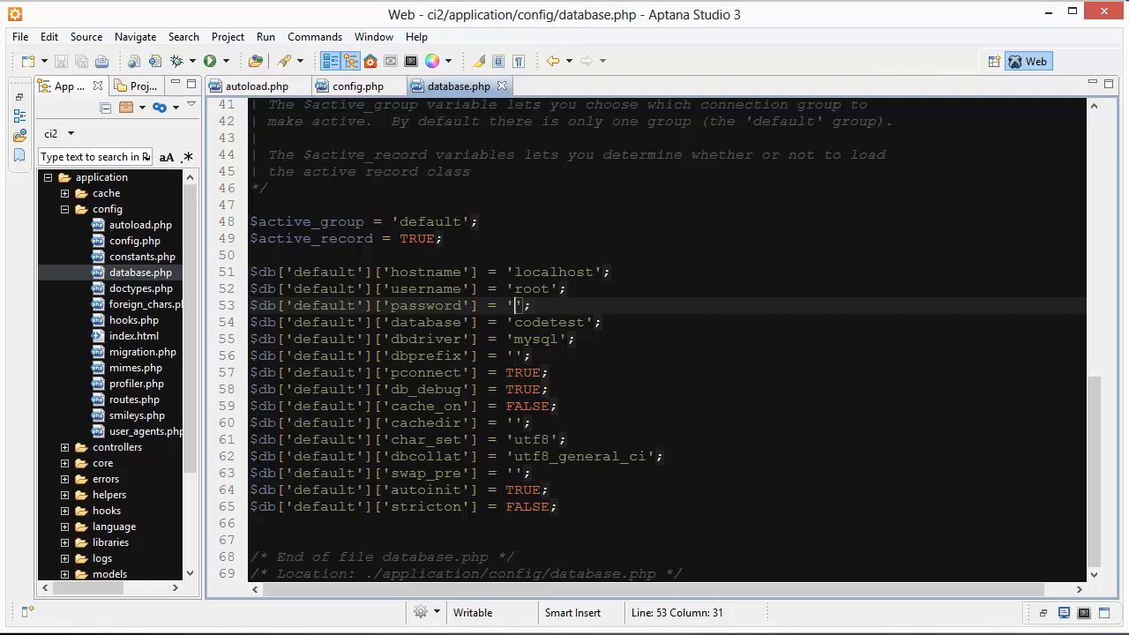
left_click(570, 322)
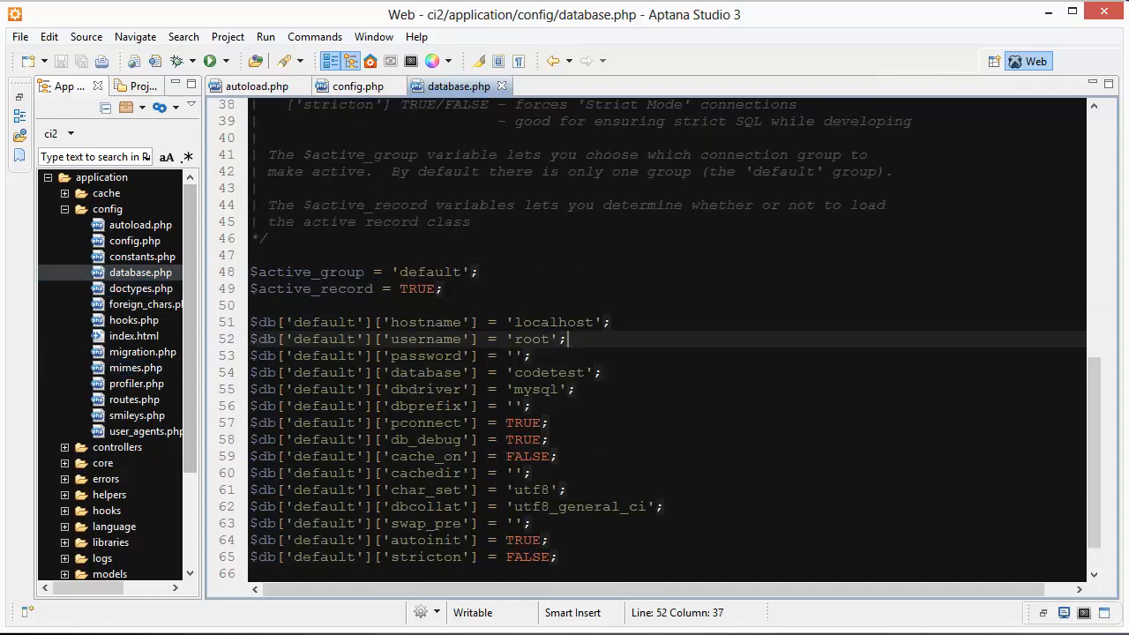
- Scroll routes.php to the line setting mypages as the default controller
scroll("down", 3)
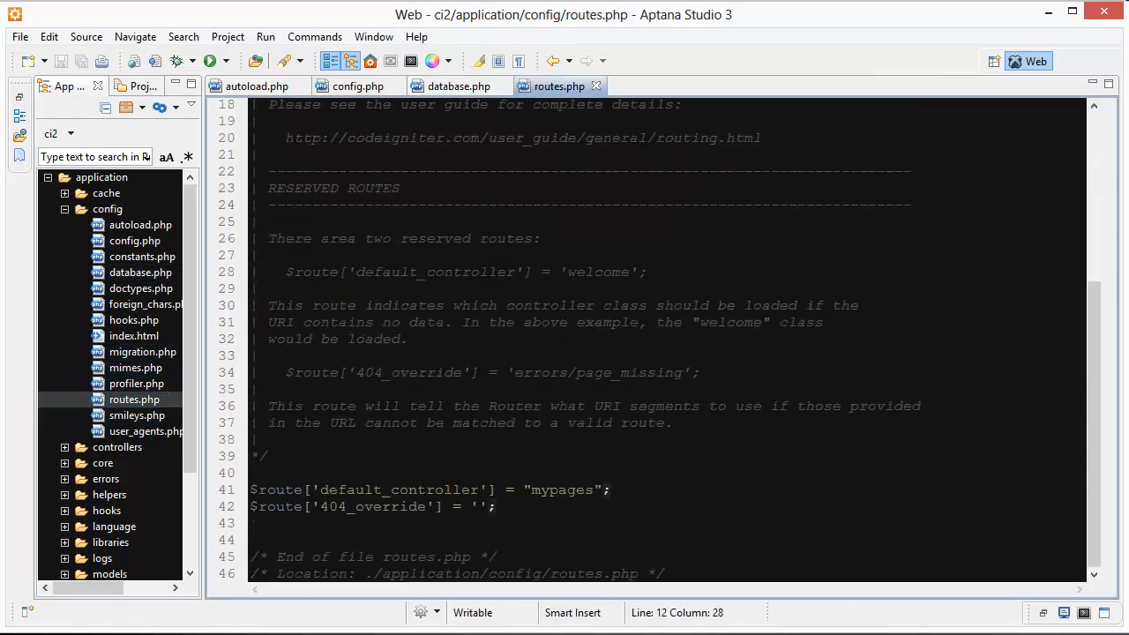
left_click(565, 489)
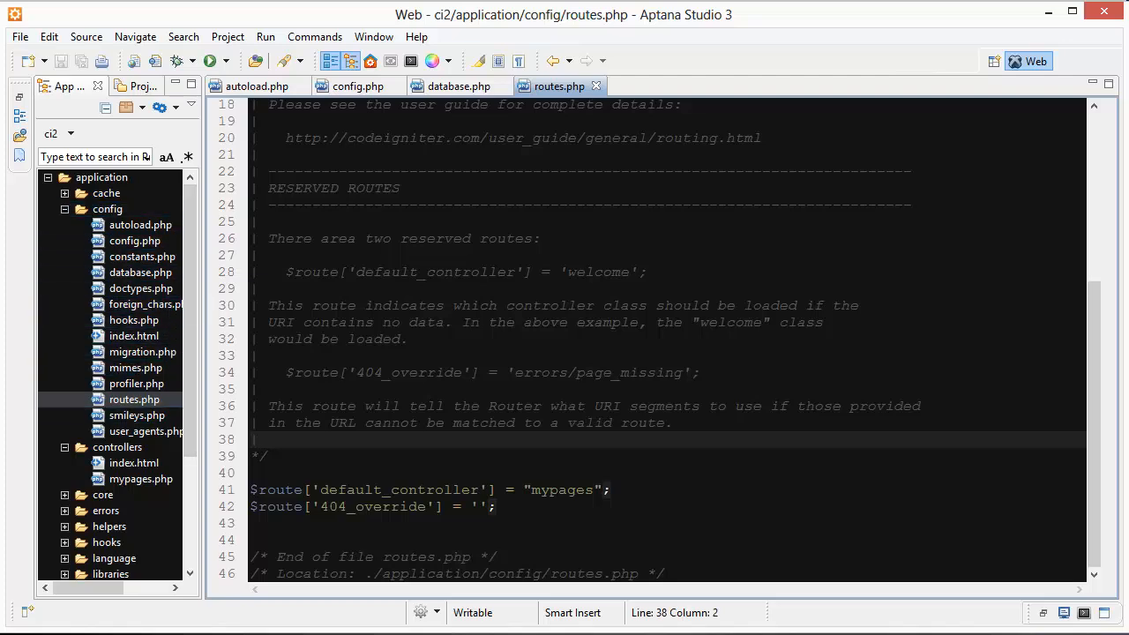
- Close all open editor files through the tab's Close All option
right_click(357, 86)
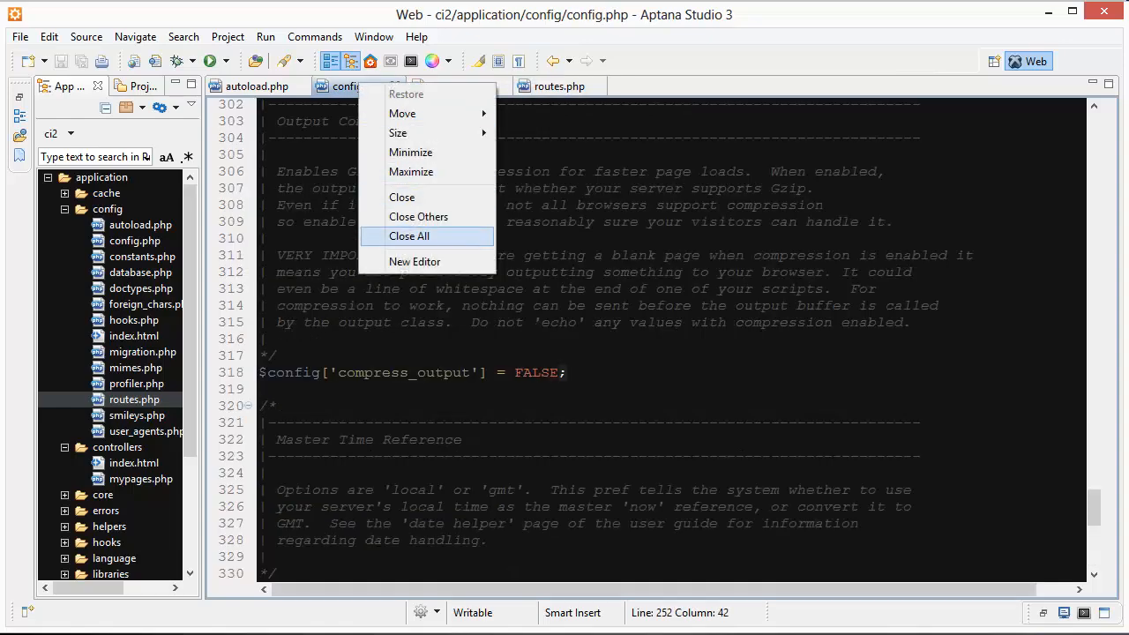
left_click(408, 236)
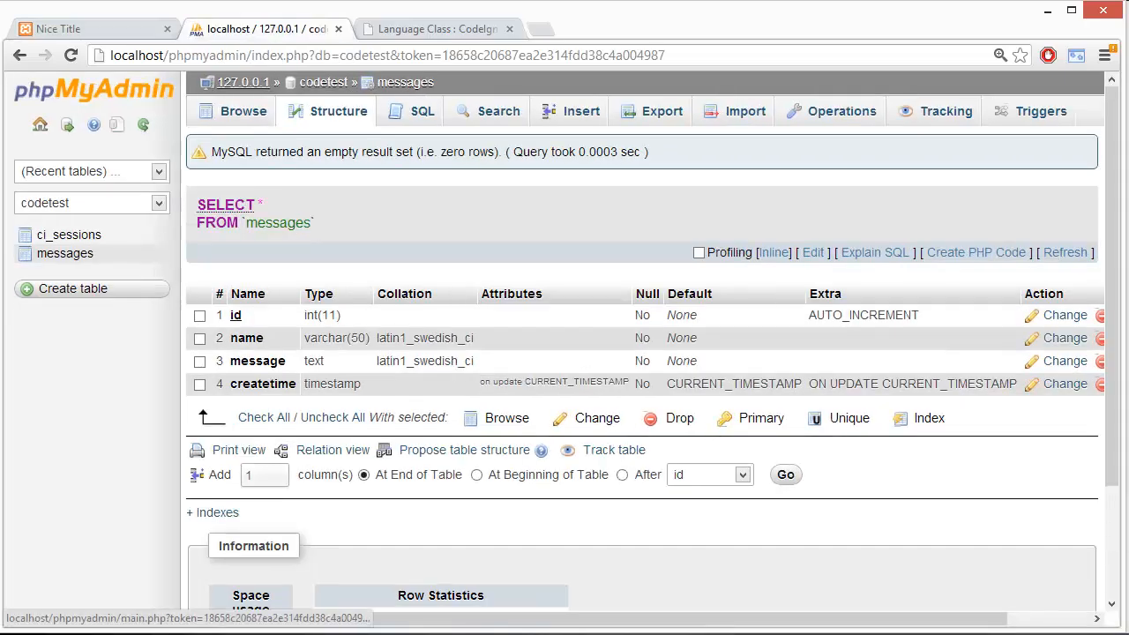
- Browse the messages table rows: cat, jacques, jack and jacques with timestamps
left_click(323, 82)
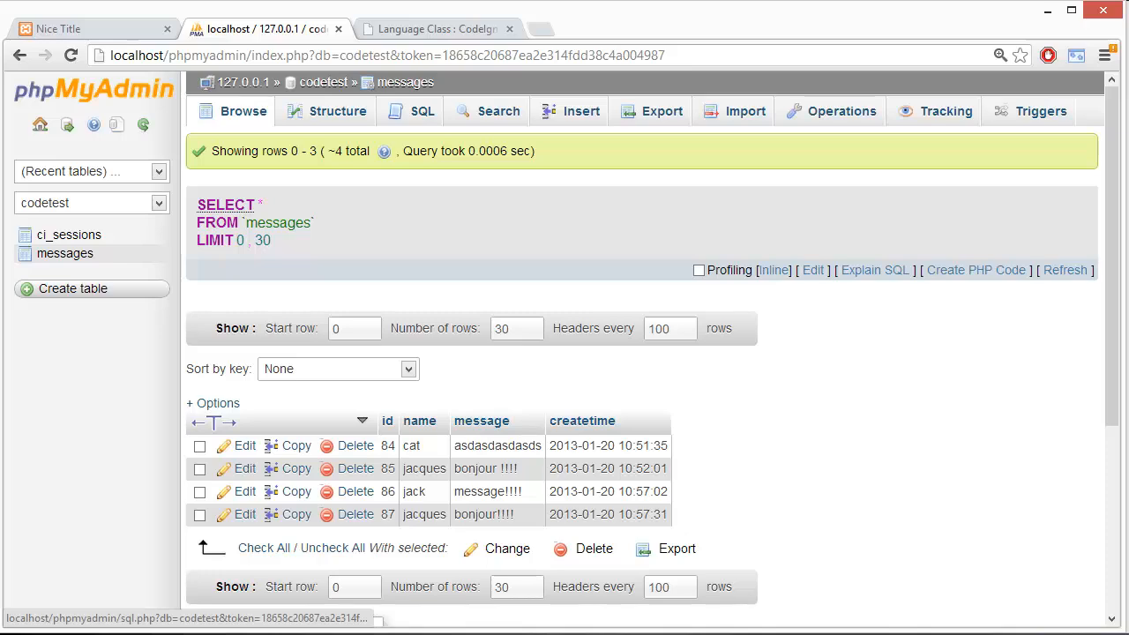
scroll("down", 3)
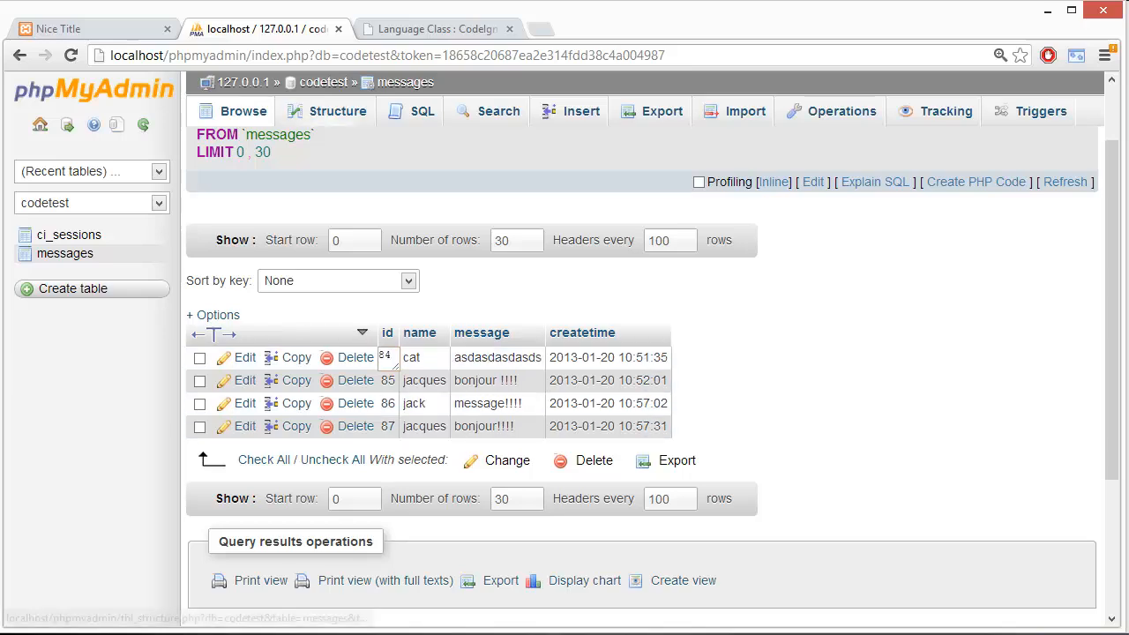
- Show the messages table structure and scroll across its id, name, message and createtime columns
left_click(335, 111)
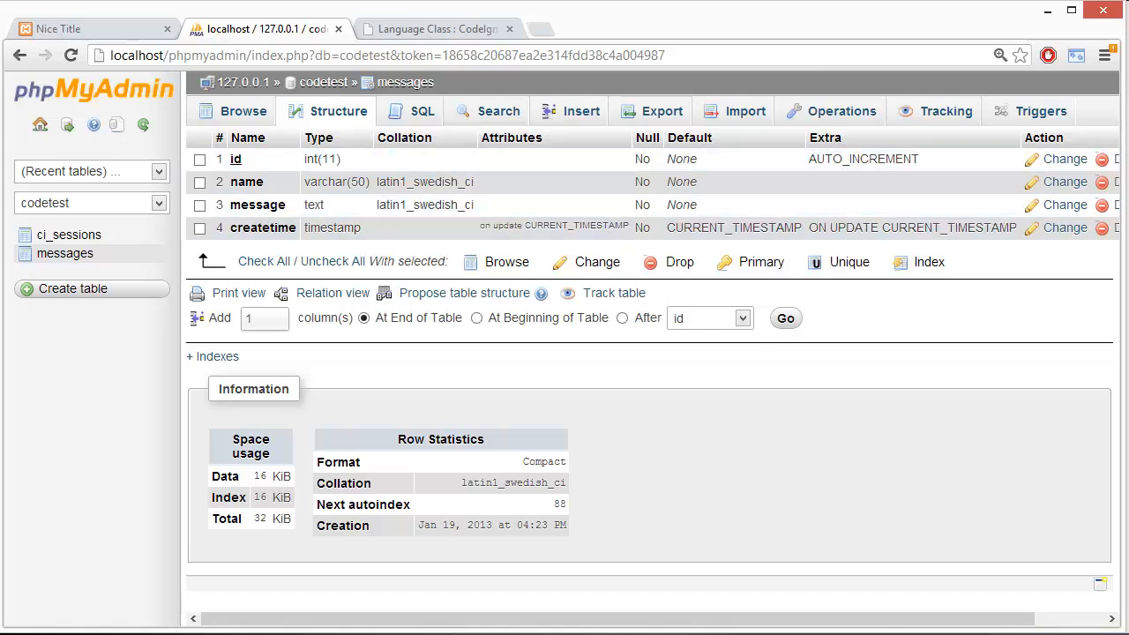
scroll("right", 3)
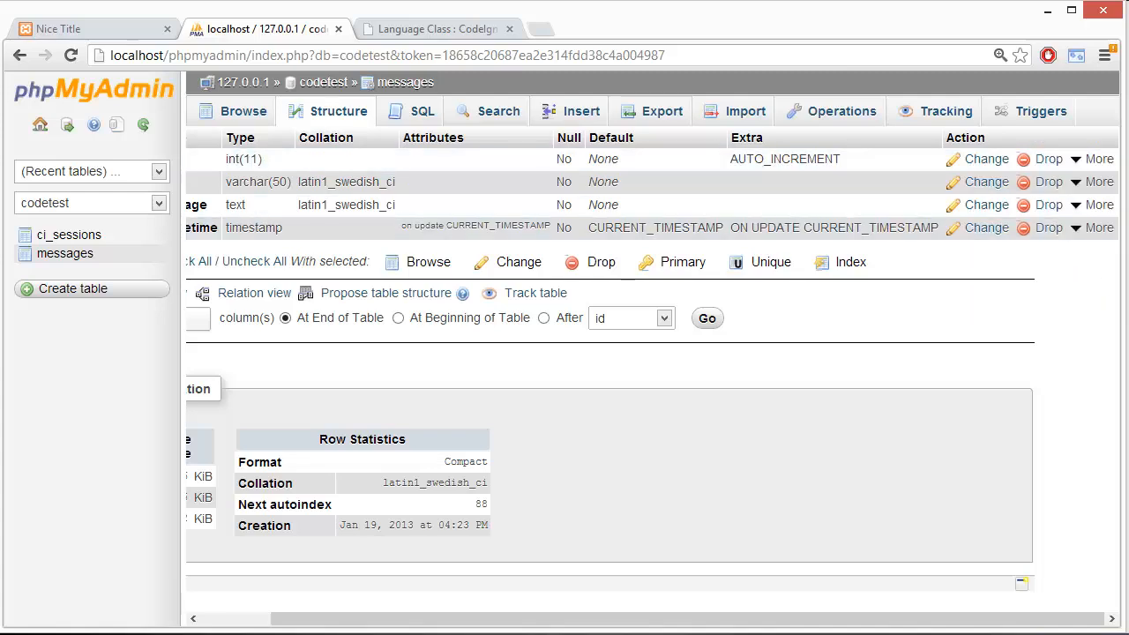
scroll("left", 3)
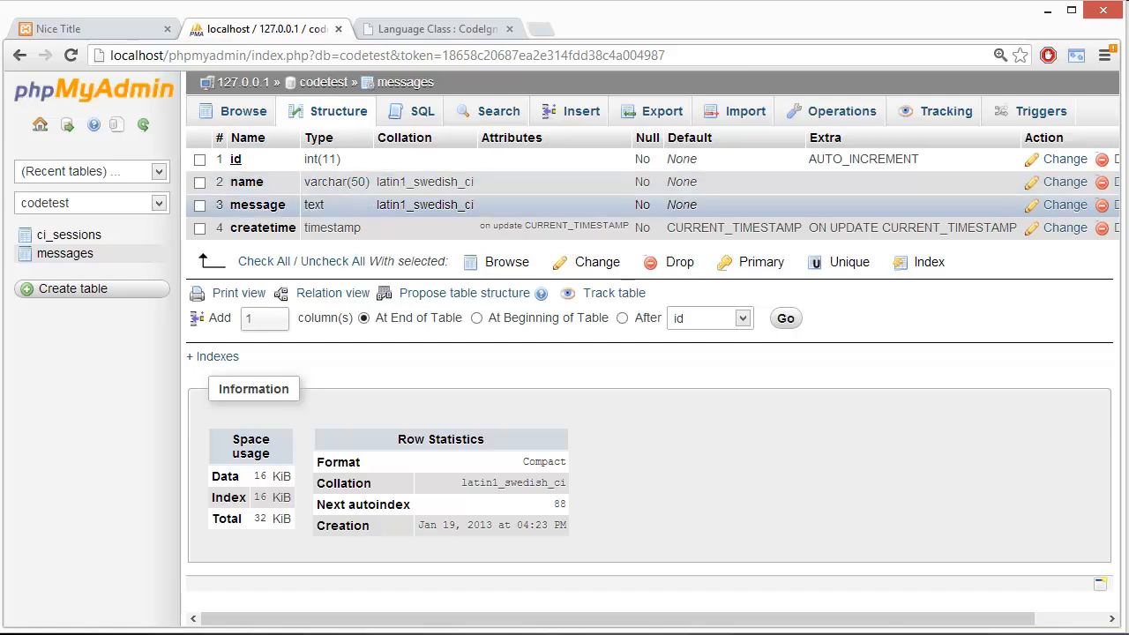
scroll("right", 3)
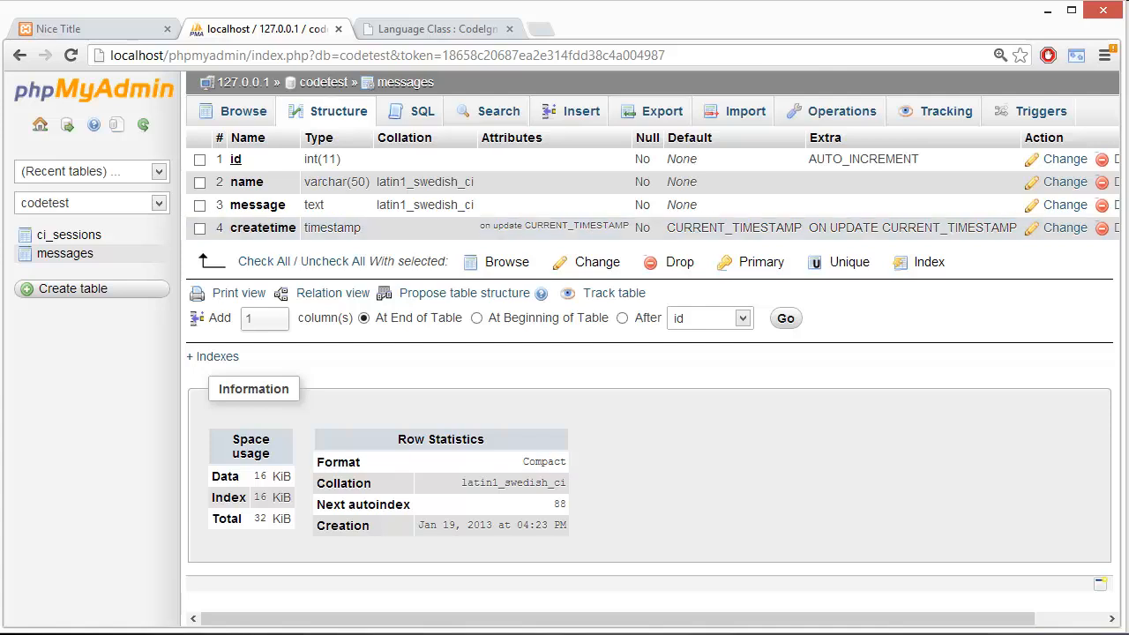
scroll("right", 3)
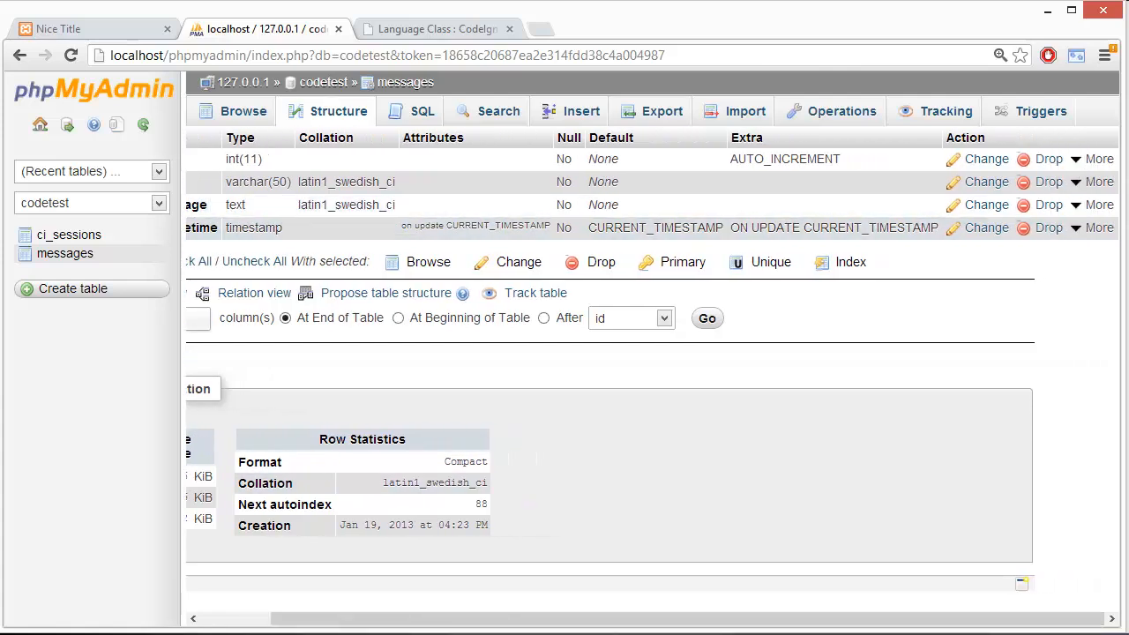
scroll("left", 3)
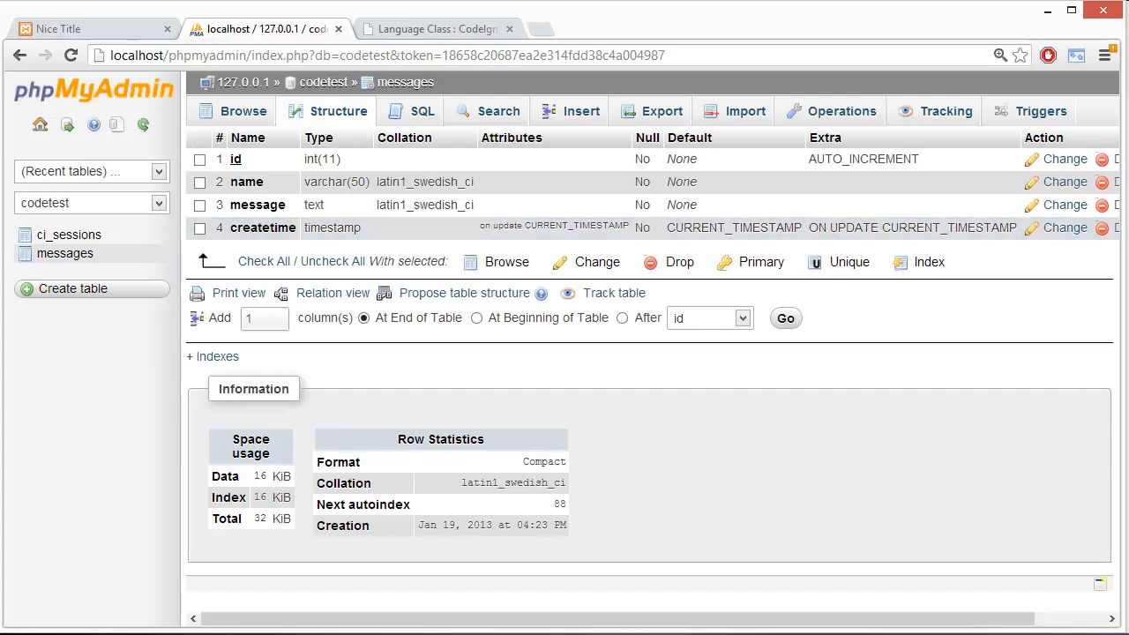
left_click(199, 227)
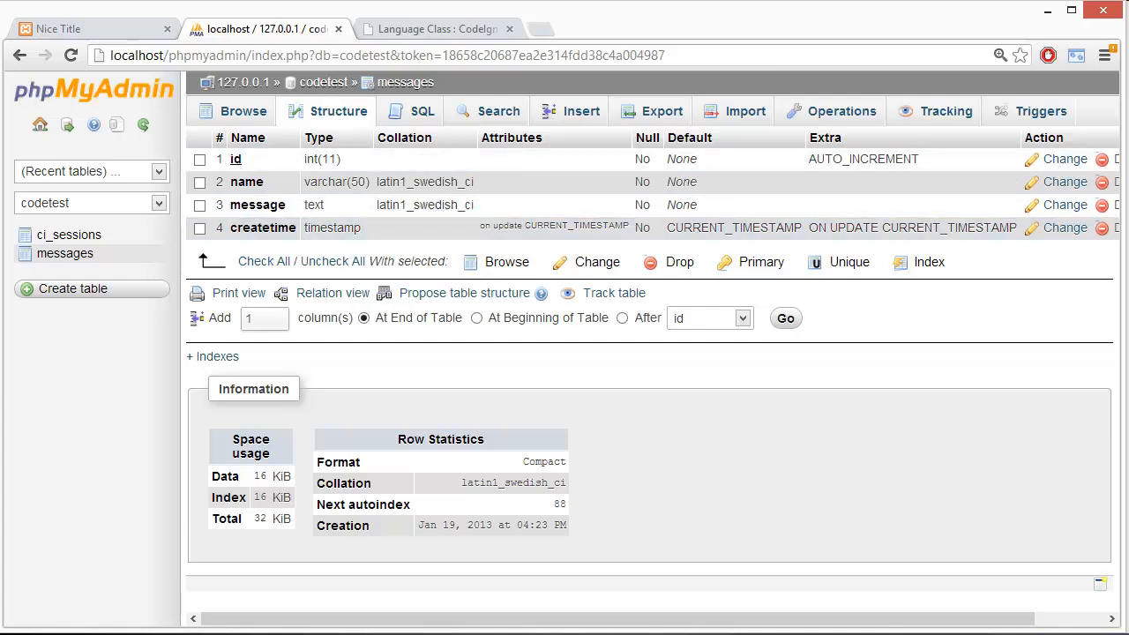
scroll("right", 3)
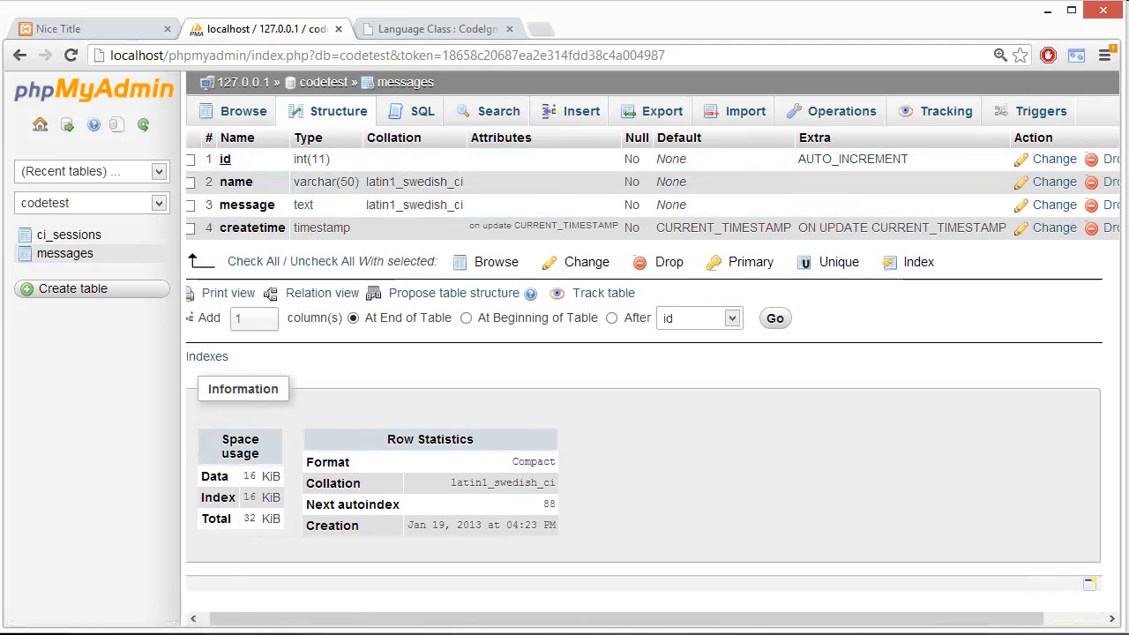
- Browse the ci_sessions table to view its single stored session row
left_click(69, 234)
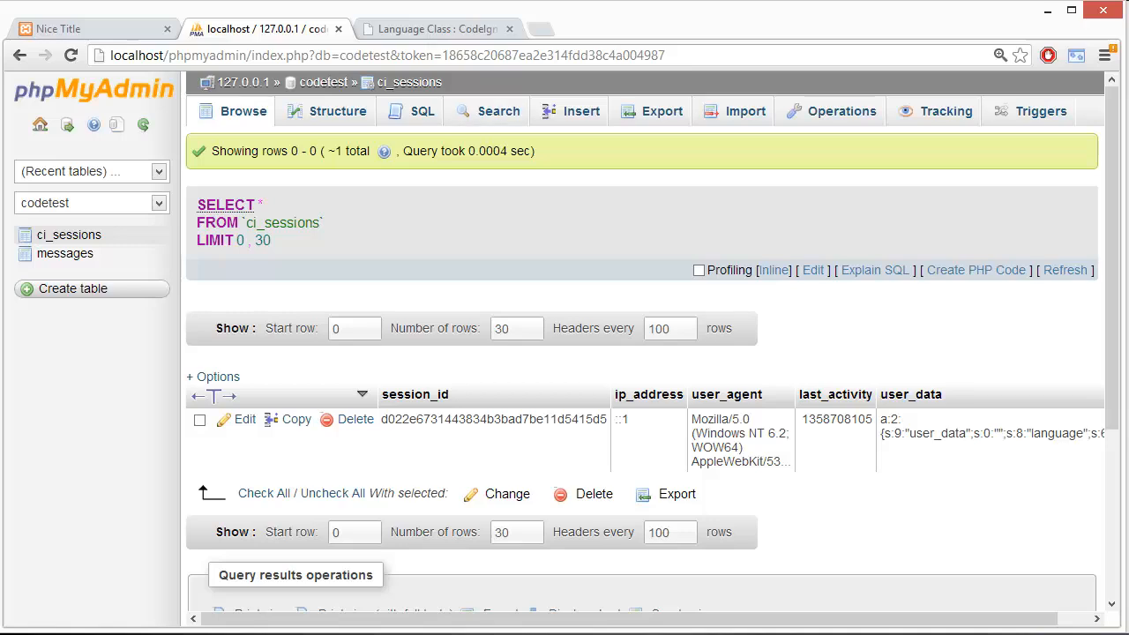
- Copy the ci_sessions CREATE TABLE query from the user guide's Session Class page
left_click(436, 28)
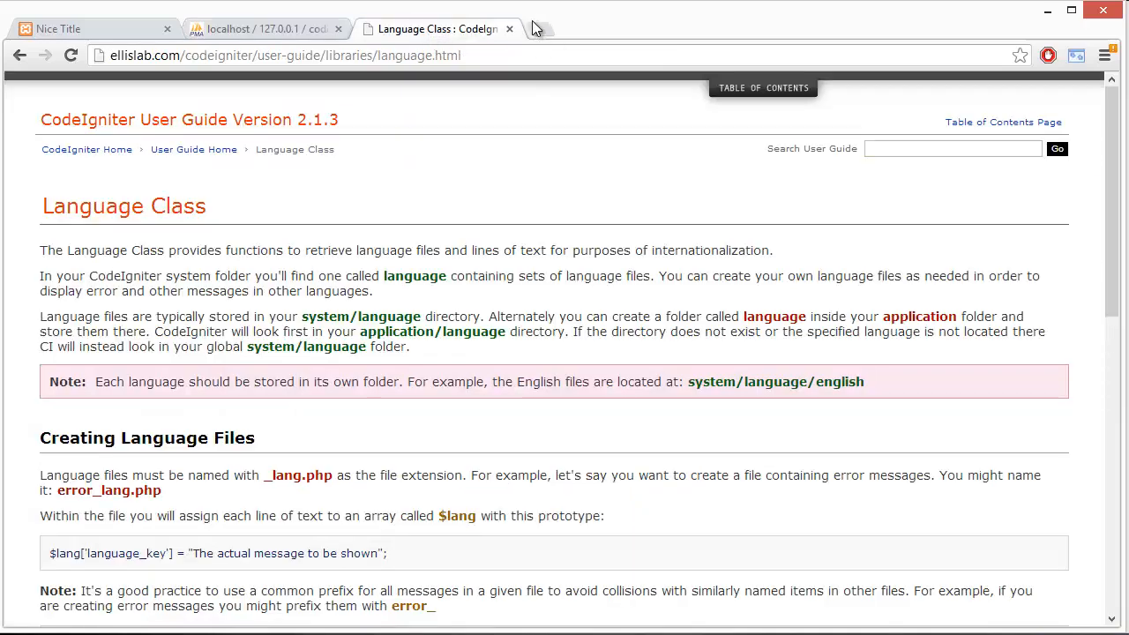
left_click(763, 87)
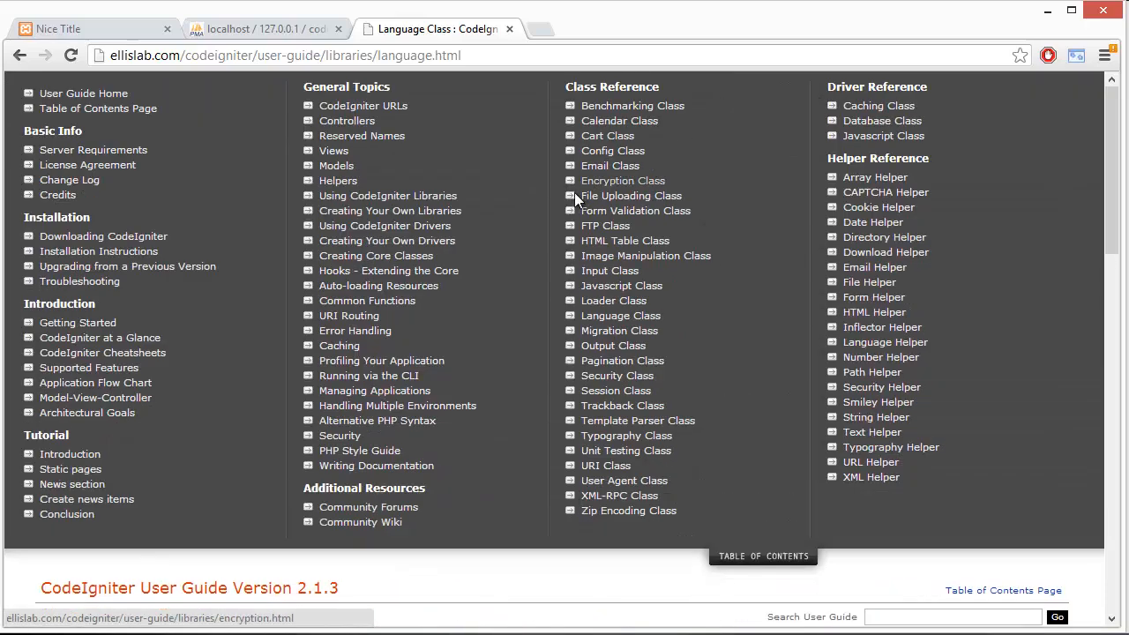
mouse_move(615, 390)
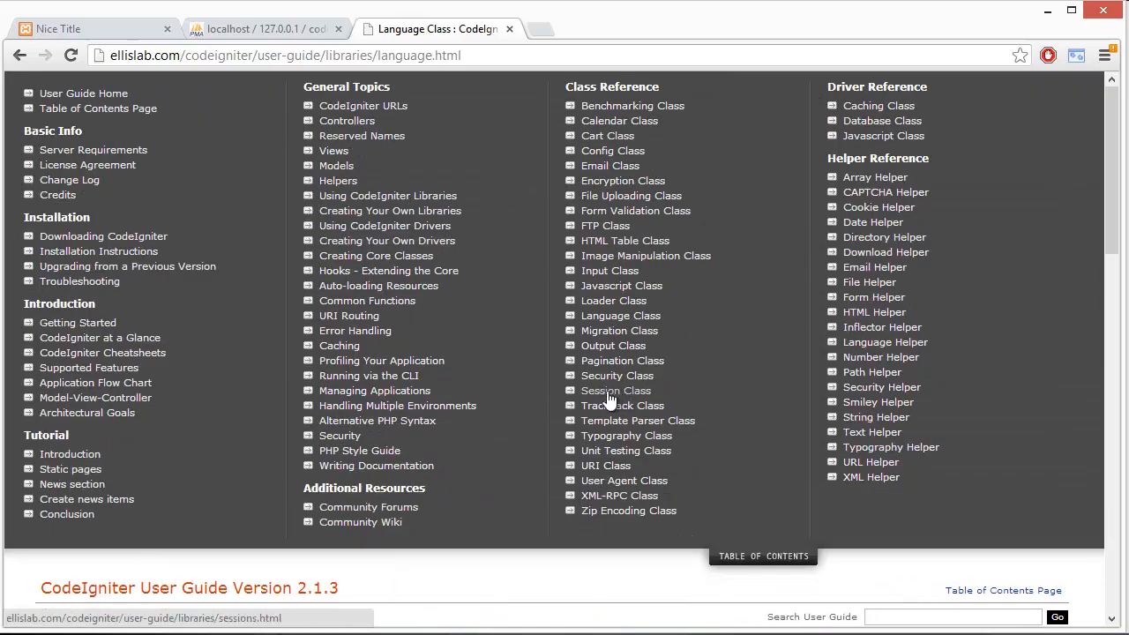
left_click(616, 390)
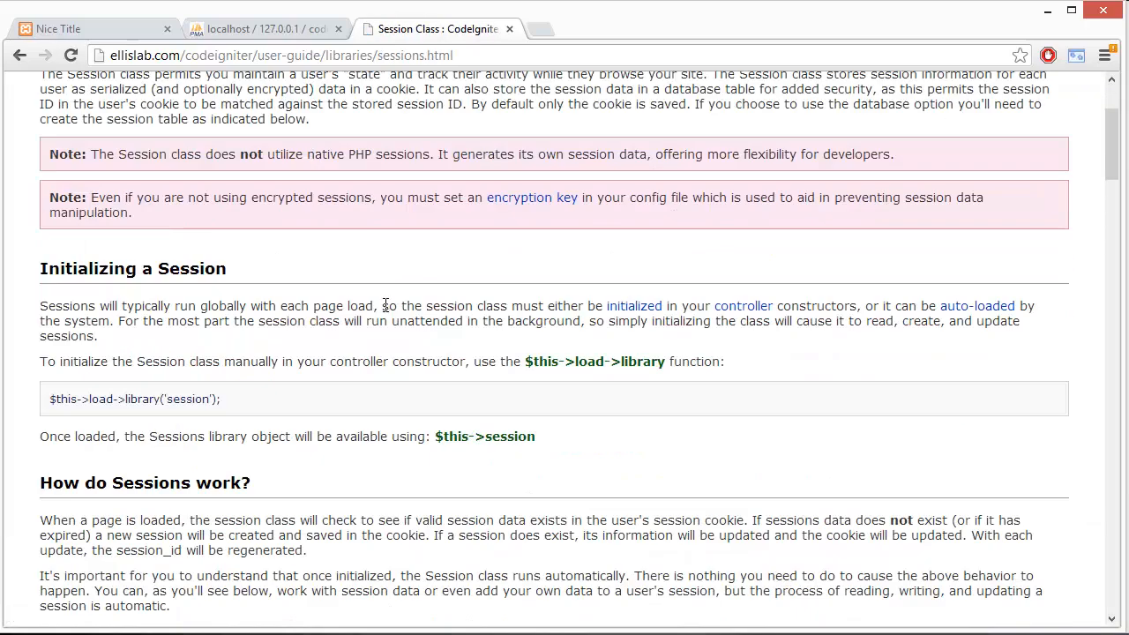
scroll("down", 3)
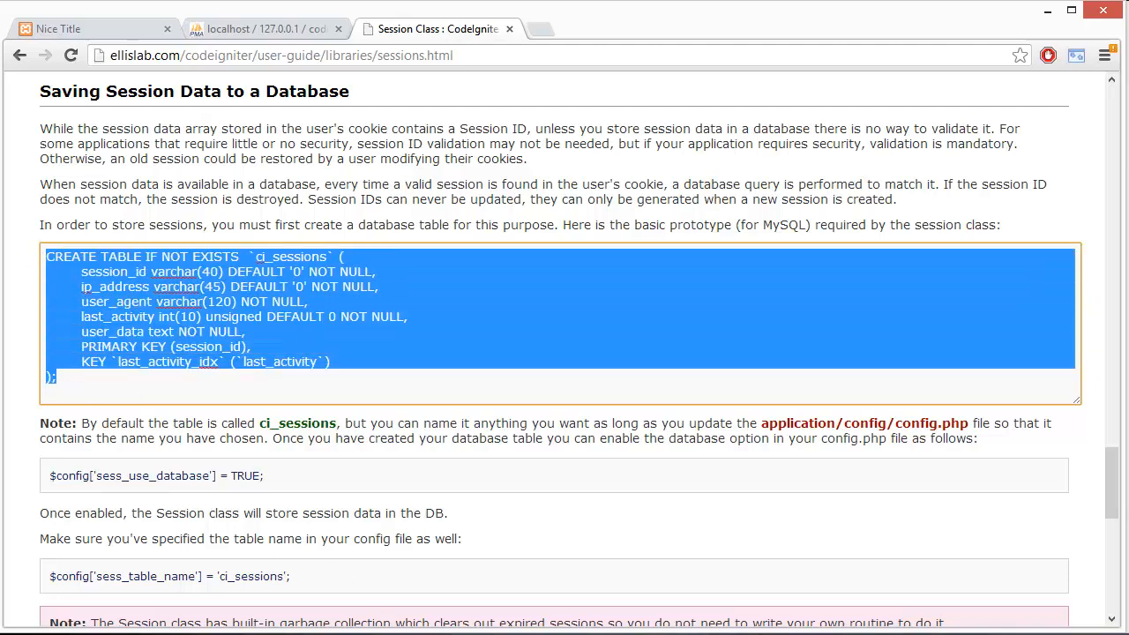
left_click(265, 29)
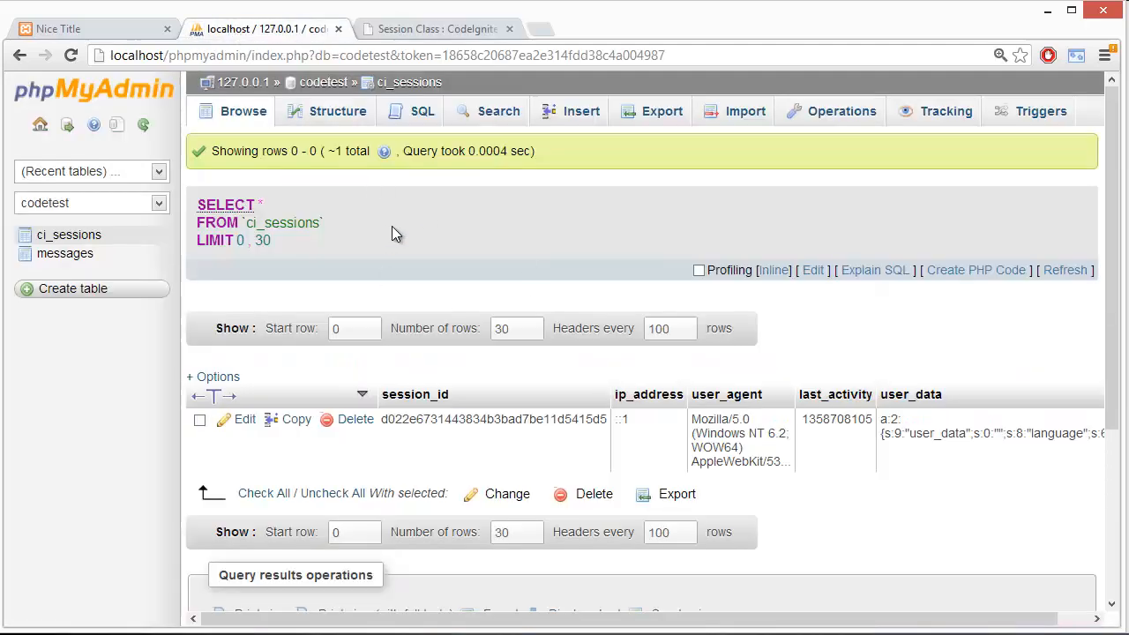
- Paste the ci_sessions CREATE TABLE query into codetest's SQL editor, then close the Session Class page
left_click(422, 110)
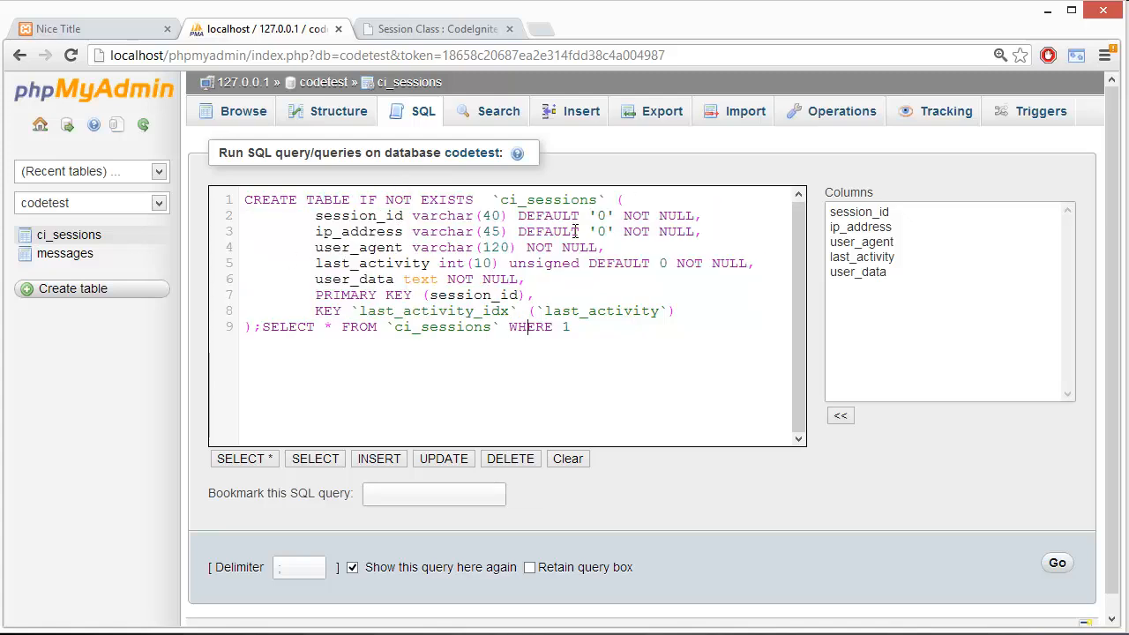
double_click(548, 199)
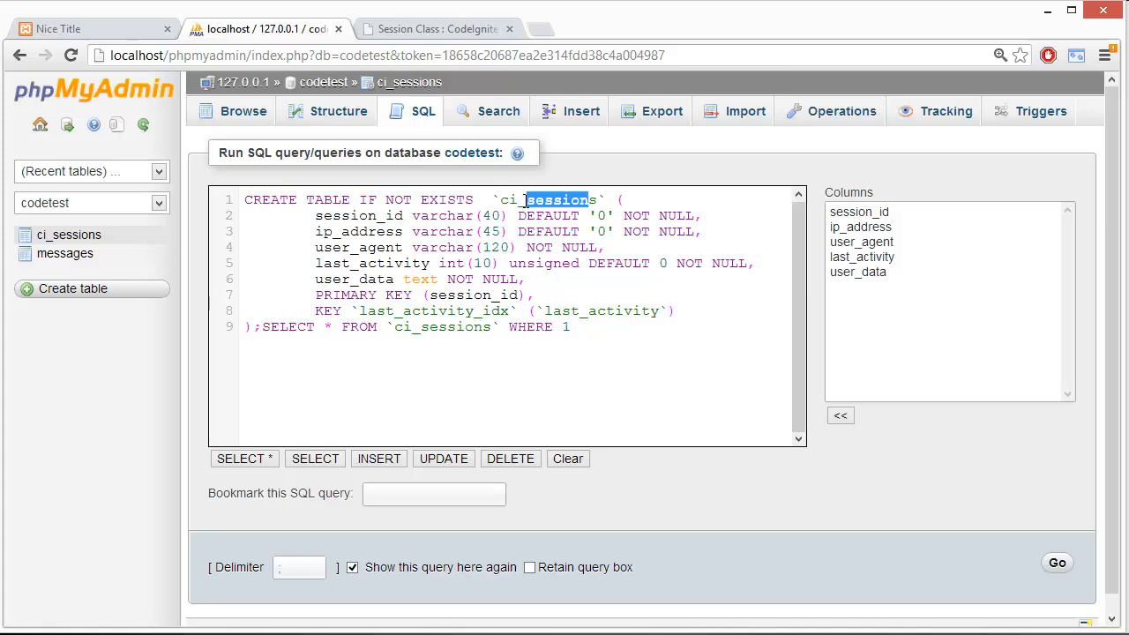
left_click(555, 200)
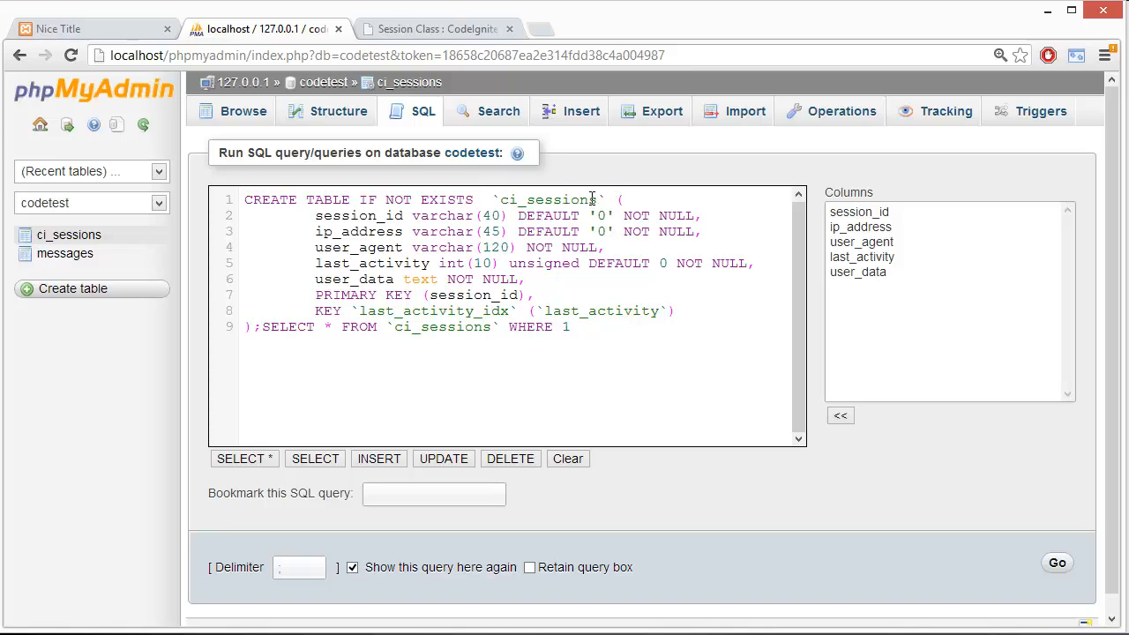
left_click(437, 28)
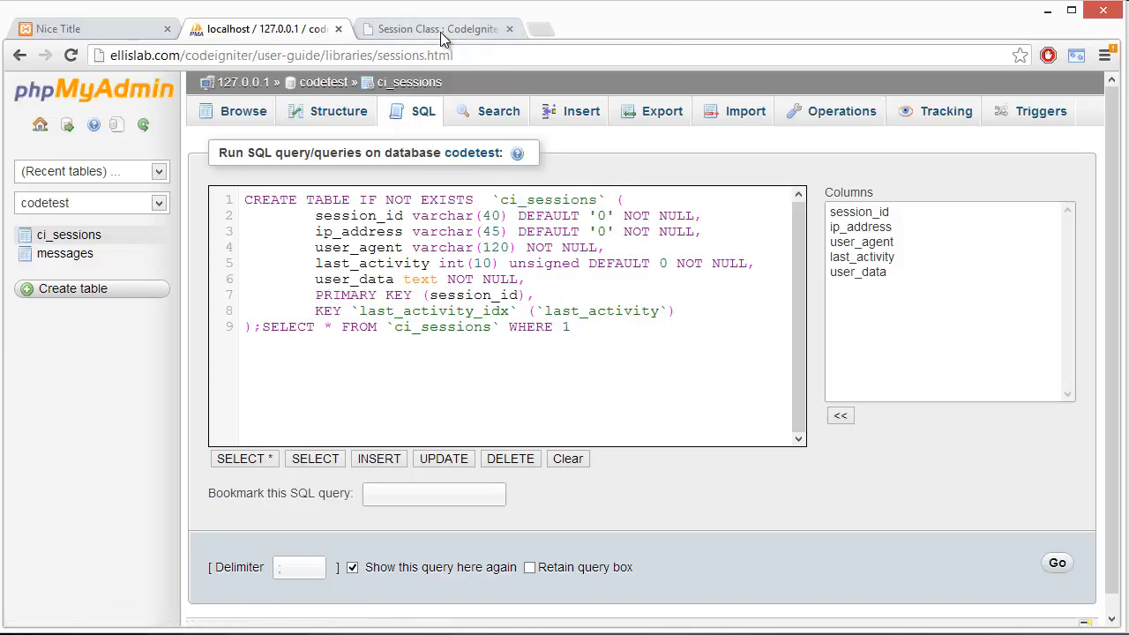
left_click(510, 28)
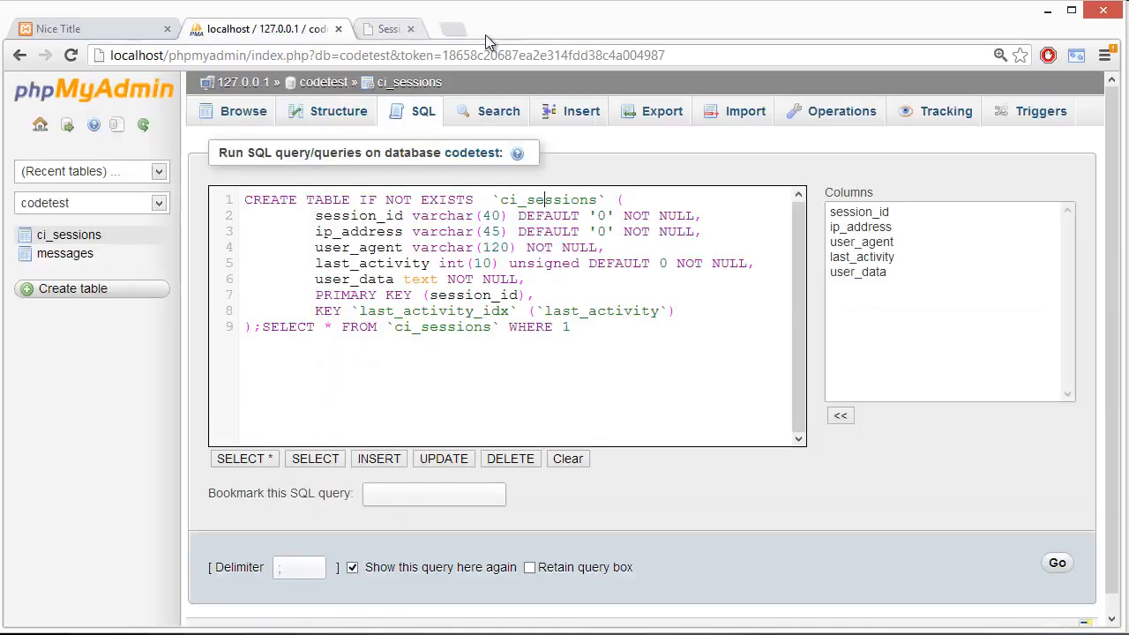
- Return to the ci_sessions Browse view without running the query
left_click(410, 28)
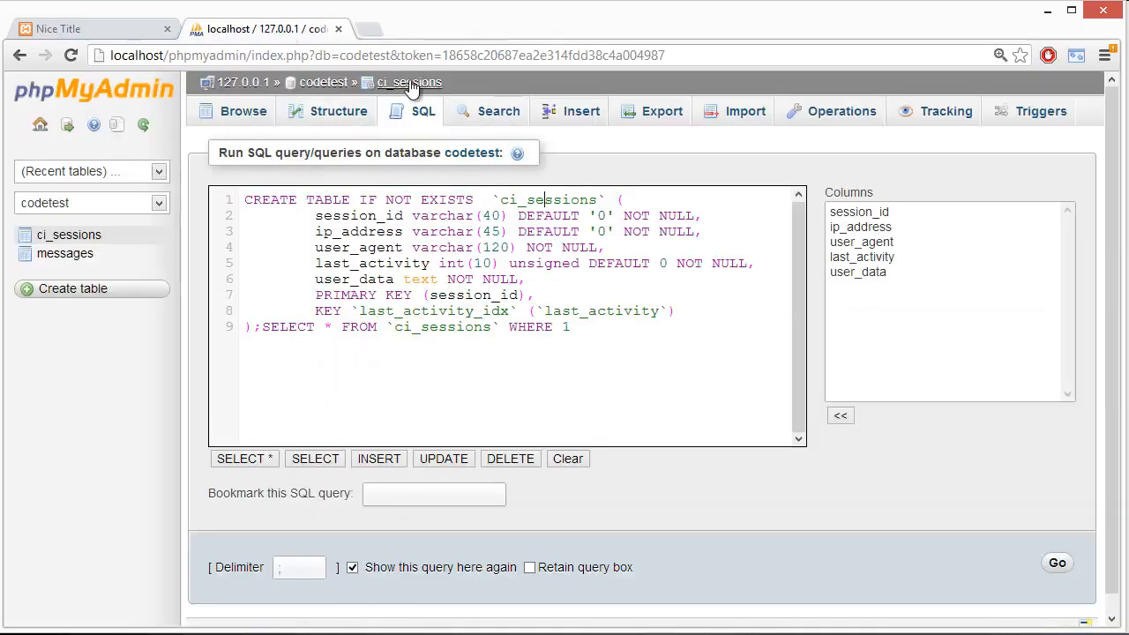
left_click(1056, 563)
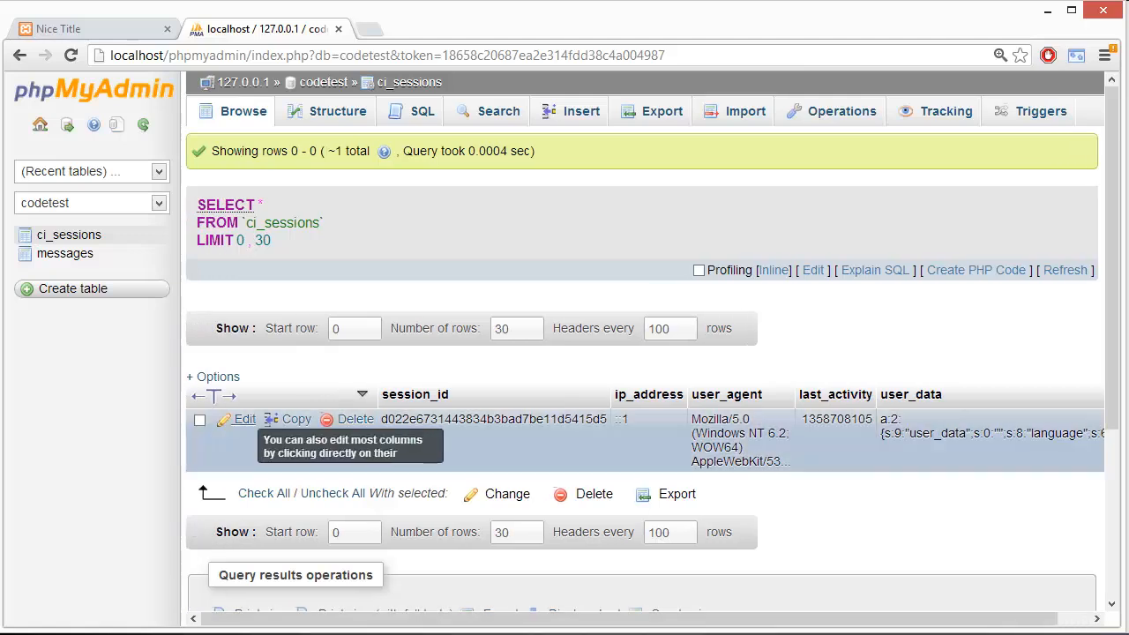
- Edit the ci_sessions row and highlight the language key and 'french' value in user_data
left_click(244, 418)
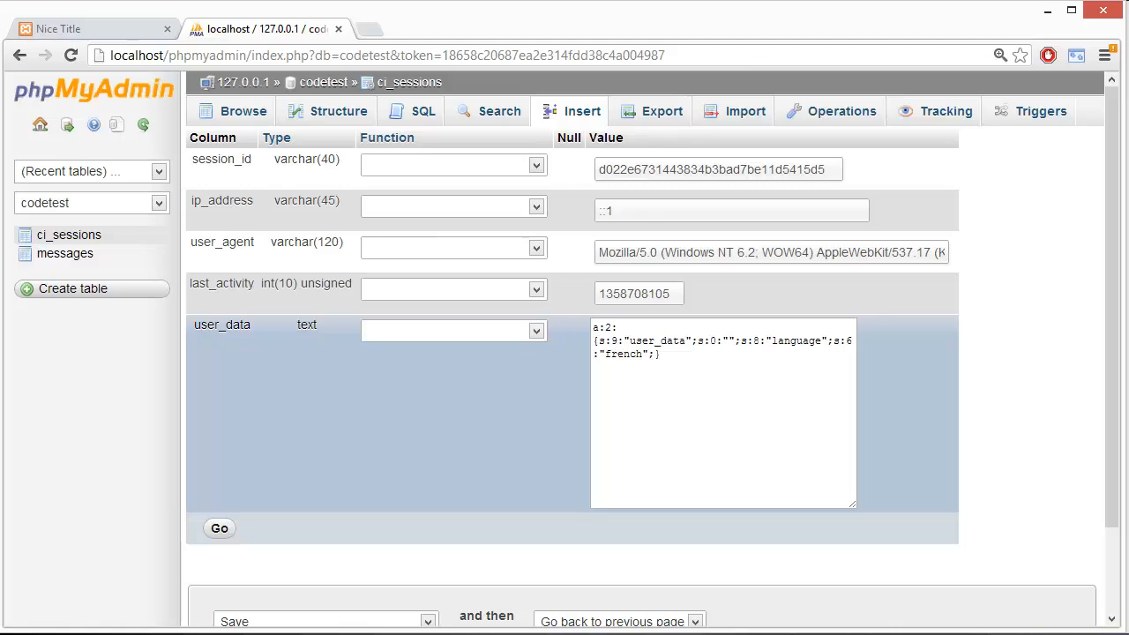
left_click(723, 415)
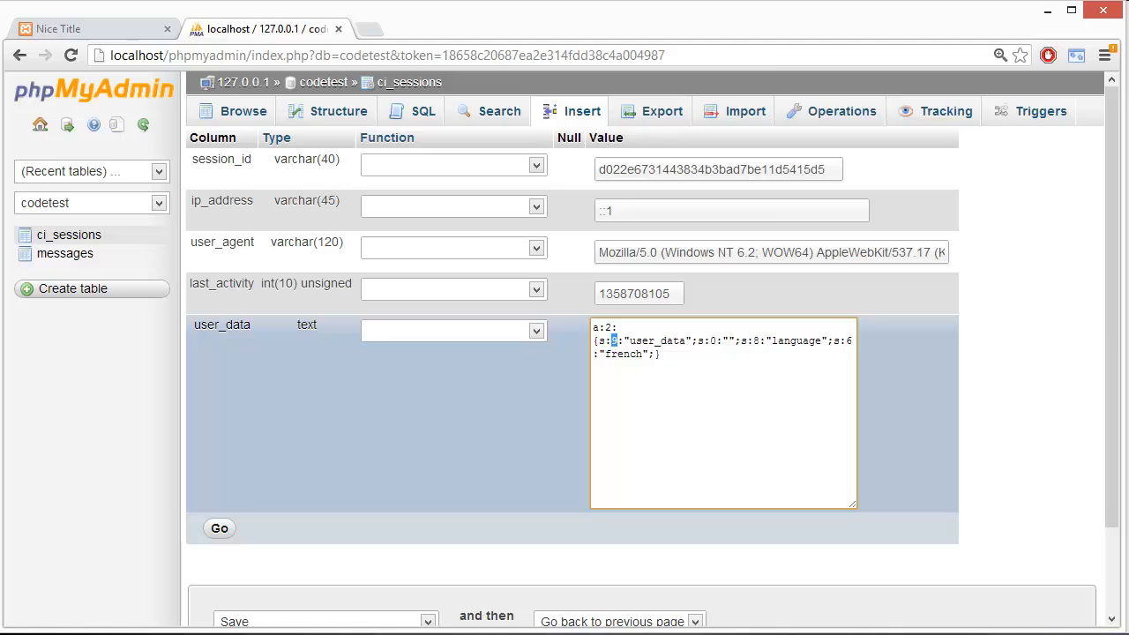
type("9")
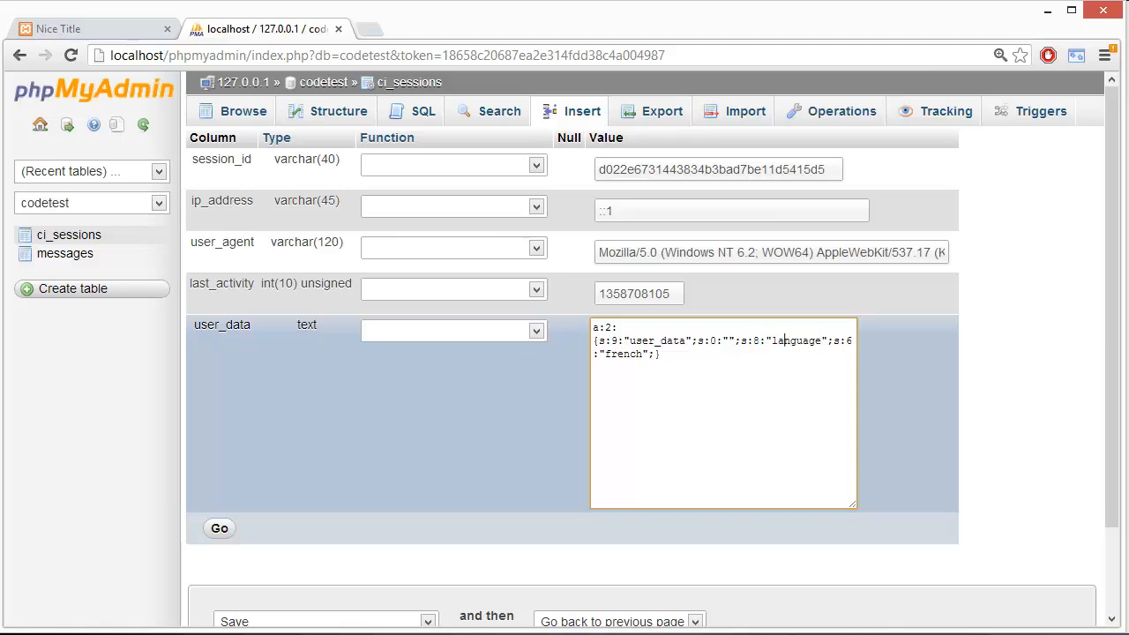
double_click(793, 341)
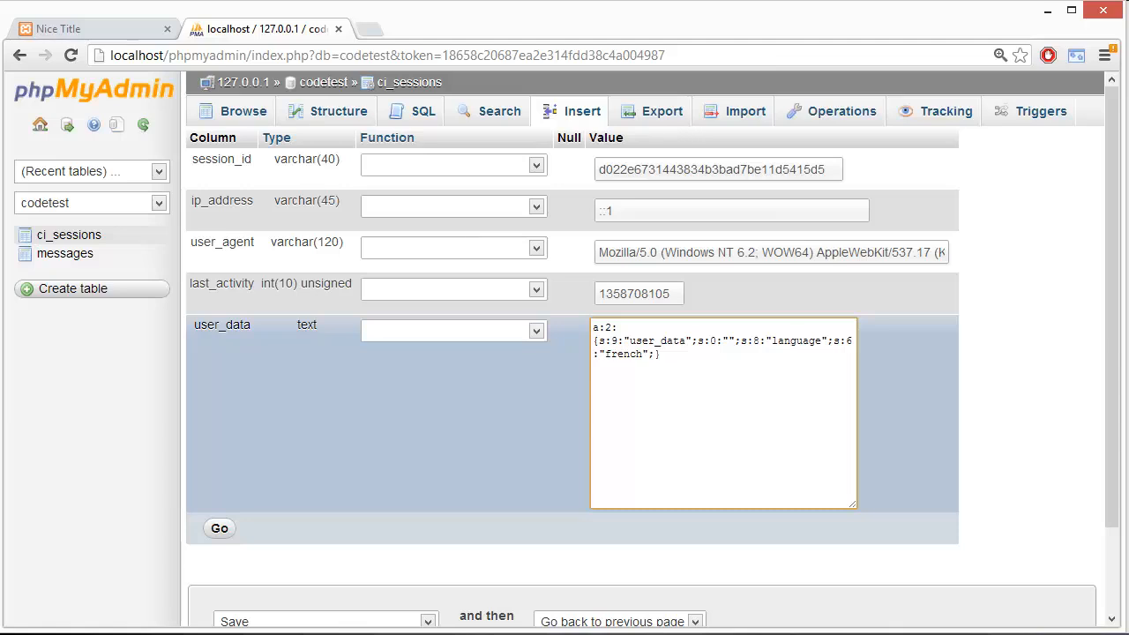
double_click(622, 353)
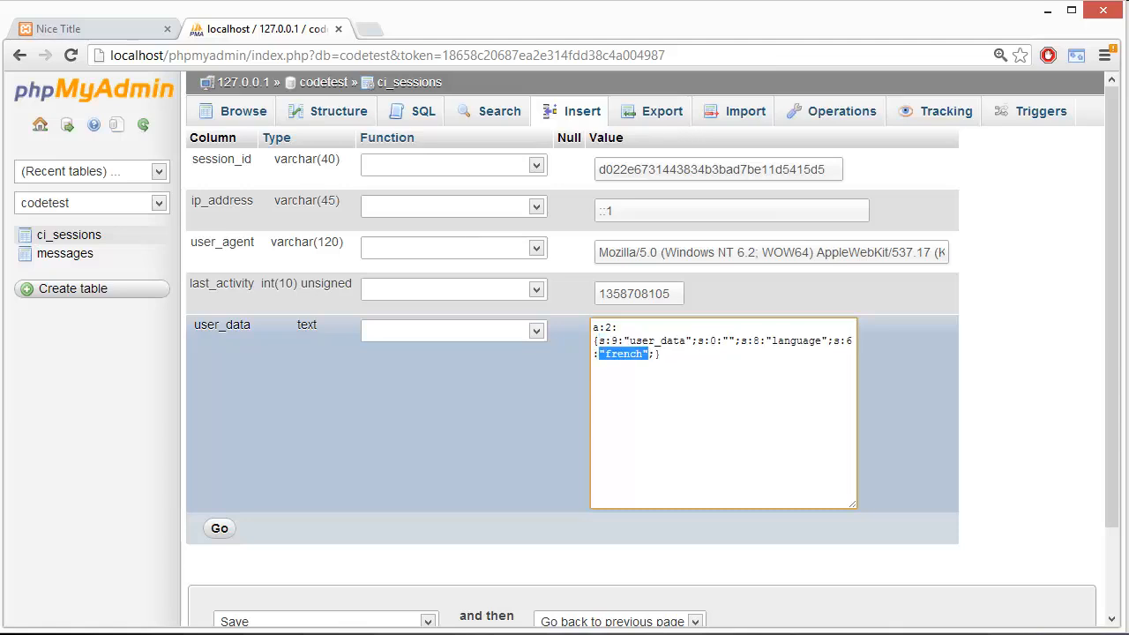